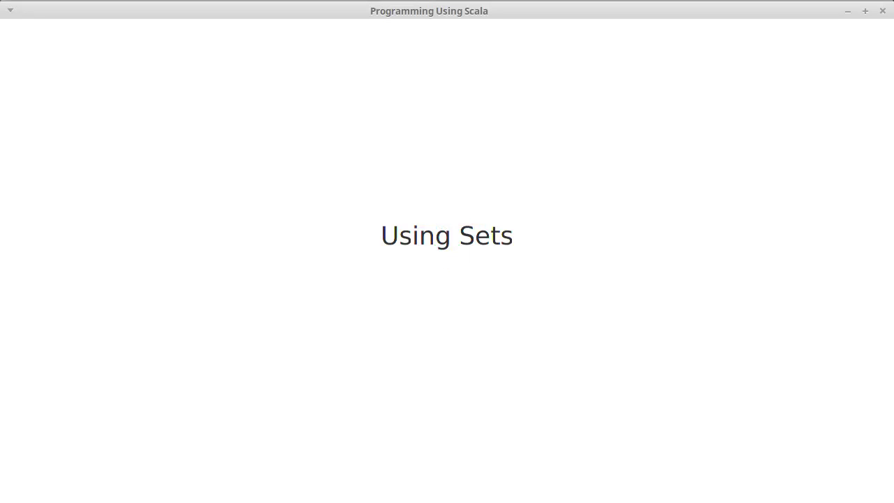
mouse_move(545, 322)
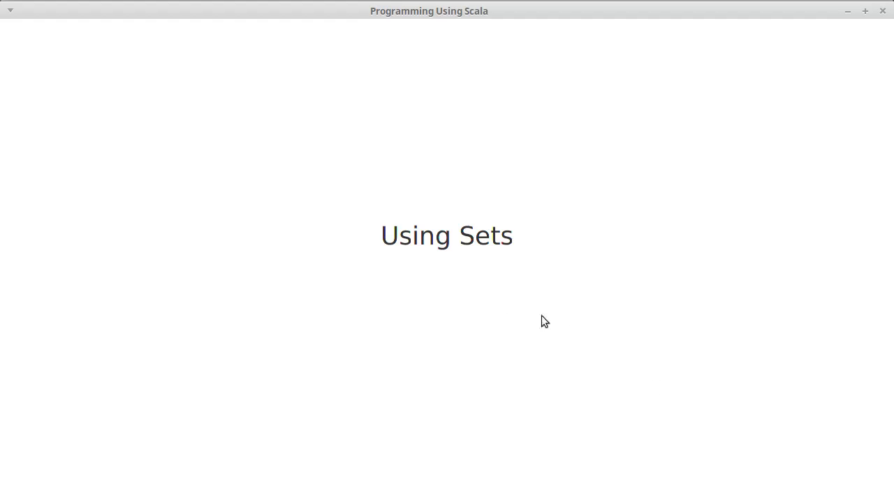
mouse_move(497, 273)
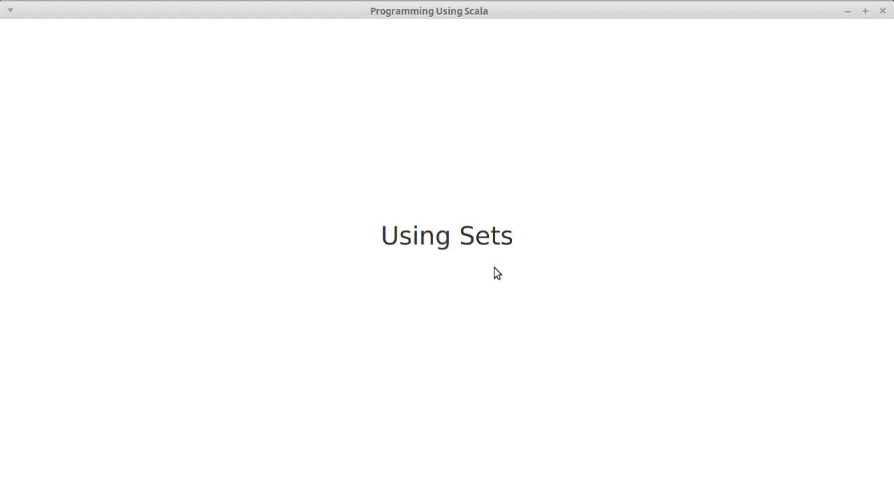
mouse_move(721, 107)
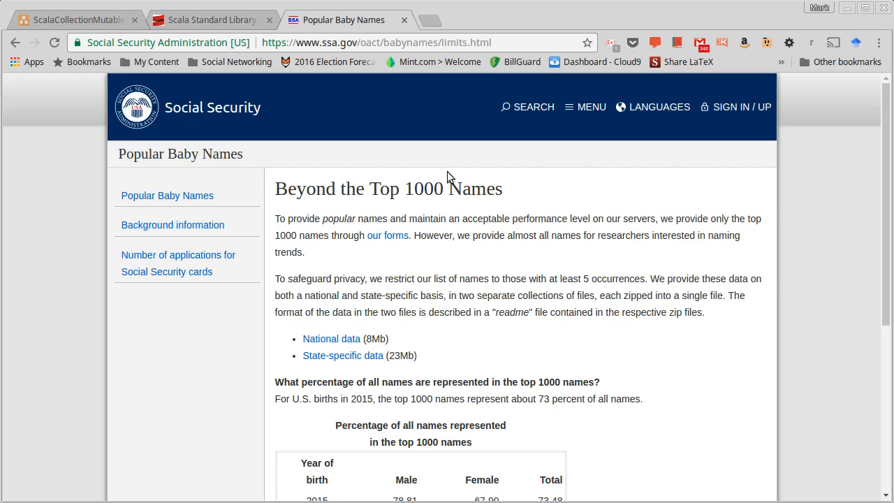
mouse_move(206, 149)
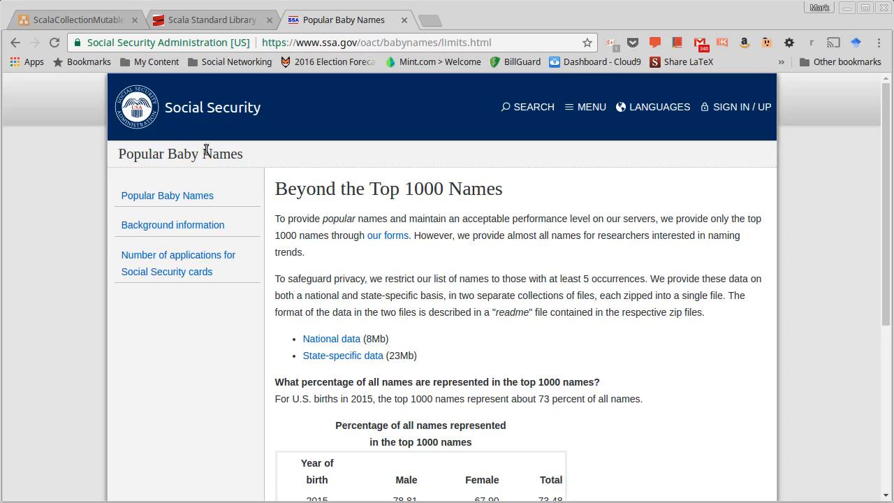
mouse_move(428, 230)
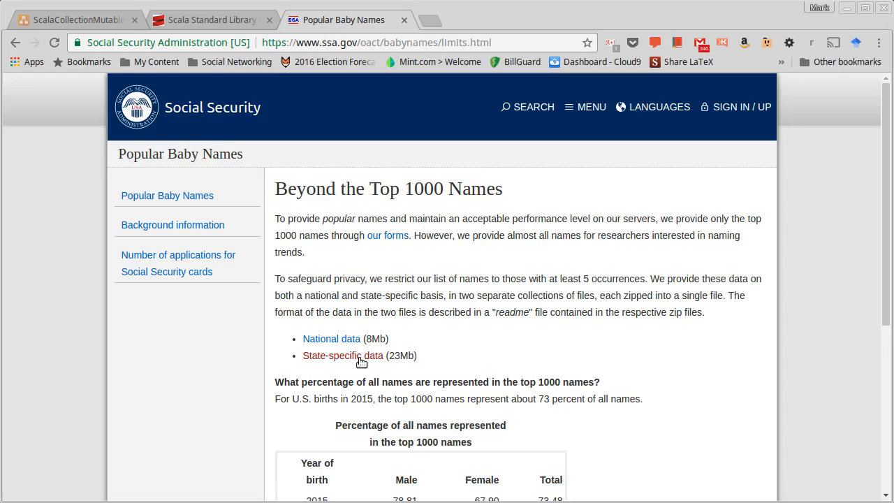
mouse_move(331, 339)
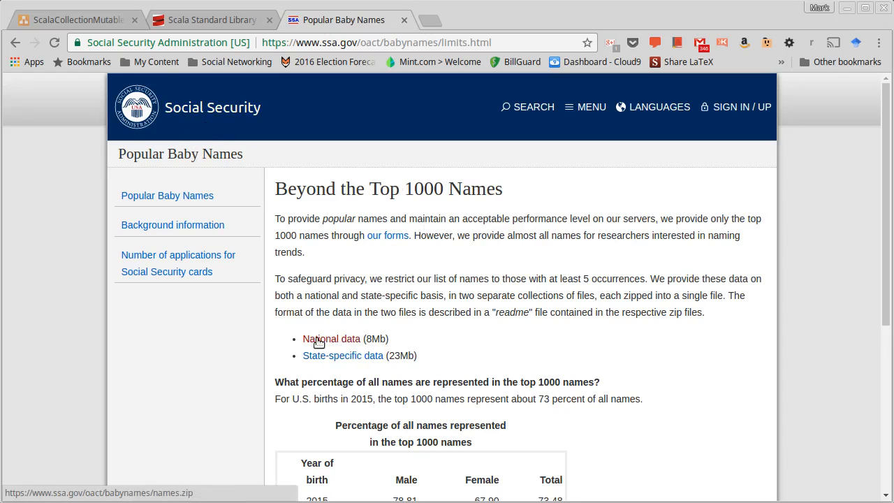
mouse_move(355, 364)
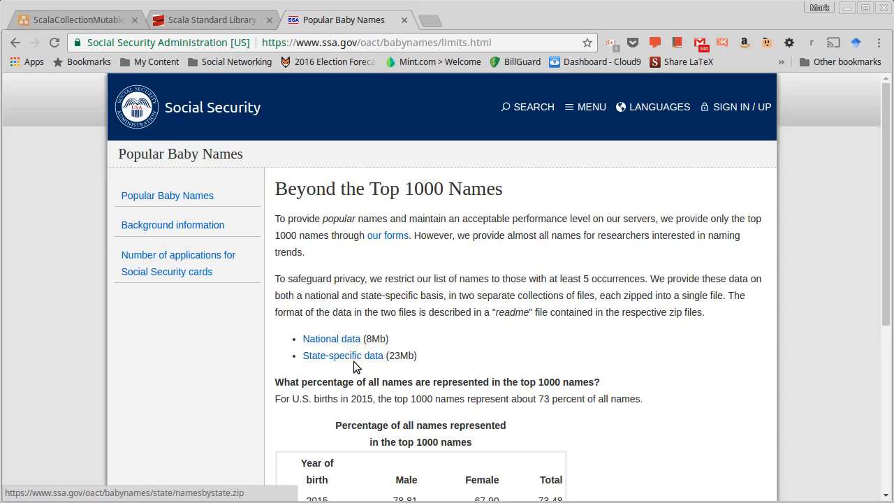
mouse_move(787, 61)
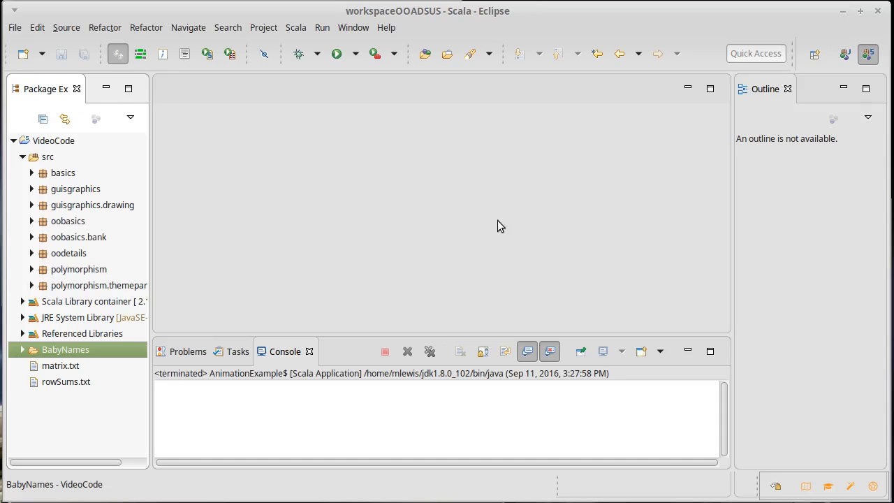
mouse_move(54, 335)
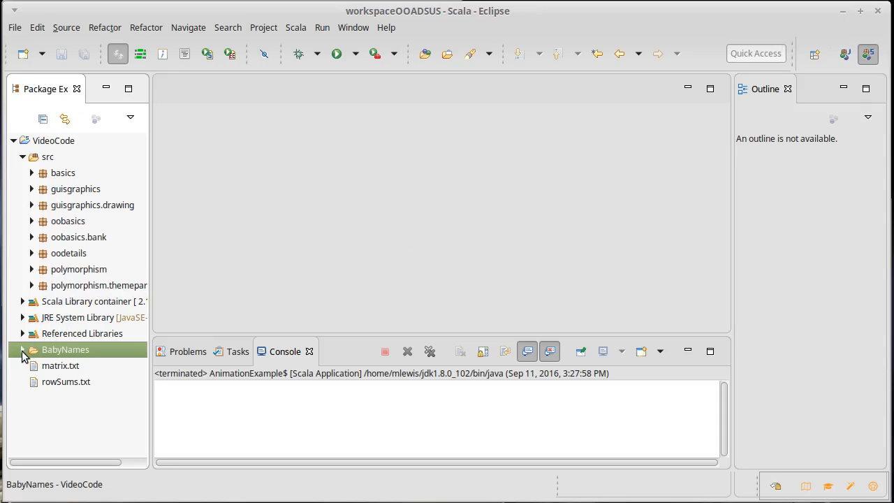
Step: Expand the BabyNames folder and scroll through its state and yob yearly files to yob2015.txt
click(22, 349)
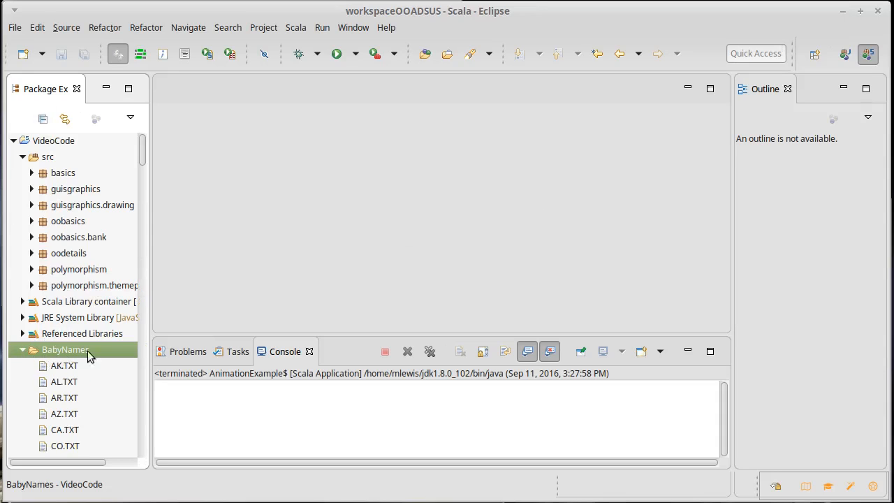
scroll(down, 3)
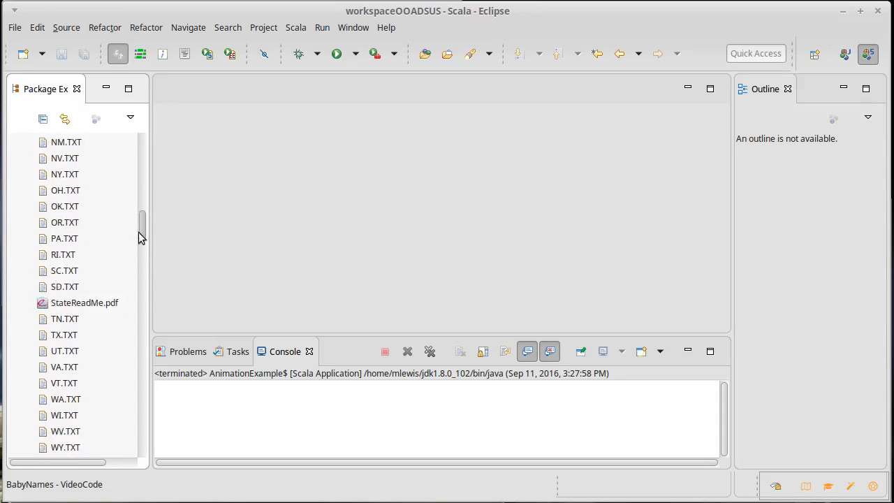
scroll(down, 3)
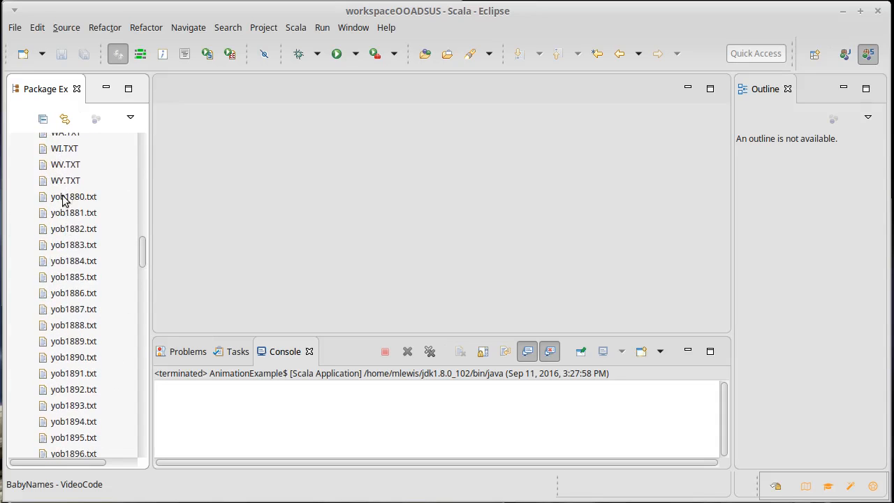
mouse_move(77, 204)
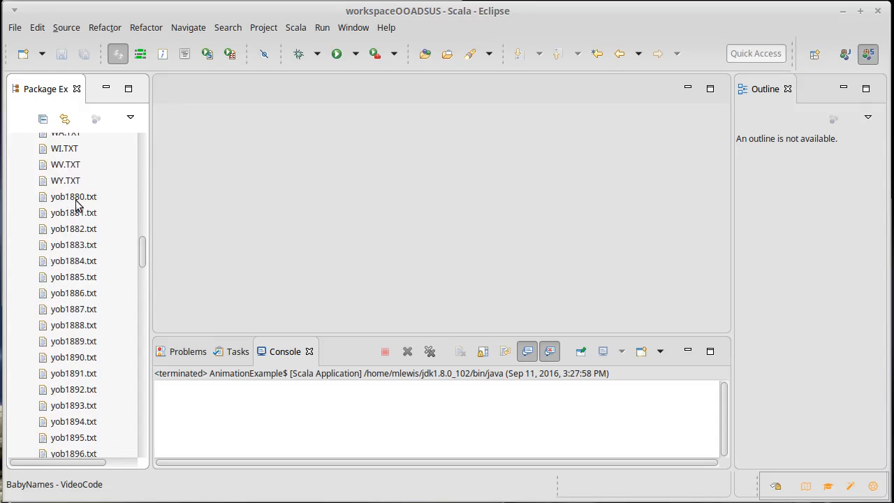
scroll(down, 3)
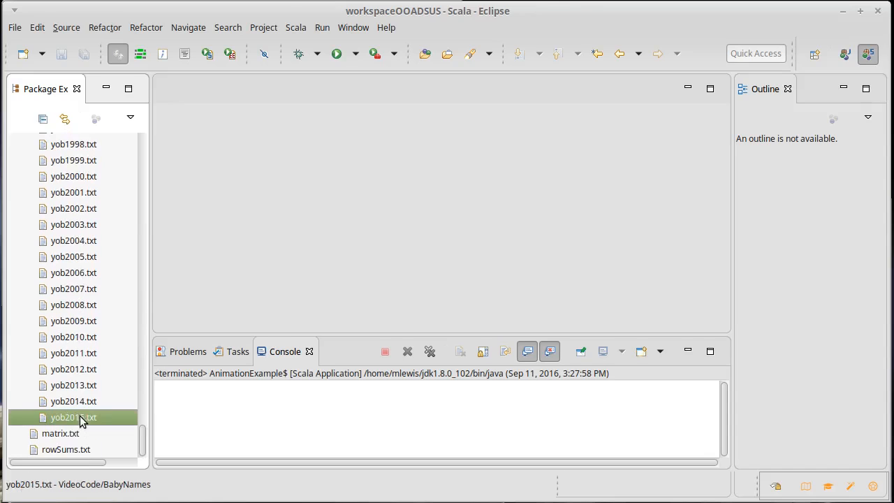
Step: Open yob2015.txt in an editor to see its name, sex, count rows
double_click(72, 416)
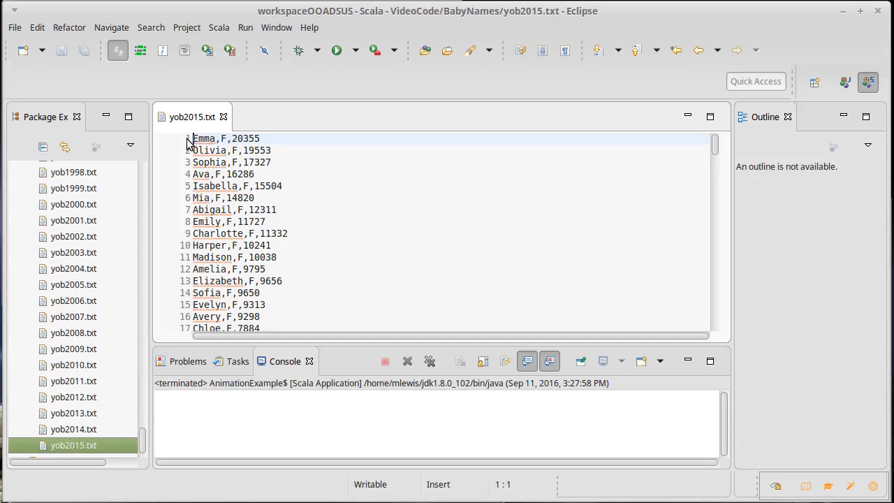
mouse_move(204, 138)
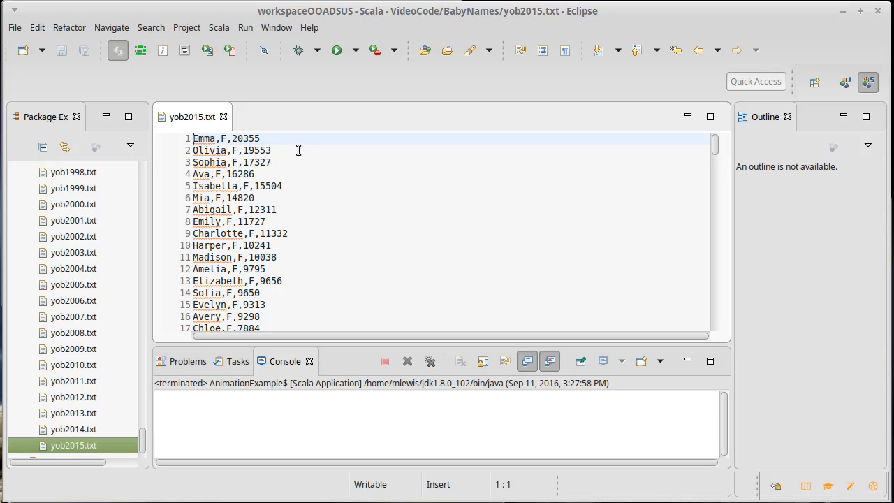
mouse_move(224, 124)
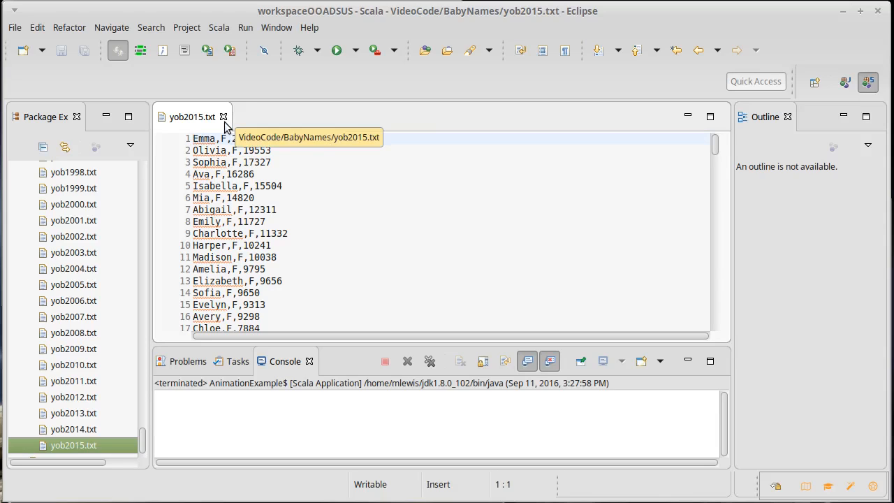
click(193, 139)
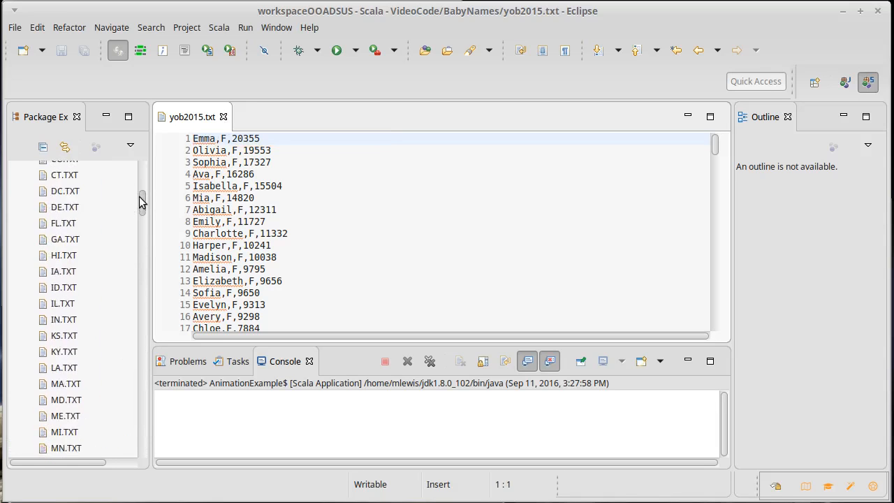
Step: Open AK.TXT, compare its state, sex, year, name, count records with yob2015.txt, and return to AK.TXT
double_click(64, 299)
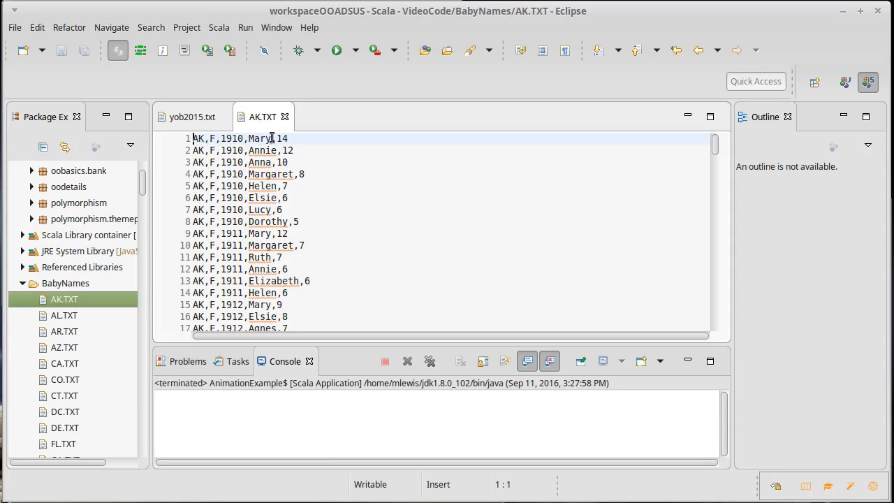
double_click(231, 138)
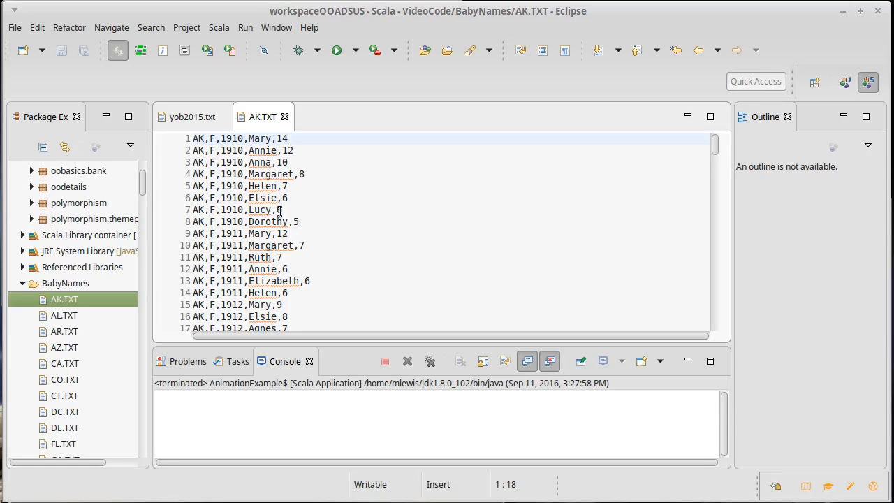
click(192, 118)
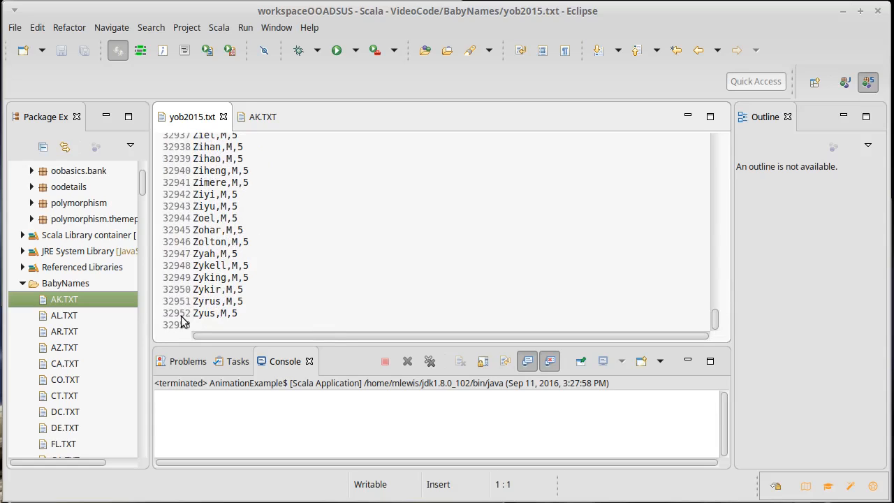
mouse_move(324, 285)
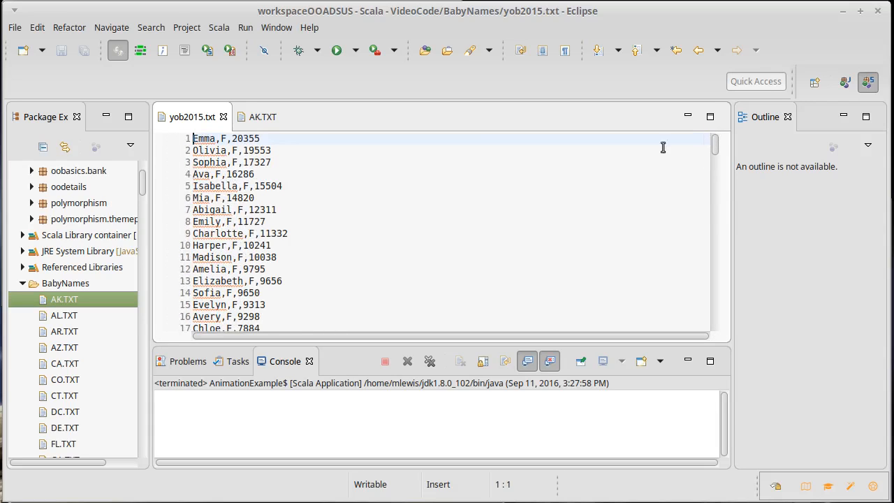
mouse_move(472, 193)
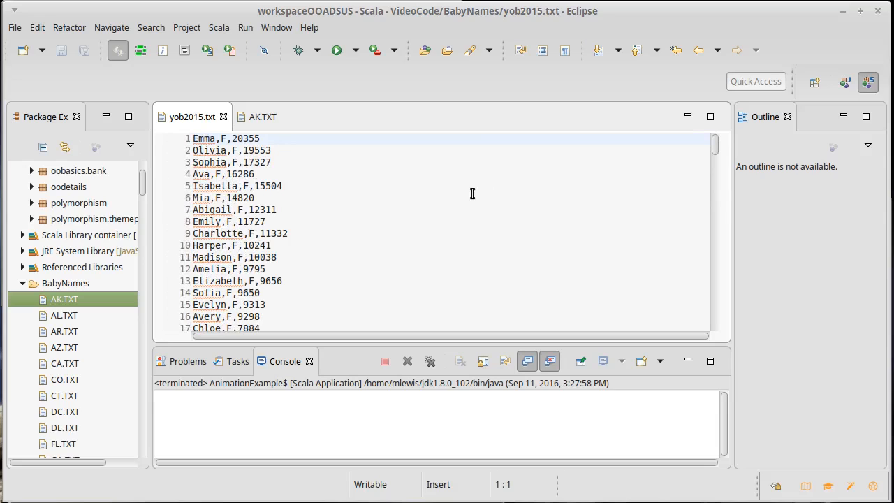
click(193, 138)
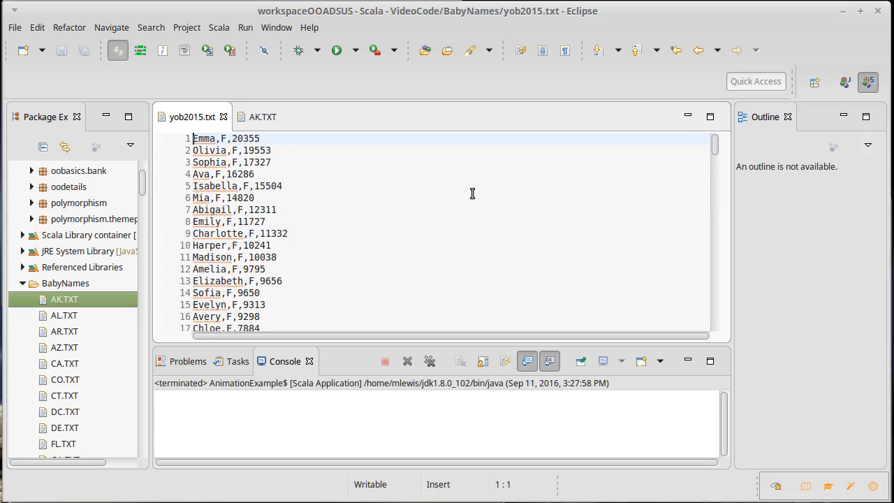
mouse_move(303, 236)
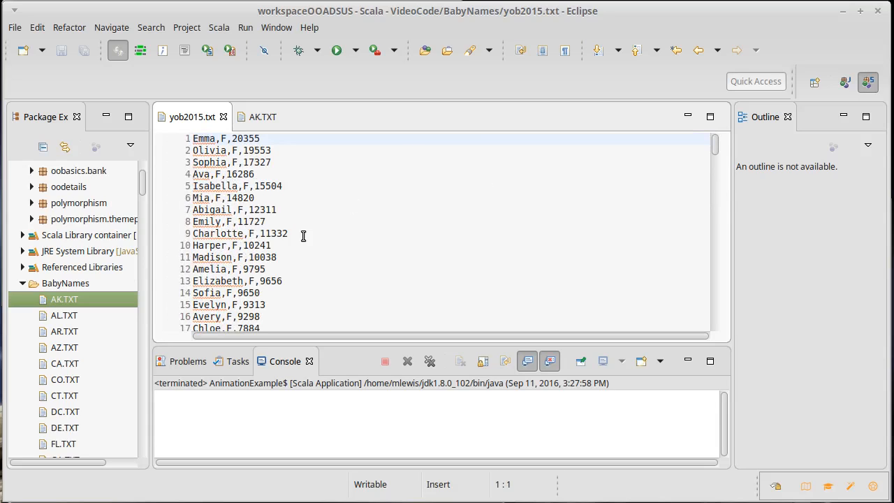
click(259, 117)
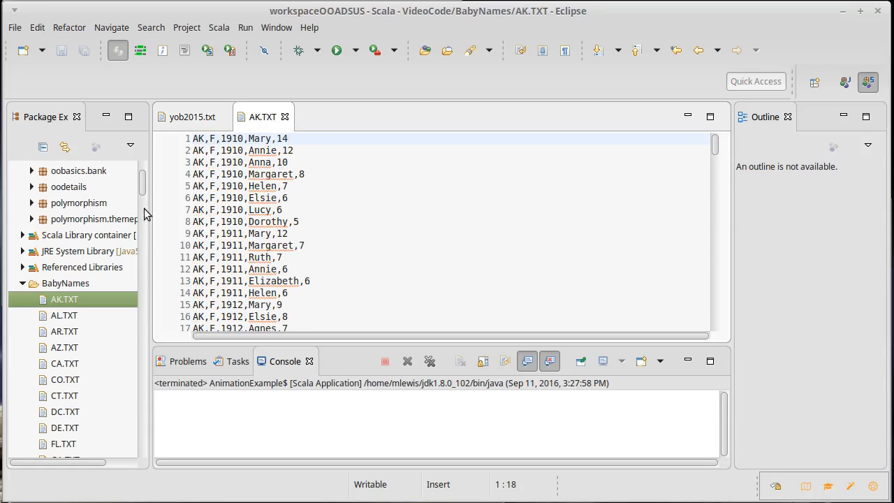
Step: Create a new othercollections package under VideoCode's src folder
right_click(48, 184)
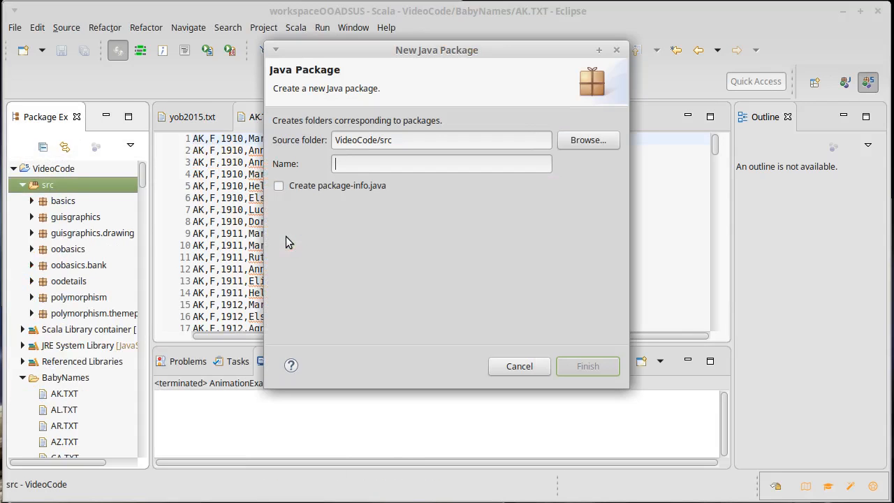
text(other)
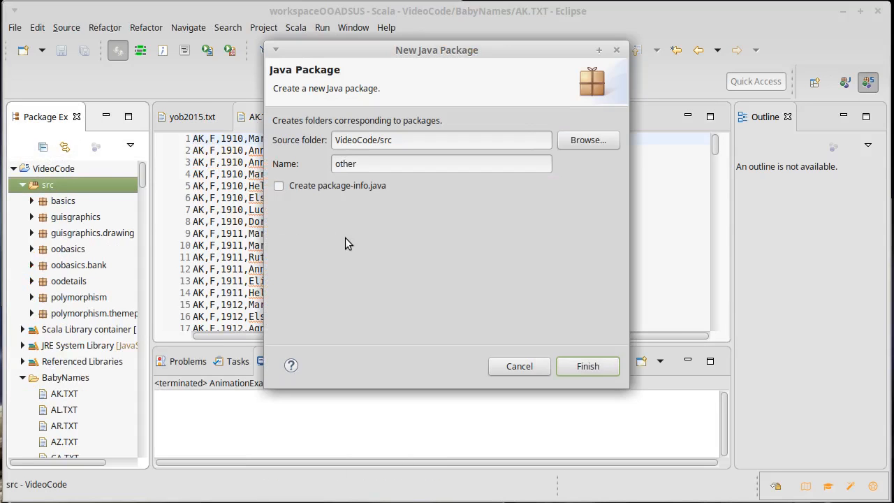
text(coolections)
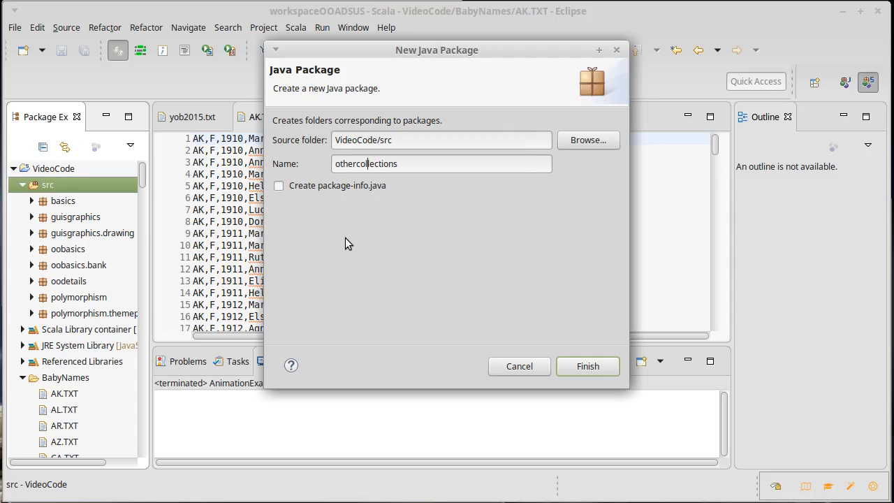
click(587, 366)
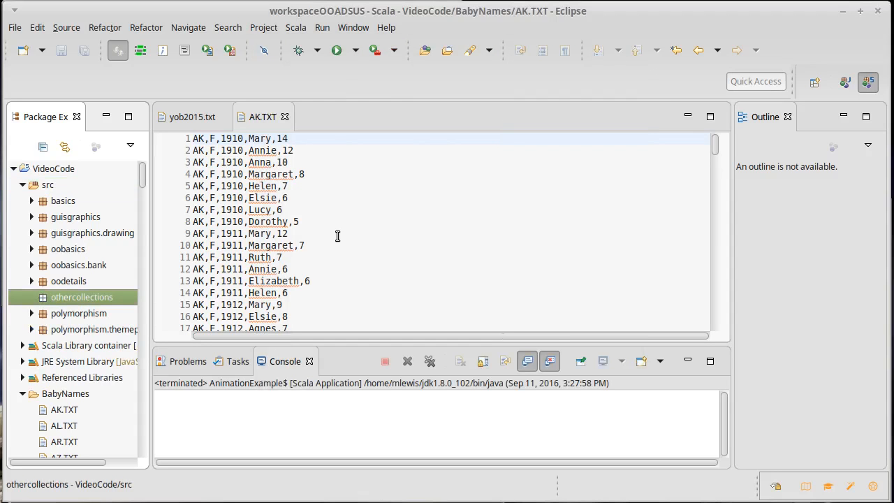
Step: Create a new Scala App named UsingSets in the othercollections package
right_click(81, 296)
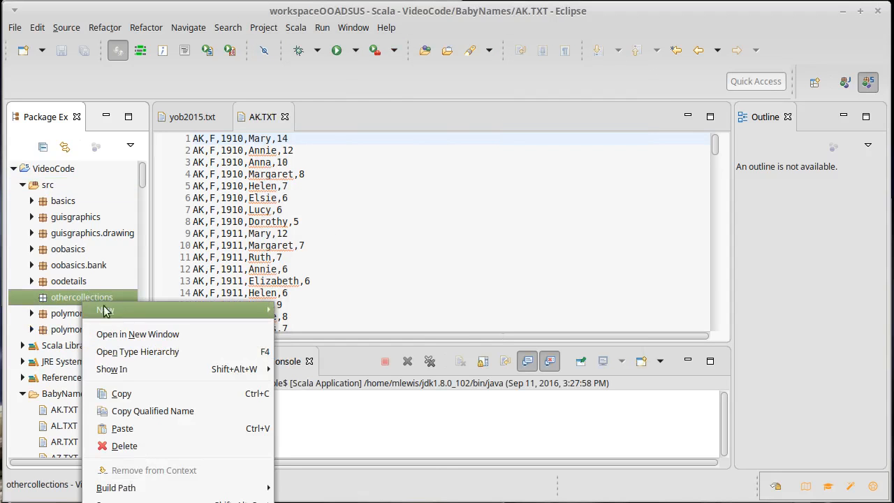
mouse_move(105, 310)
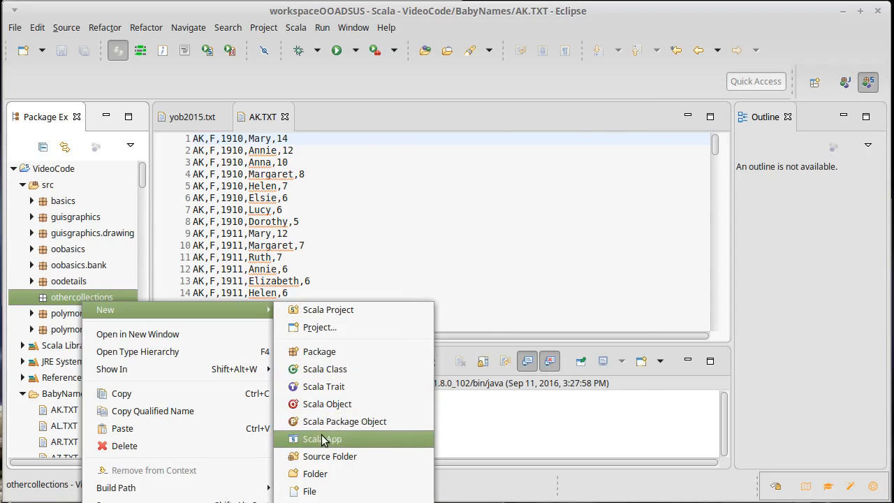
click(321, 438)
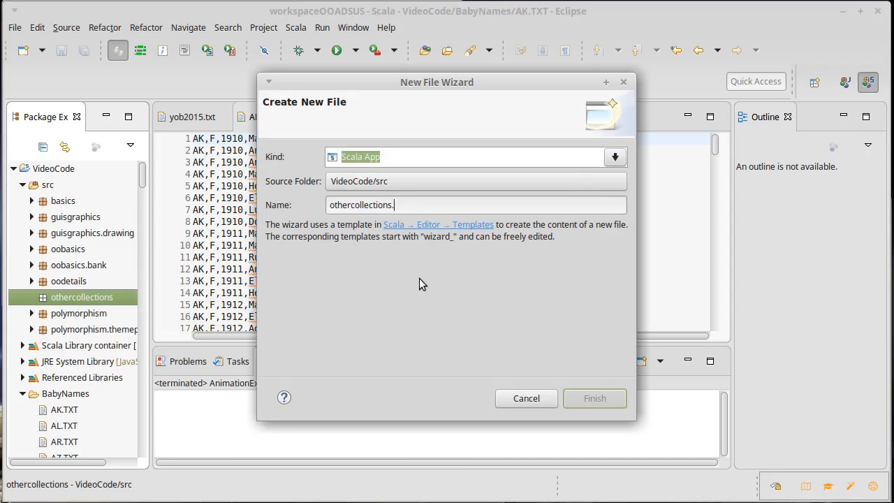
text(UsingSets)
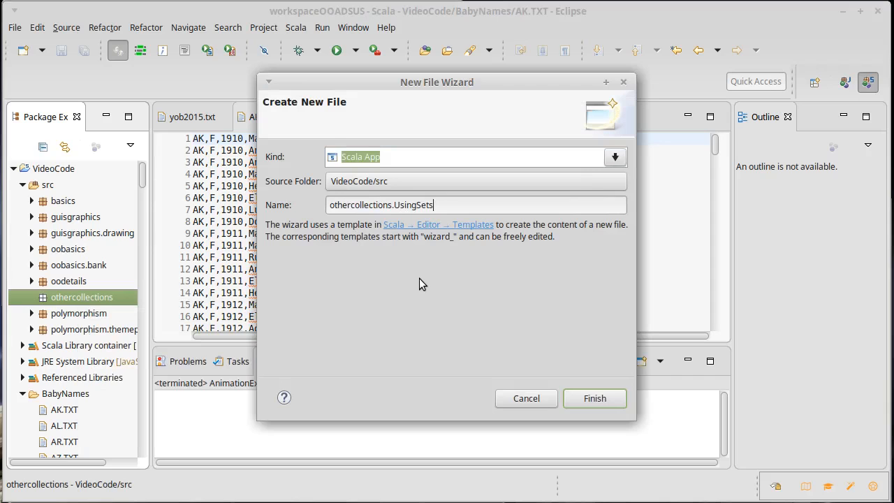
click(595, 398)
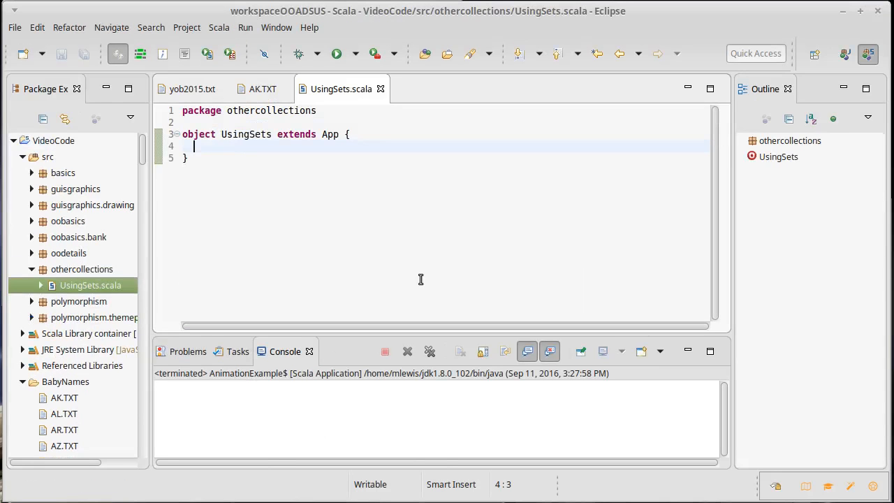
mouse_move(316, 199)
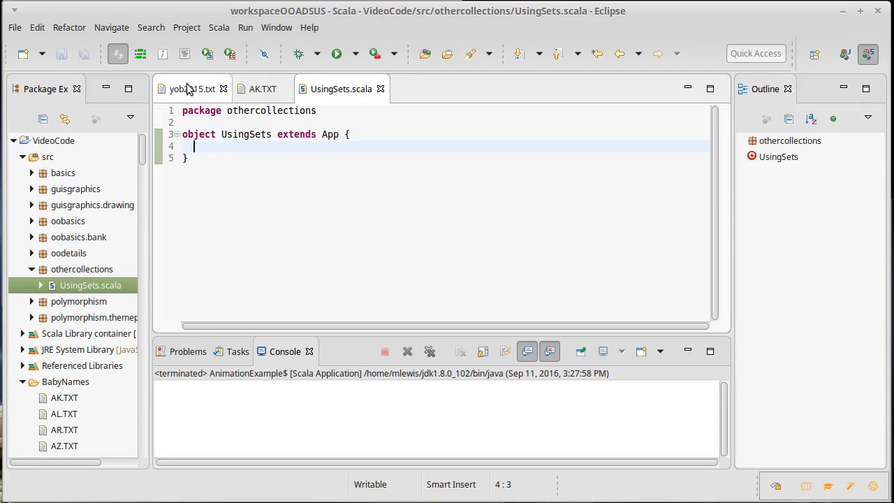
Step: Add val year = 2015 and start a val nationalData = { block, checking the 2015 data file
text(val)
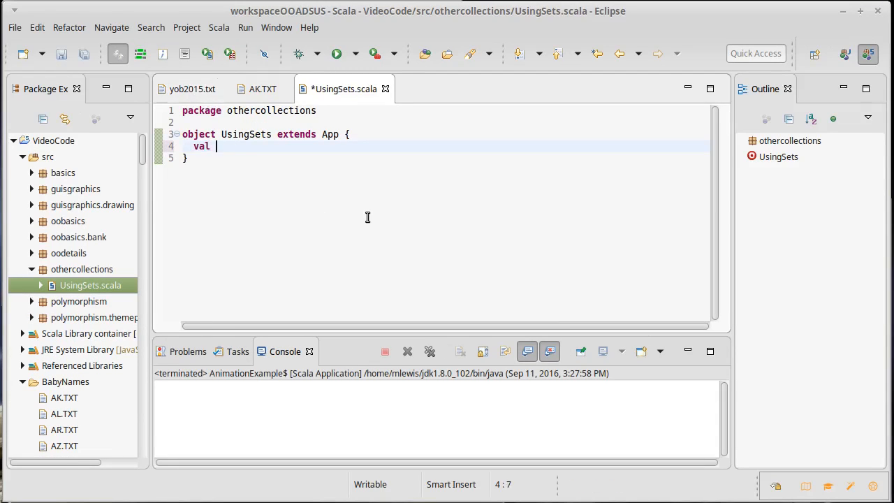
text(year =)
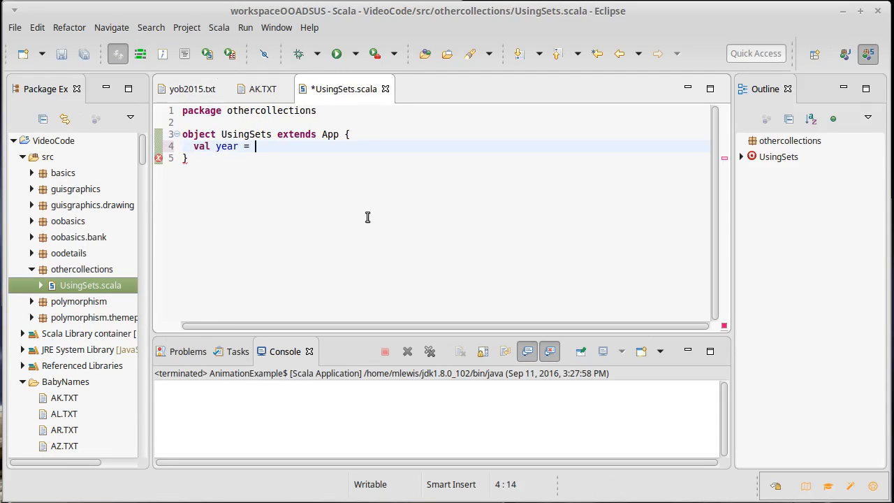
text(2015)
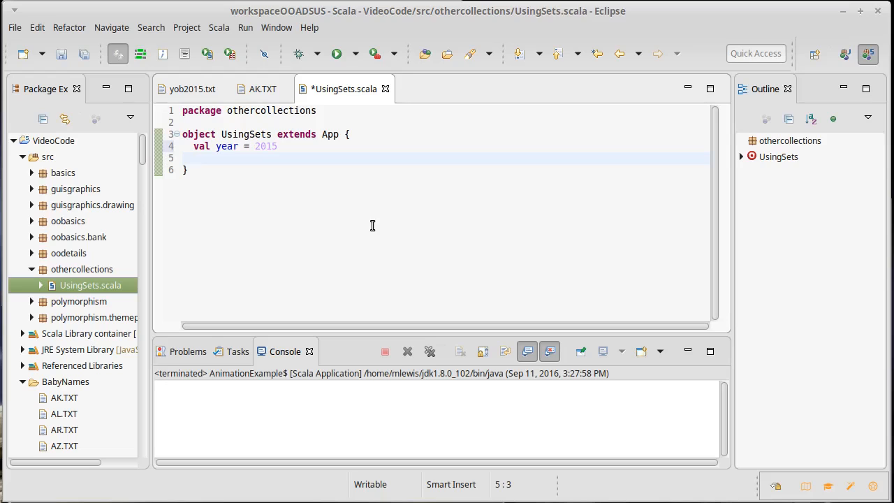
text(val)
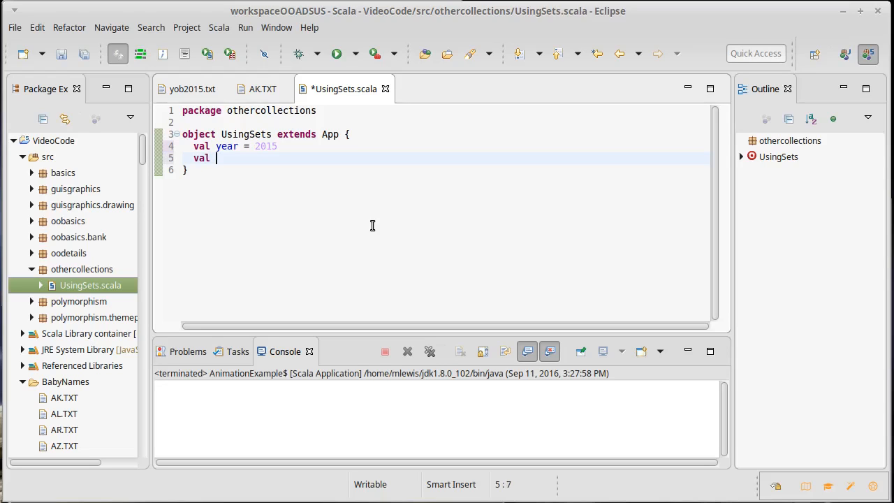
text(nationalData)
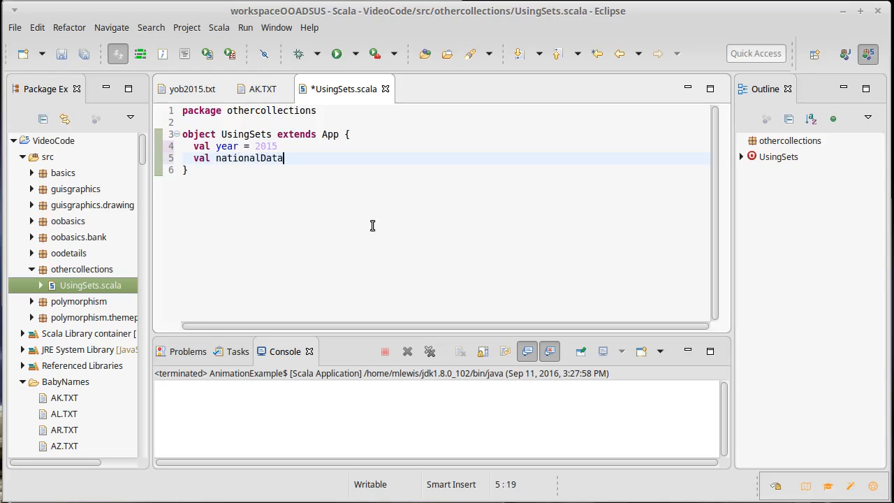
text(= {)
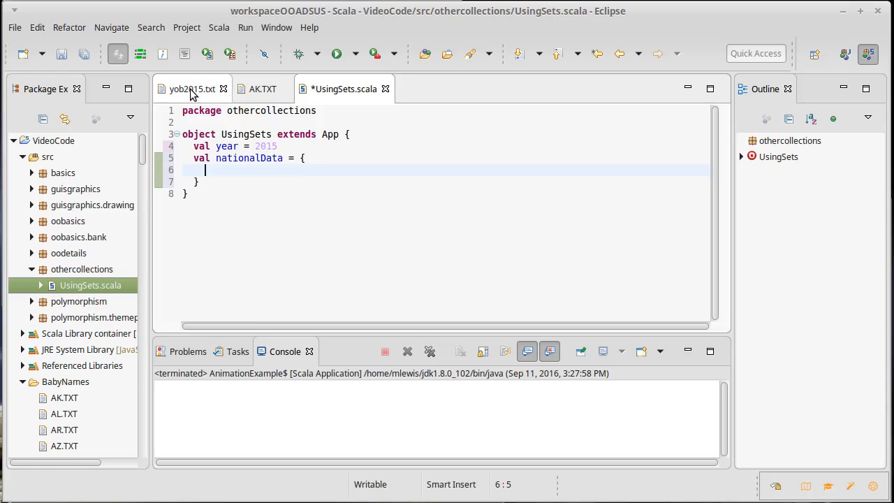
click(190, 89)
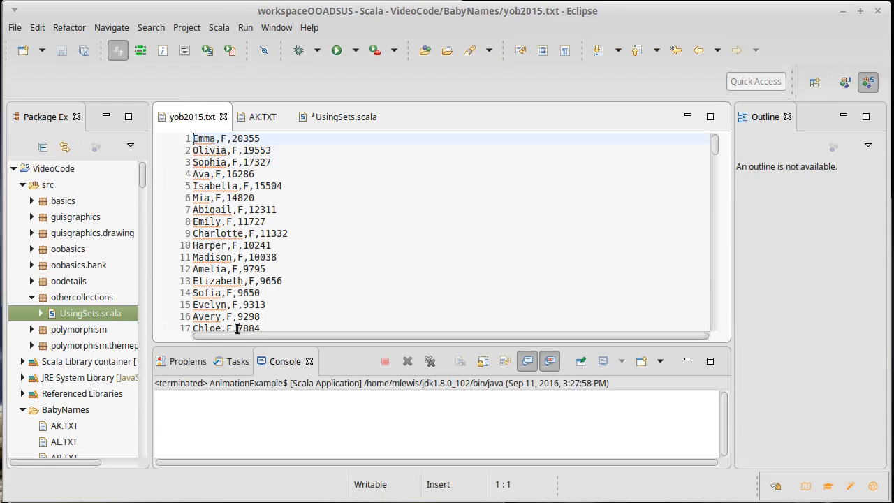
mouse_move(282, 287)
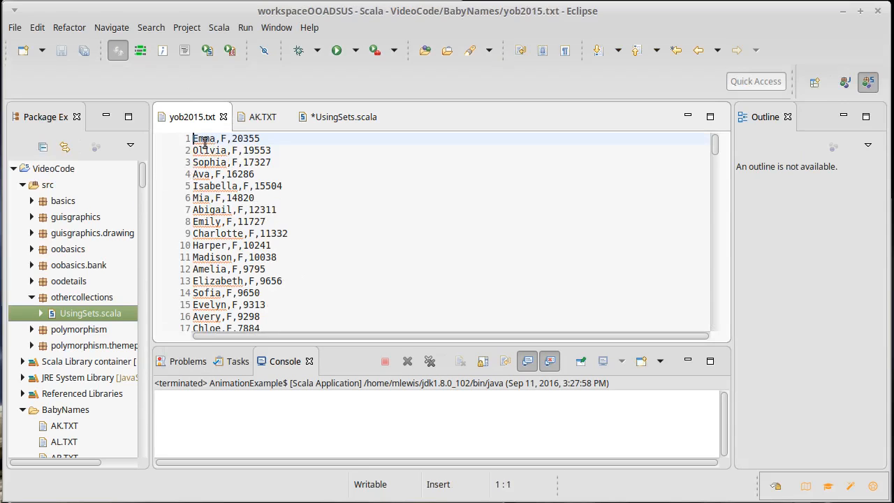
mouse_move(296, 292)
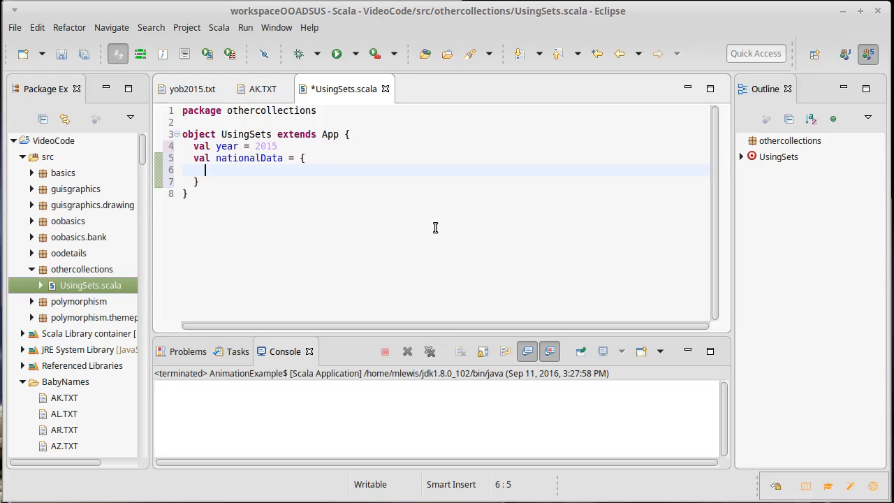
Step: Add val source = io.Source.fromFile(s"BabyNames/yob$year.txt") inside nationalData
text(val sou)
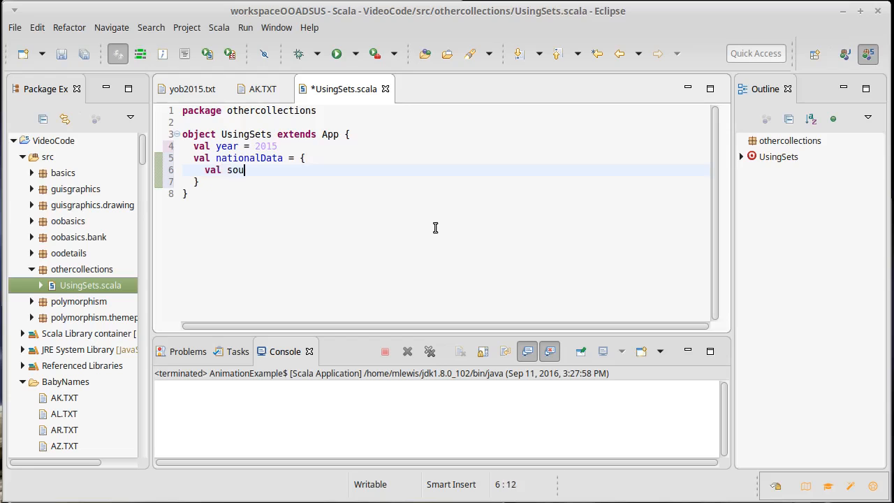
text(rce =)
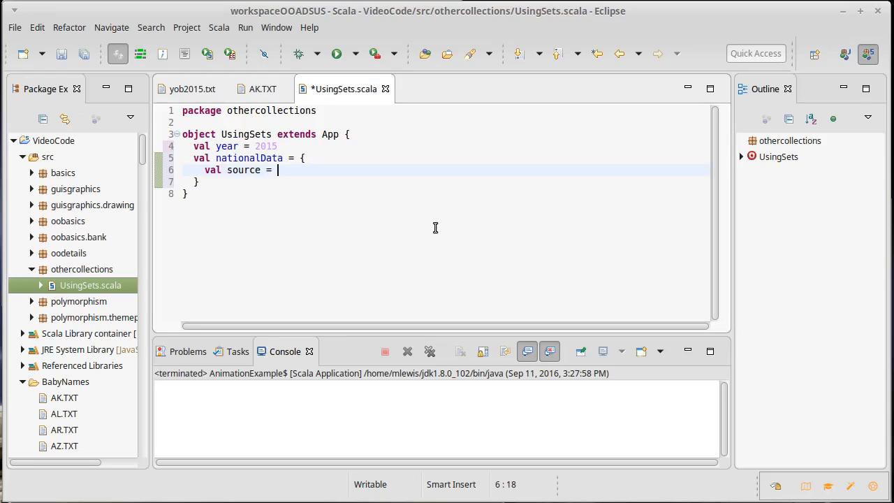
text(io.Source.)
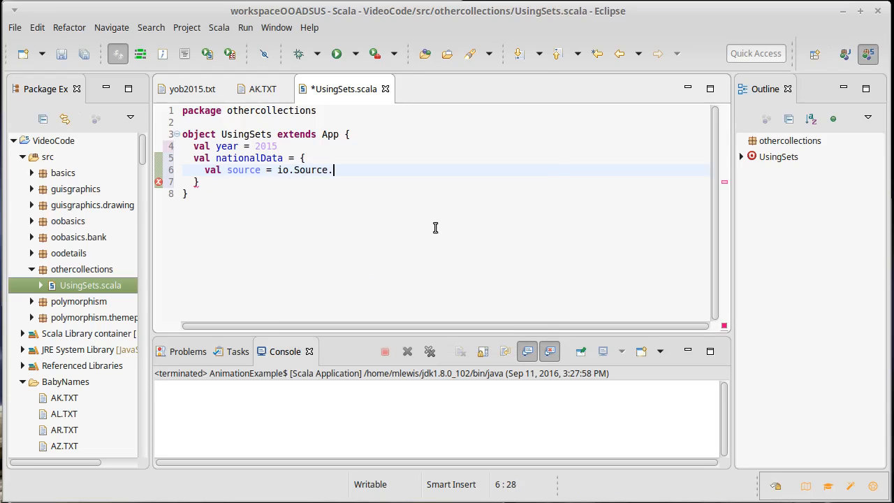
text(fromFile()
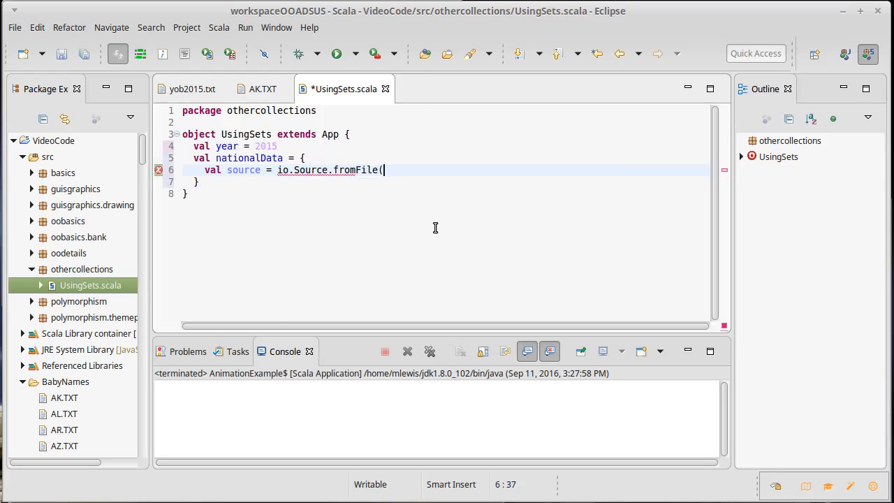
text(")
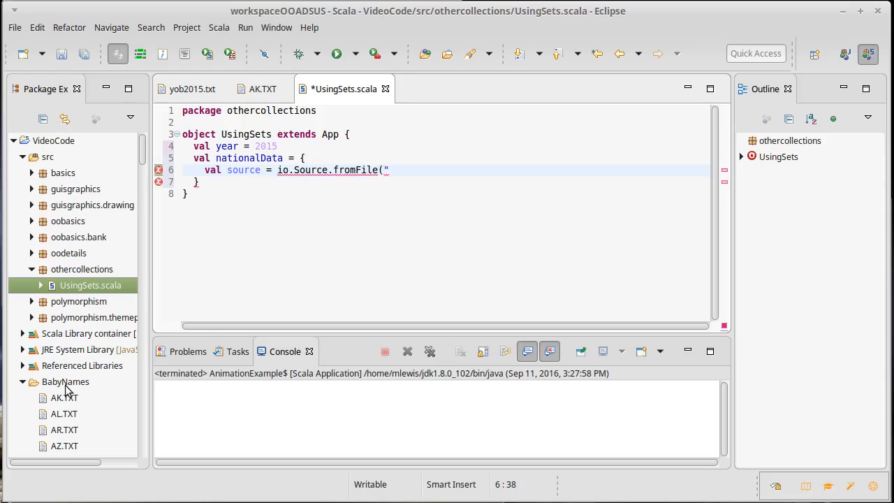
text(BabyNames/)
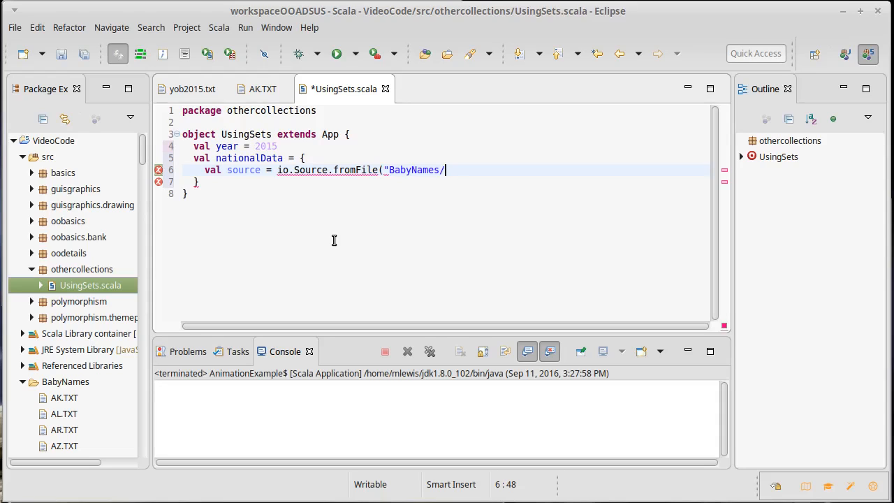
text(yob)
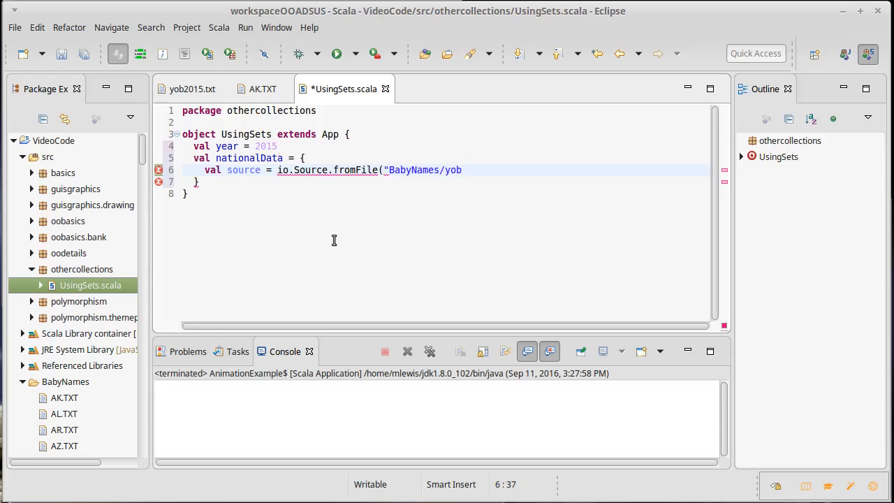
text(s)
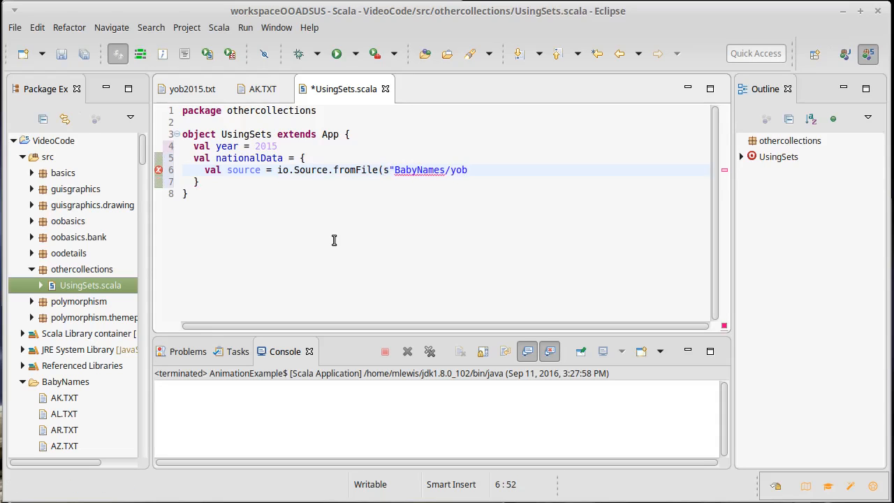
text($year")
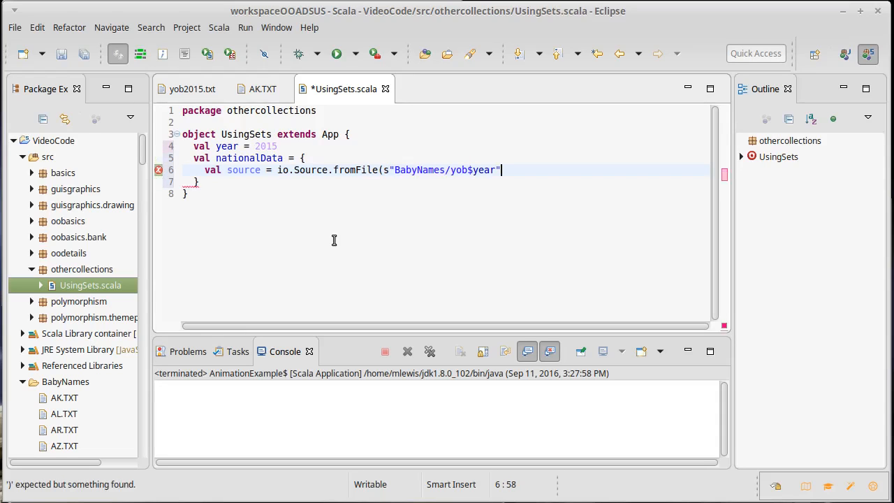
text(.)
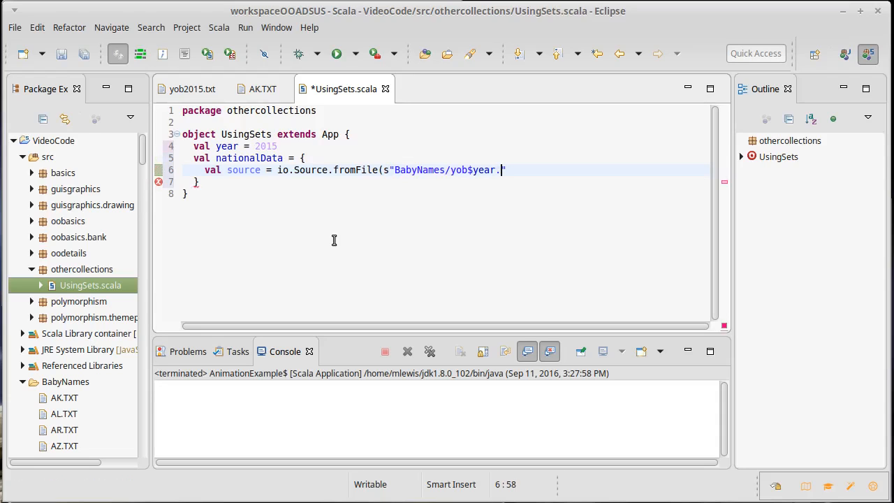
text(t)
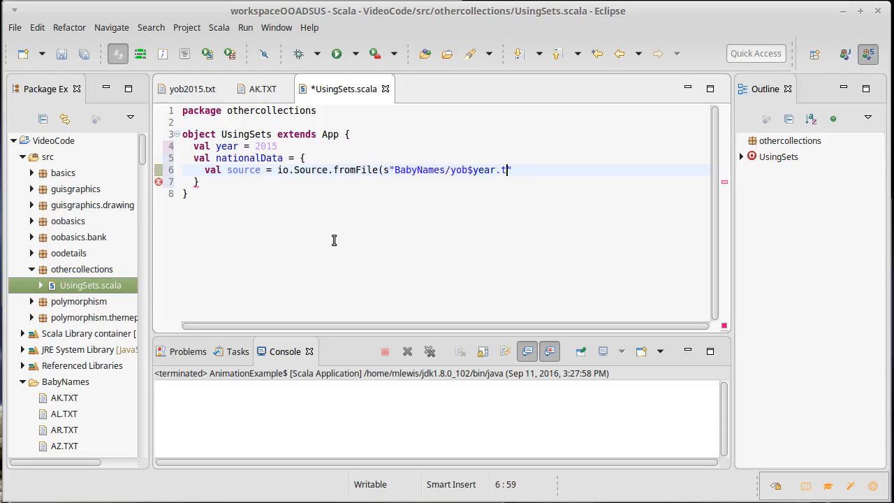
text(xt)
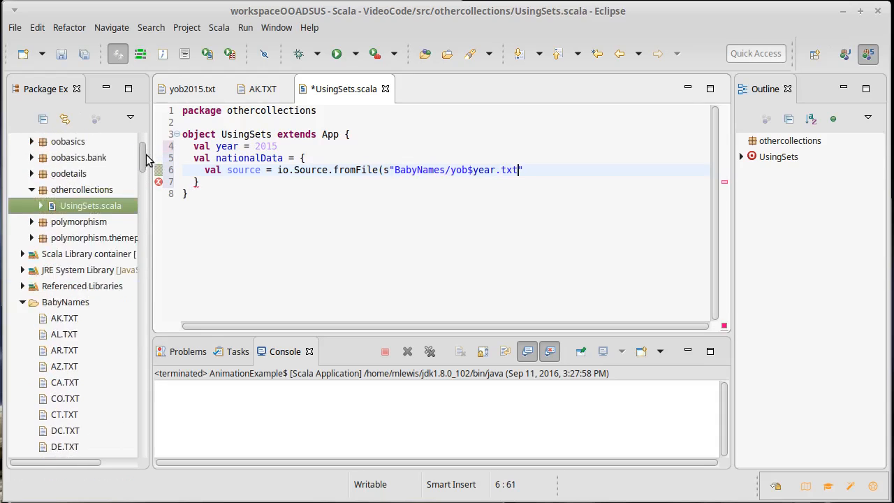
scroll(down, 3)
text())
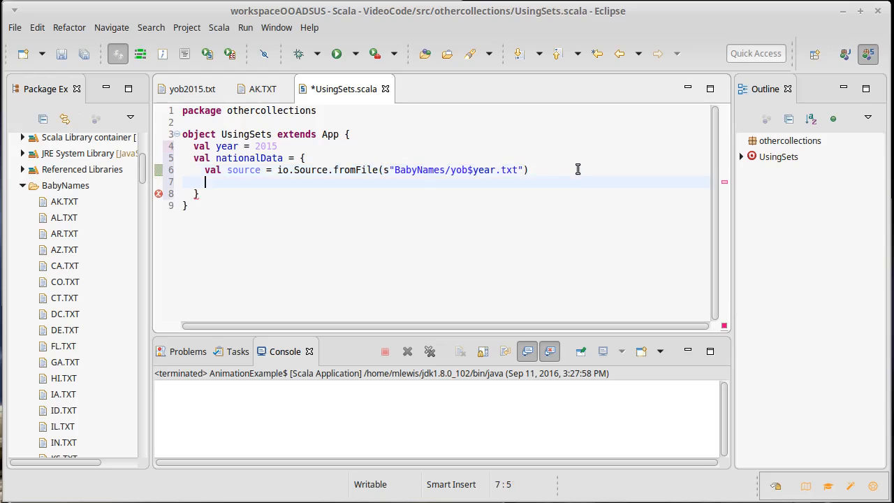
Step: Add source.close() and make room for a names line above it
text(source.close()
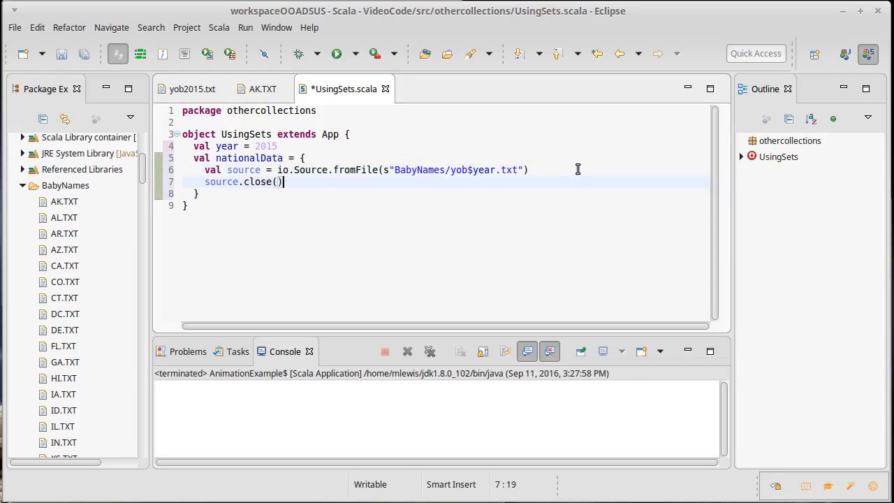
click(285, 170)
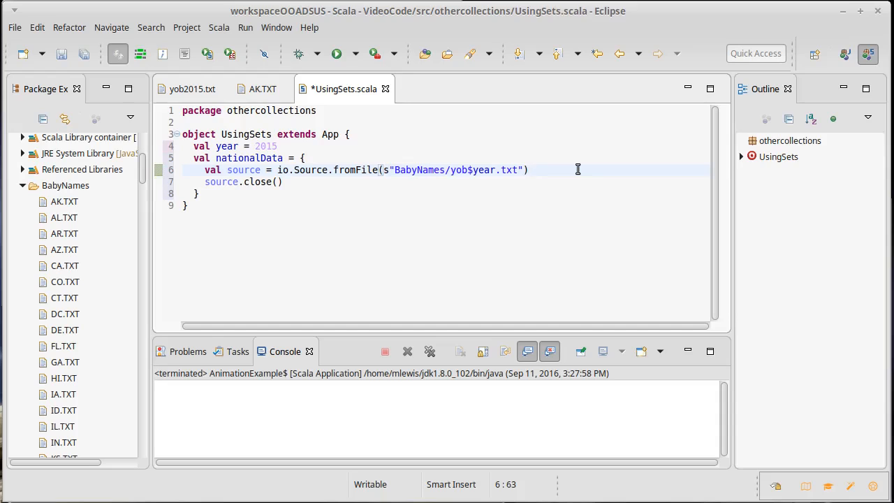
key(Return)
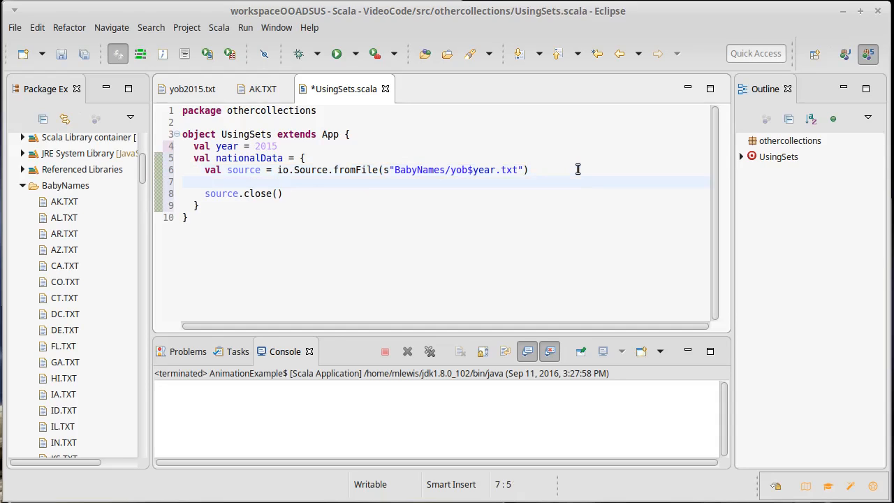
Step: Write val names = source.getLines().filter(_.nonEmpty).map(_.split(",")(0)).toSeq and save
text(val names)
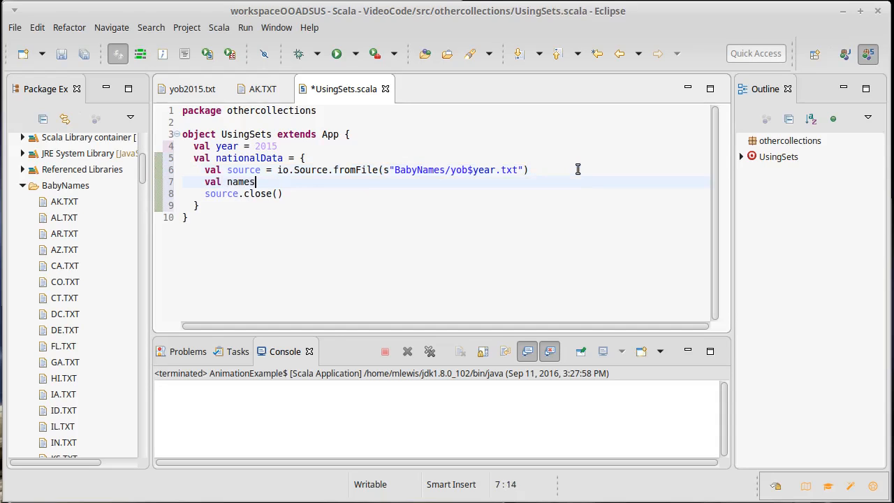
text(= source.)
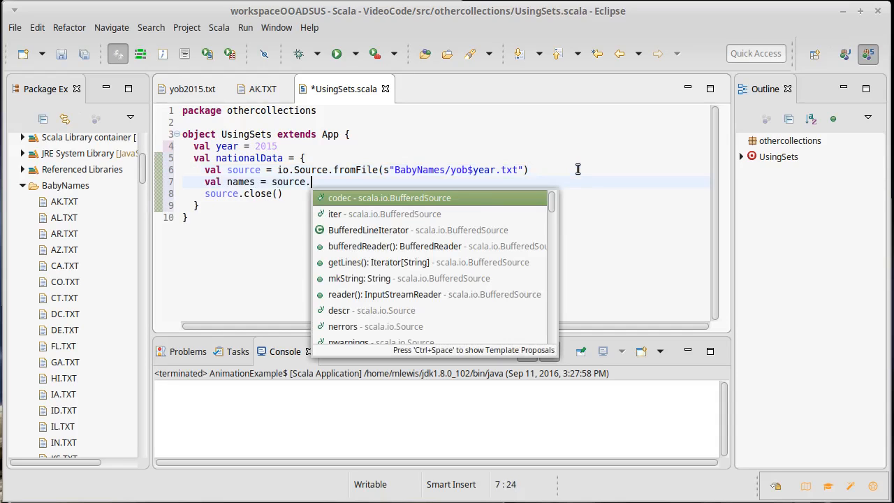
text(getLines()
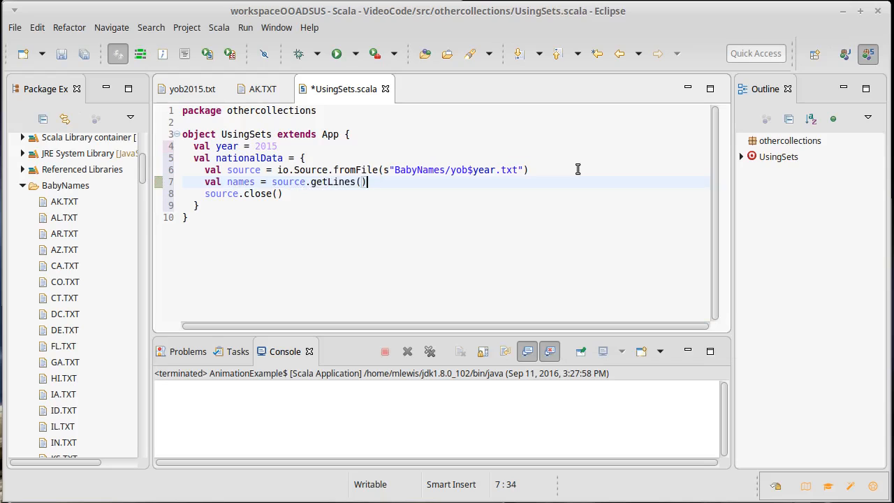
text(.)
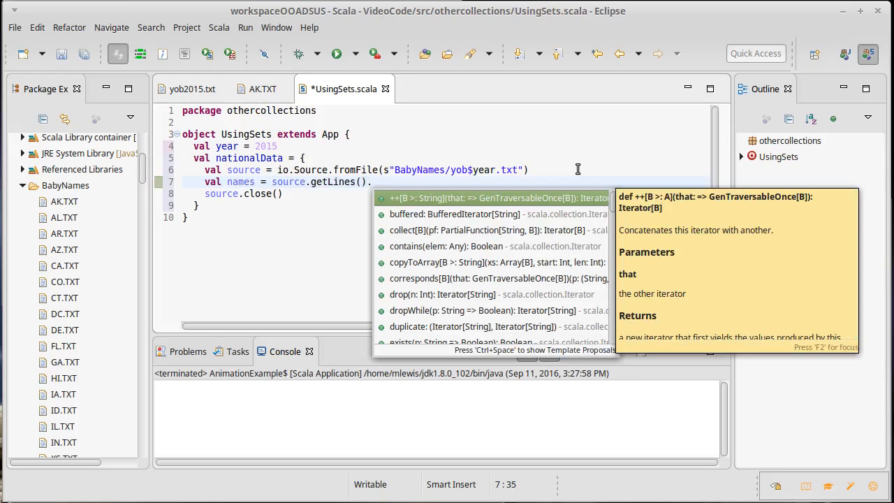
text(.map()
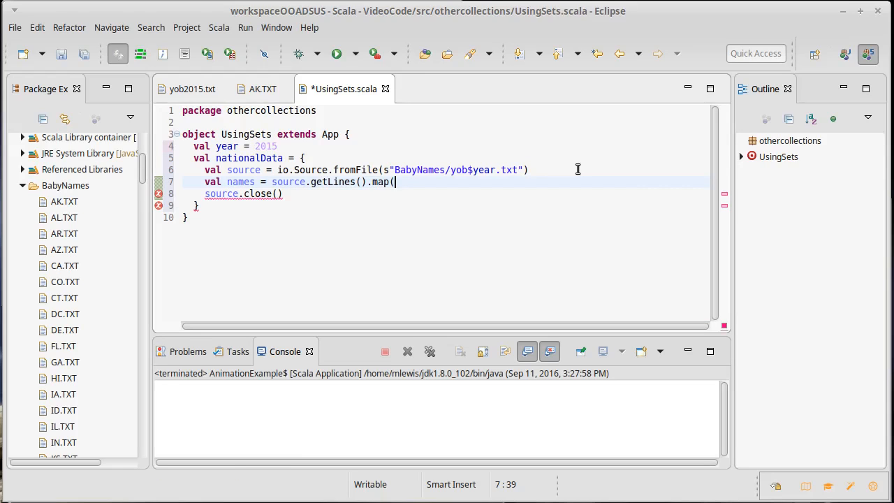
text(_)
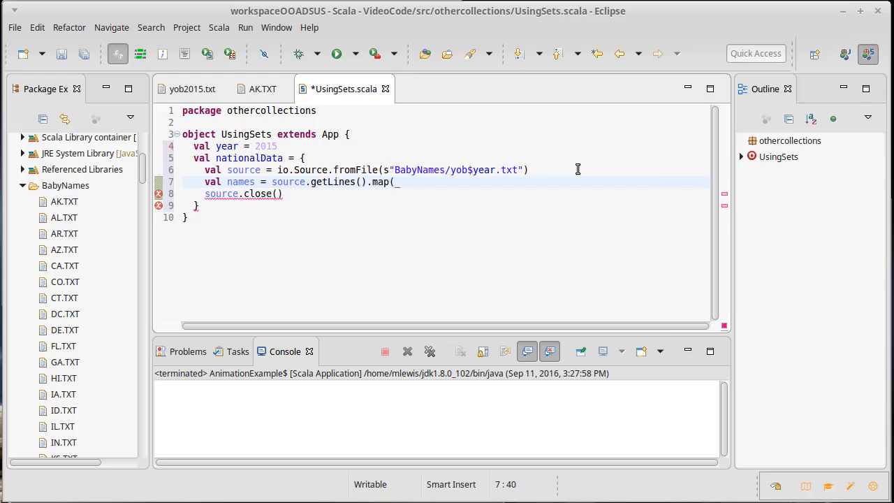
text(.split()
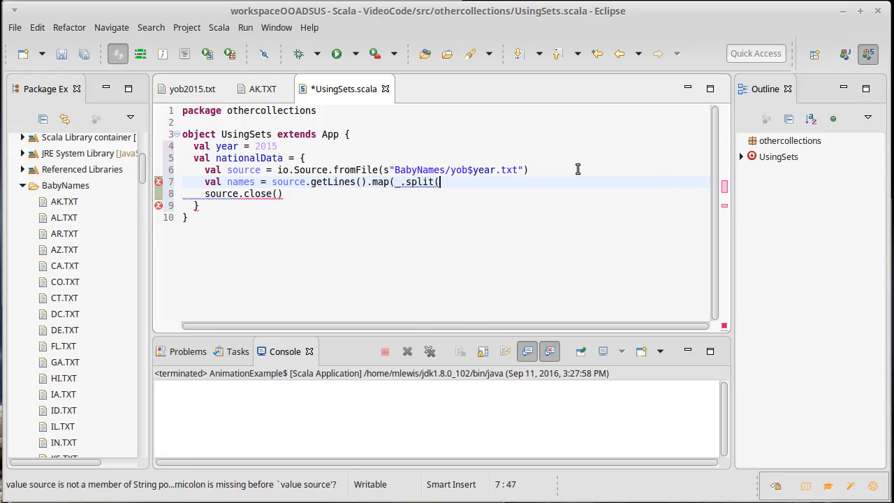
text(",")
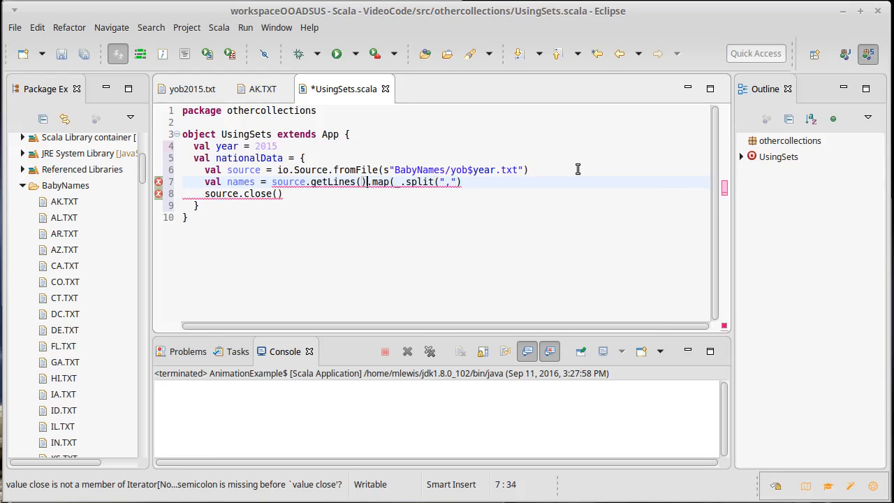
text(filter(_.nonEmpty.)
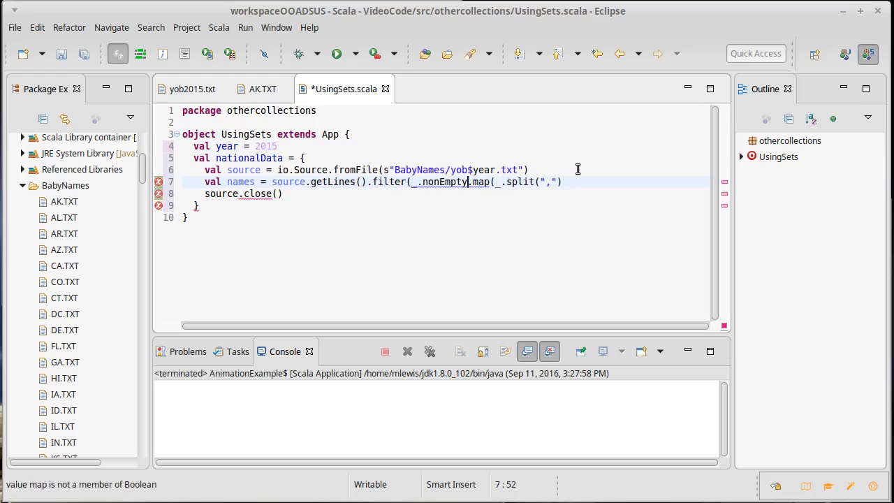
text())
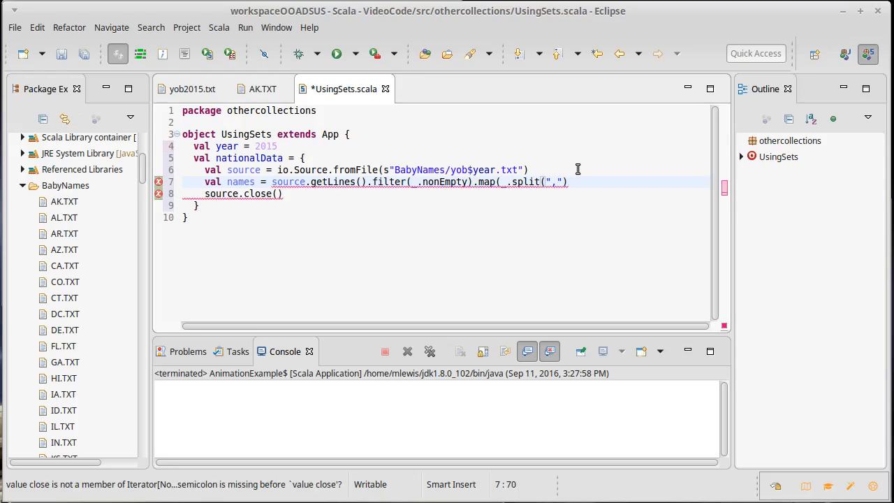
text())
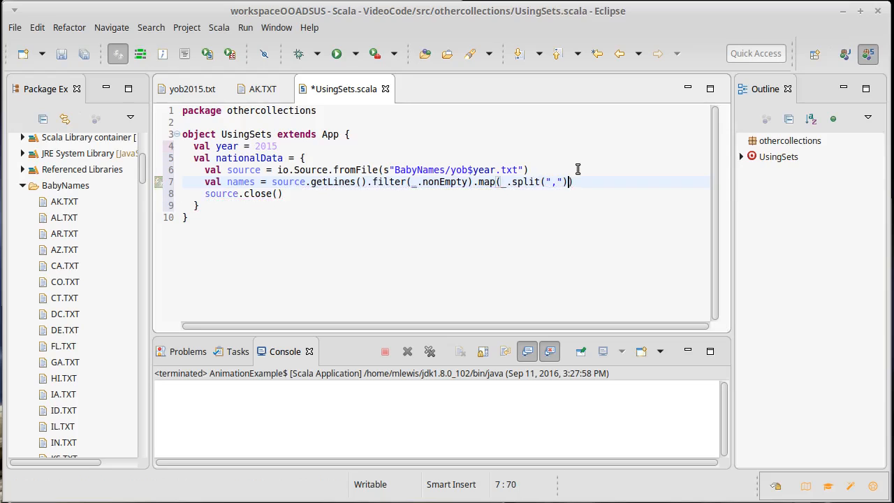
text((0))
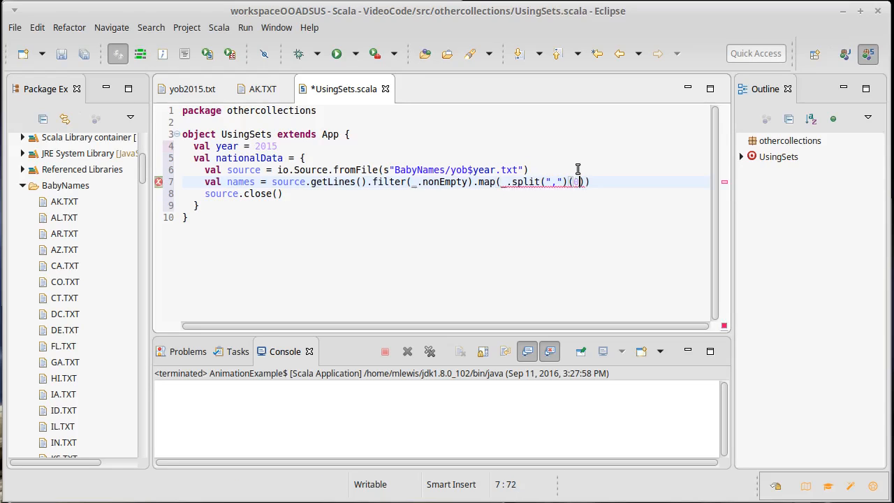
key(ctrl+s)
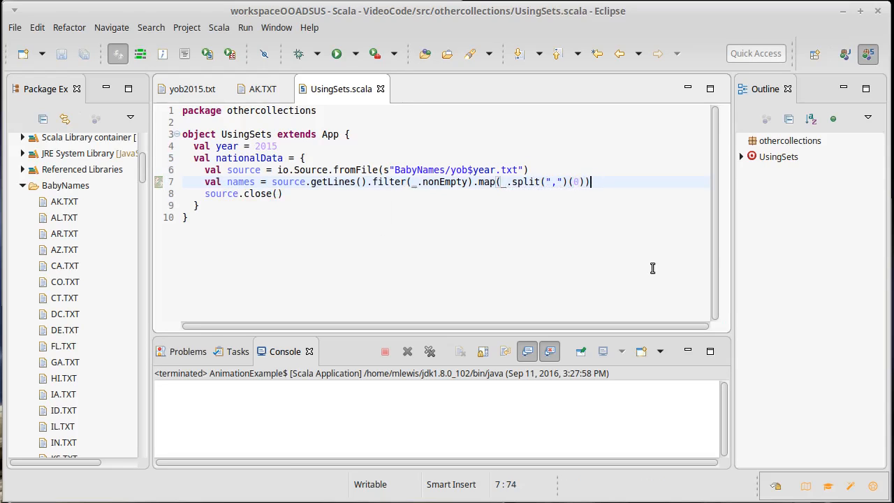
text(.)
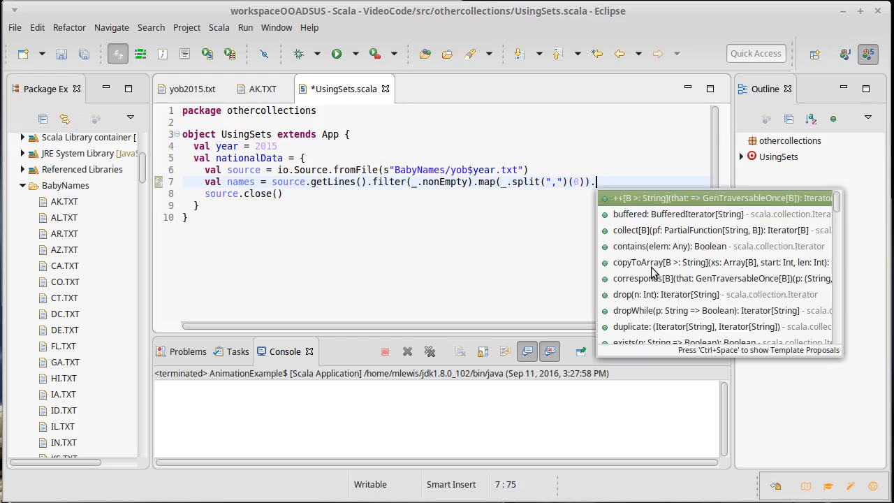
text(toSeq)
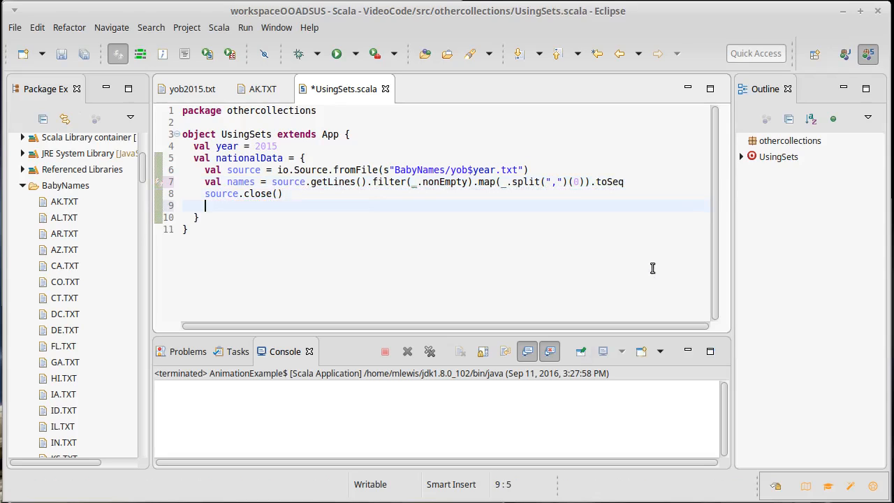
Step: End the nationalData block by returning names after source.close()
text(n)
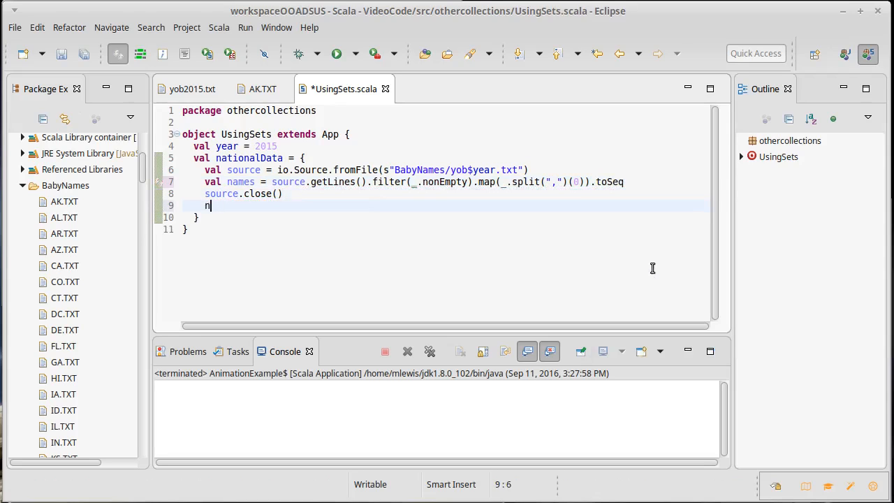
text(ames)
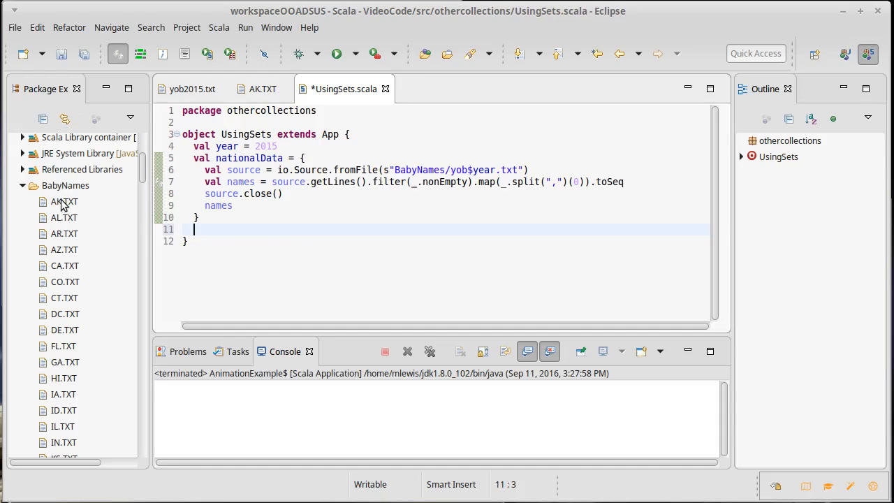
mouse_move(293, 215)
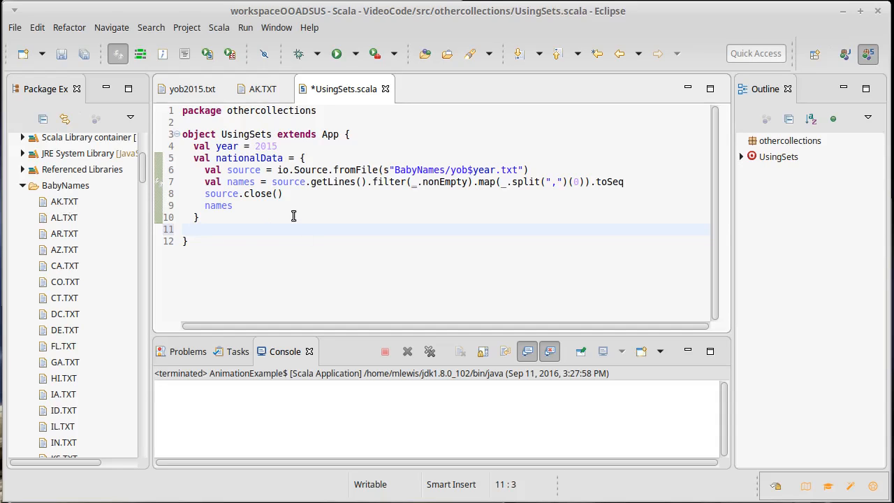
Step: Start a for loop with stateFile <- new java.io.File("BabyNames").list()
text(for)
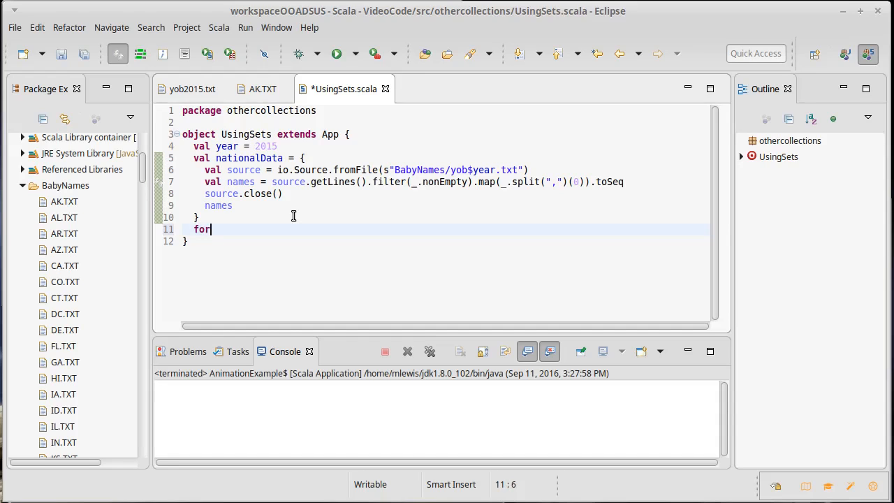
text(()
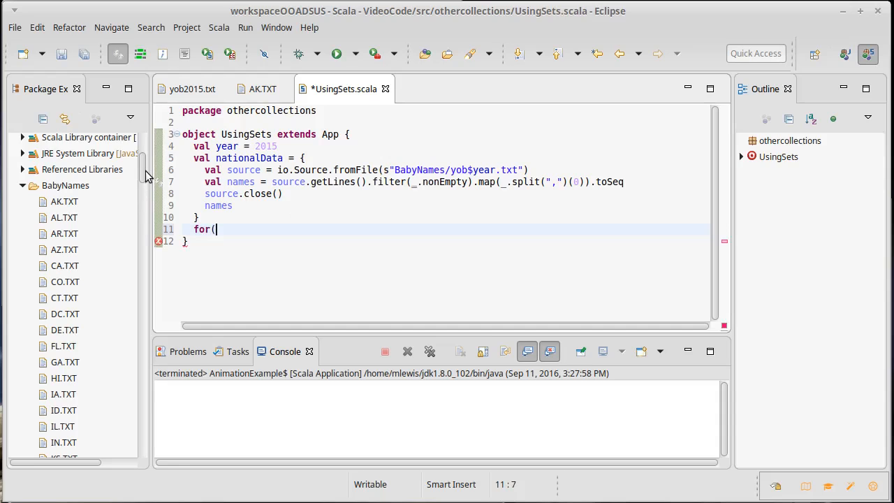
scroll(down, 3)
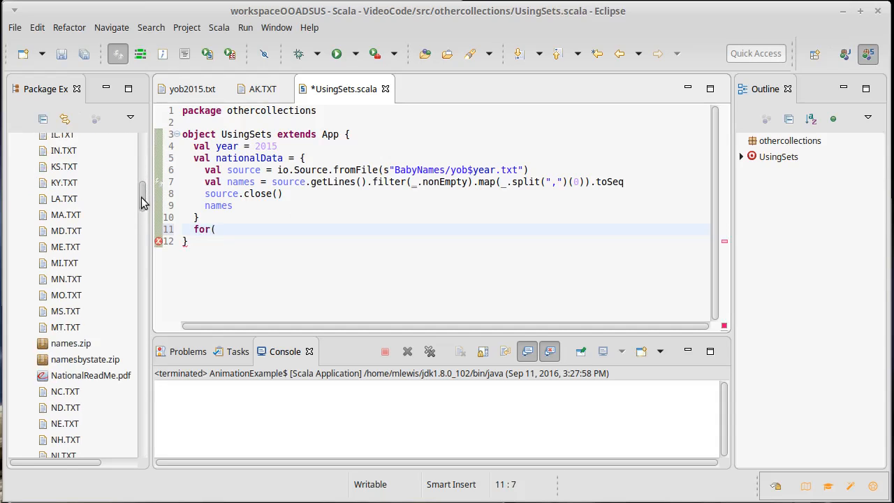
scroll(down, 3)
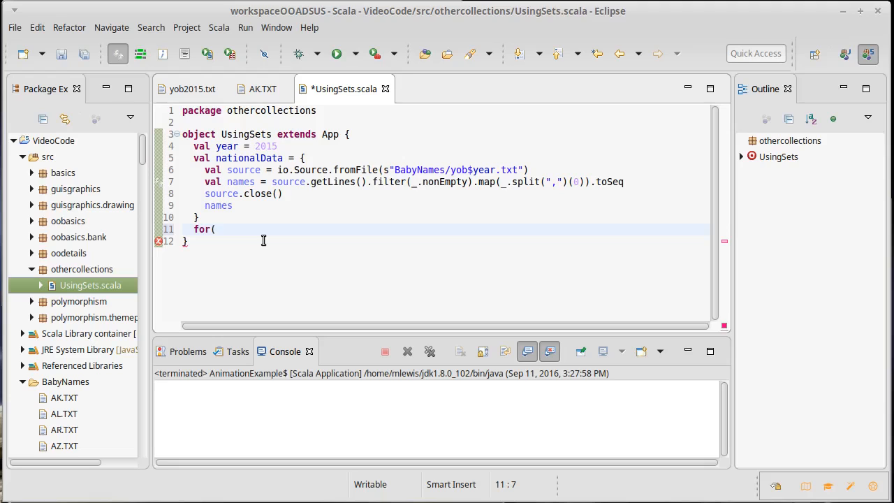
text(fi)
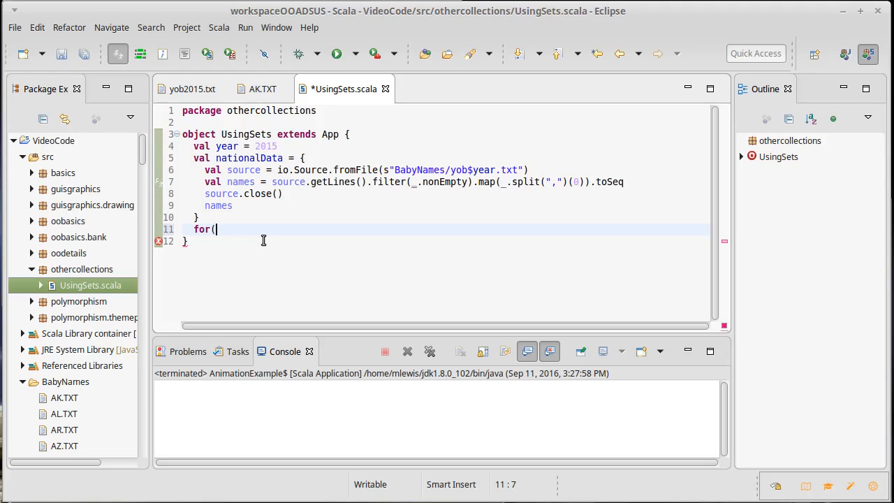
text(sat)
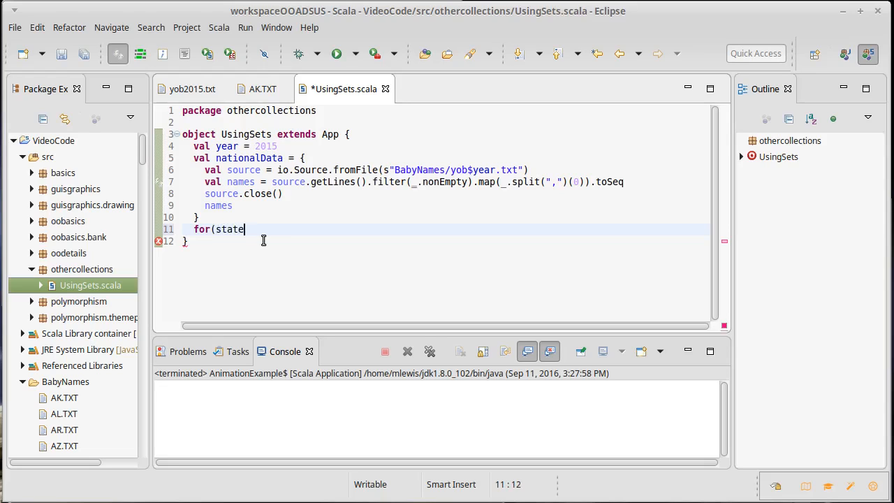
text(File <-)
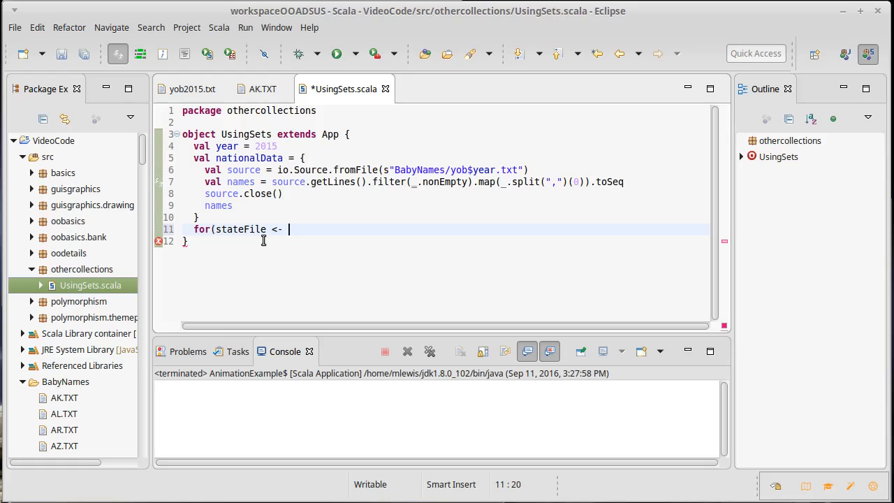
key(BackSpace)
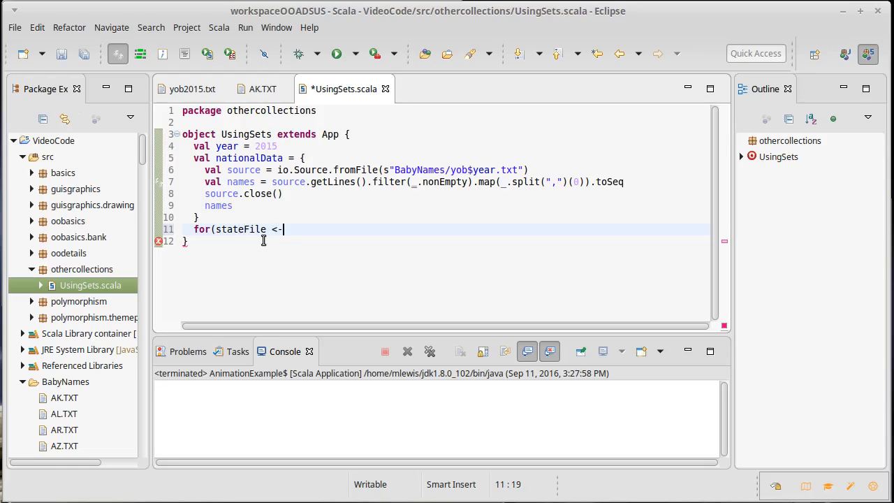
text(new)
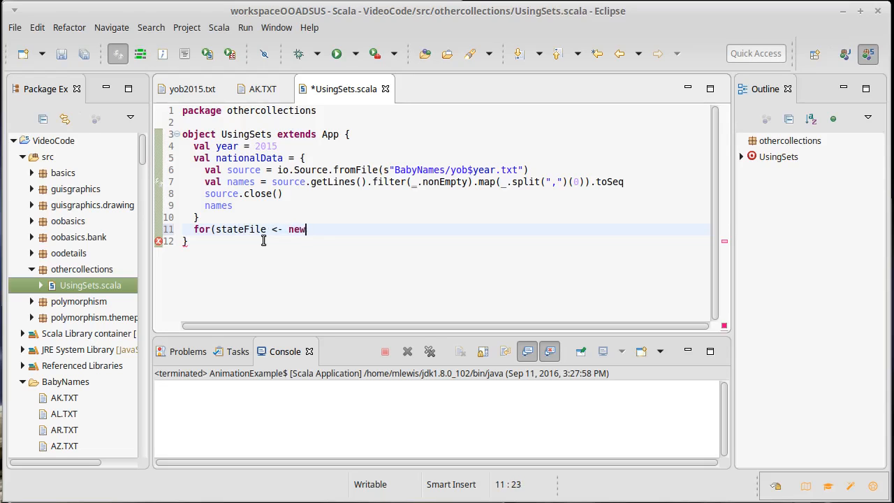
text(java.io.File(")
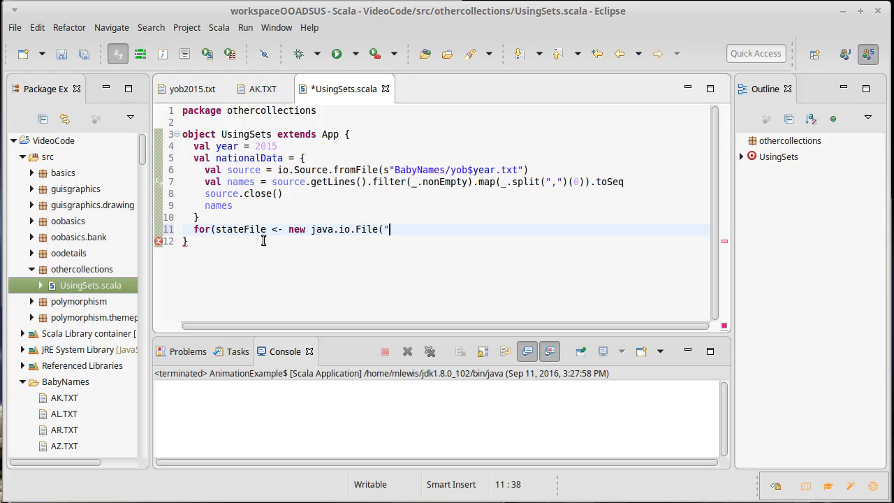
text(BabyNam)
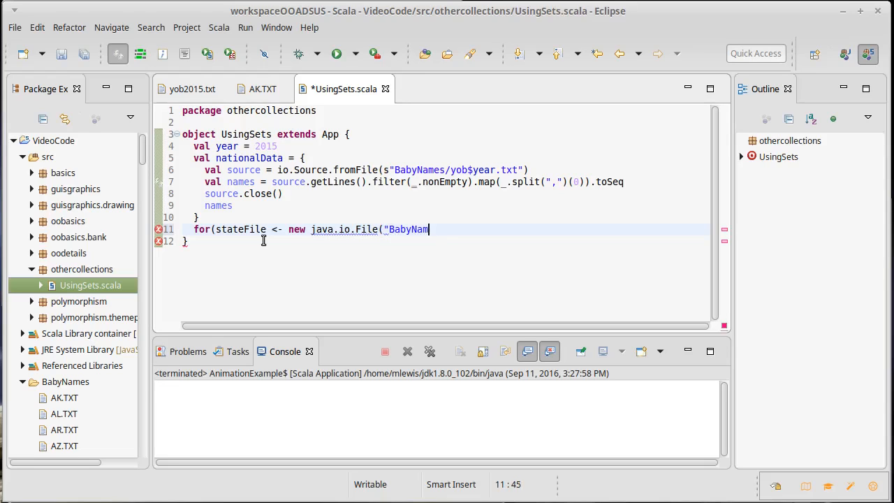
text(es"))
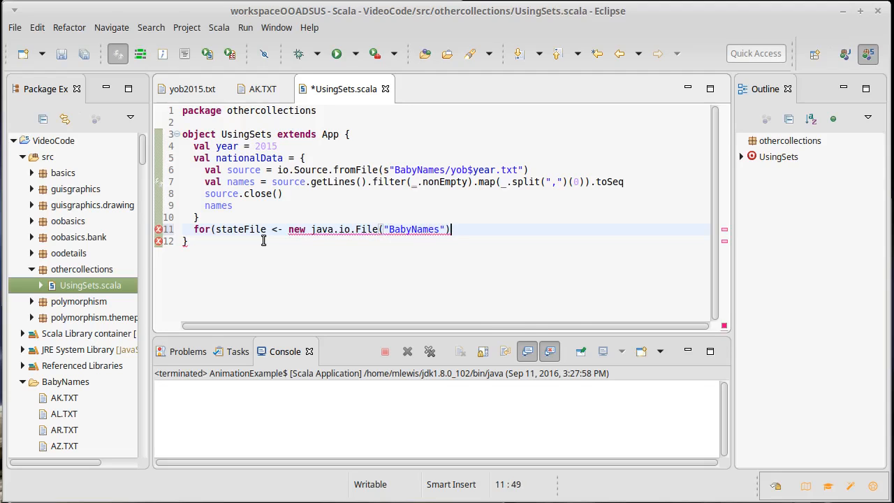
text(.)
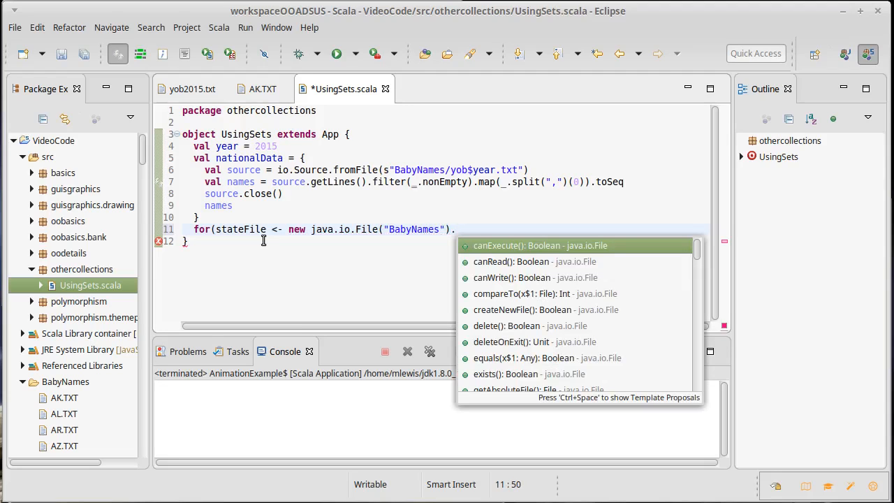
text(l)
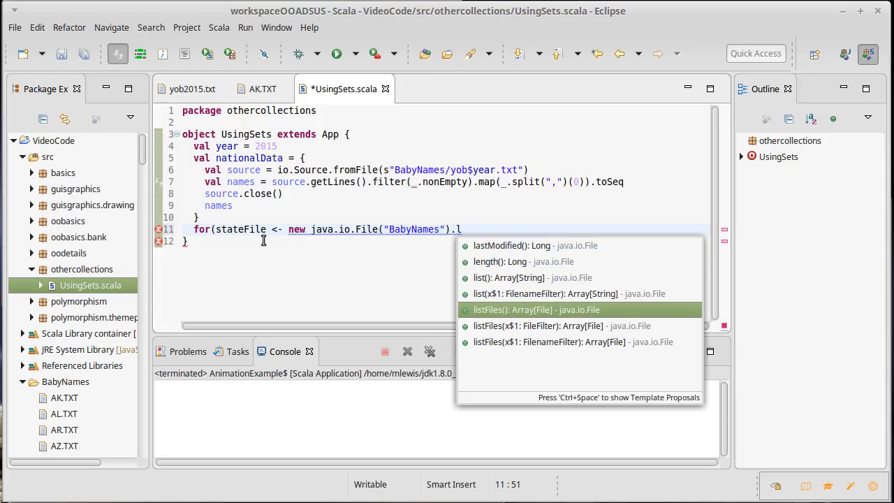
key(Up)
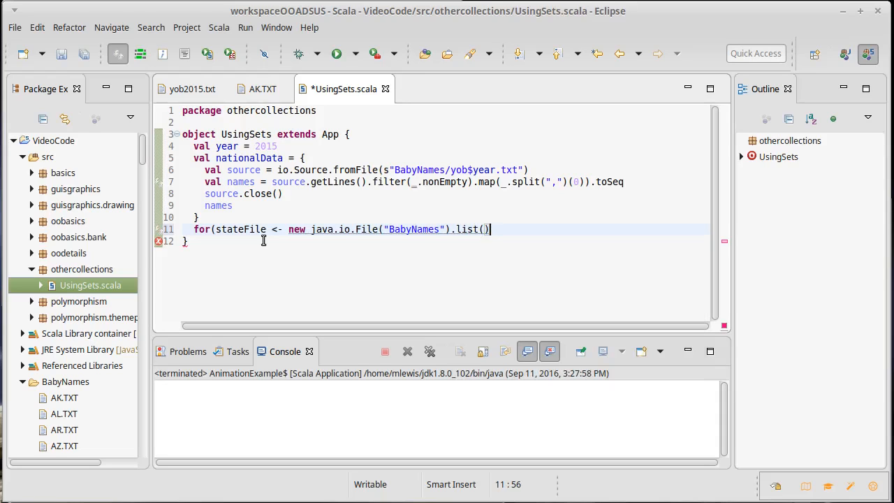
Step: Add the guard if stateFile.endsWith(".TXT") to the loop and save UsingSets.scala
text(; if)
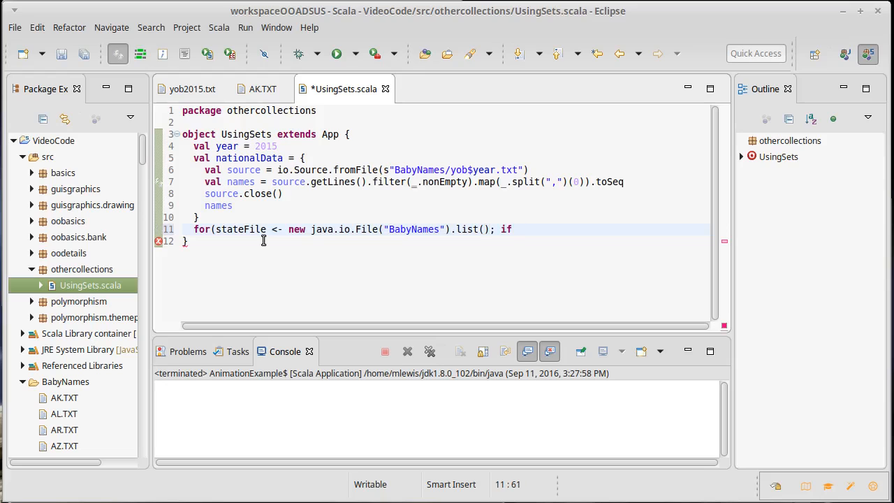
text(stateFile.)
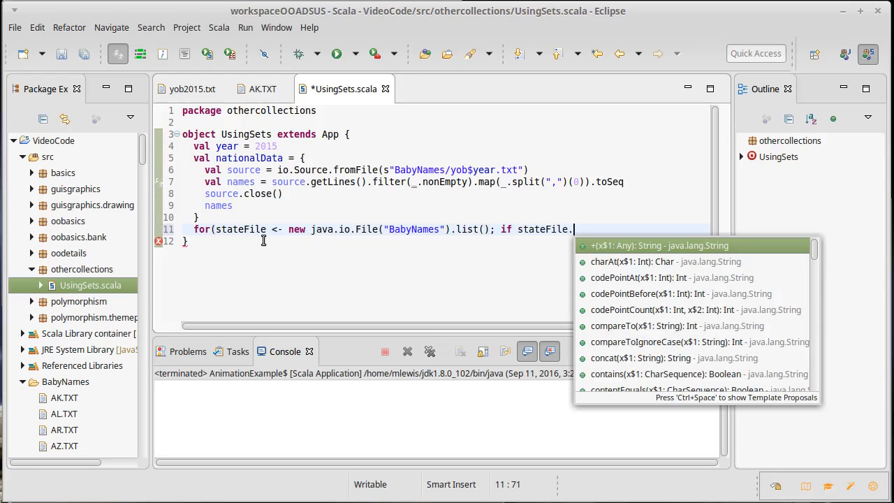
text(en)
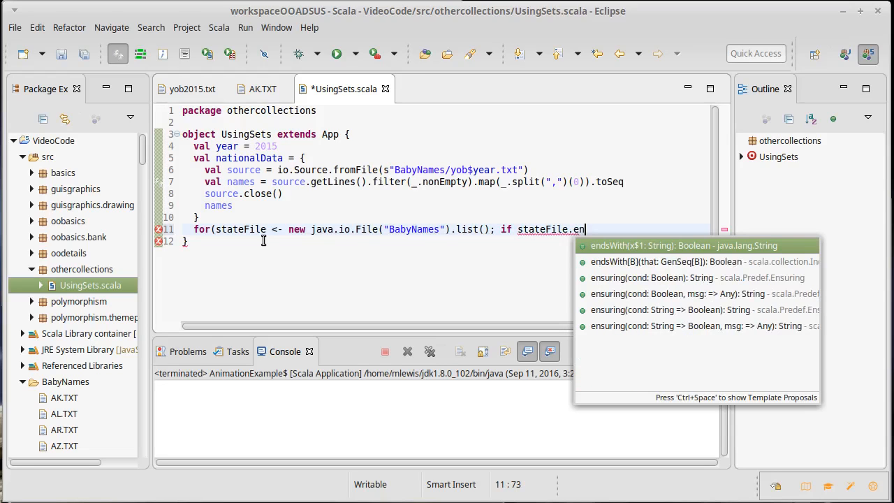
click(682, 246)
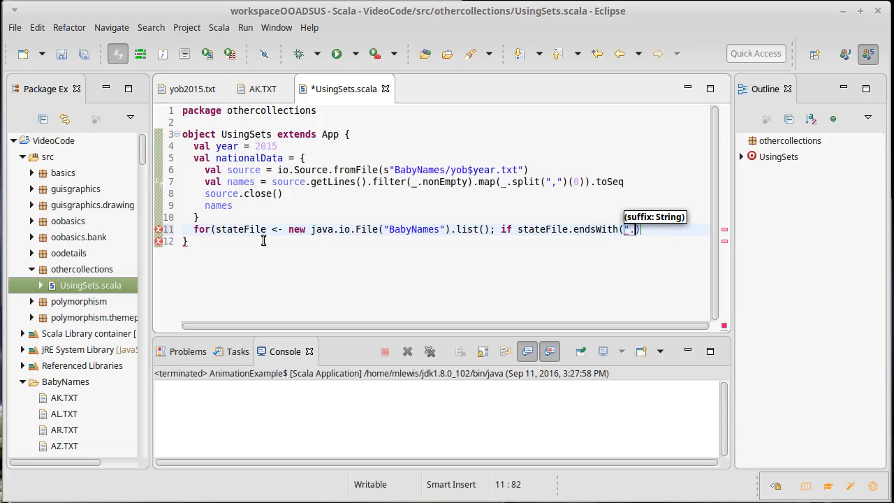
text(TXT)
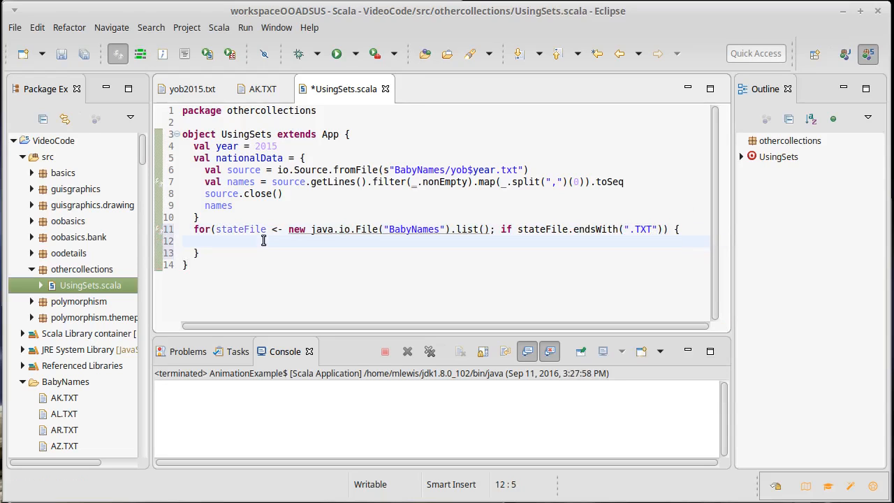
key(ctrl+s)
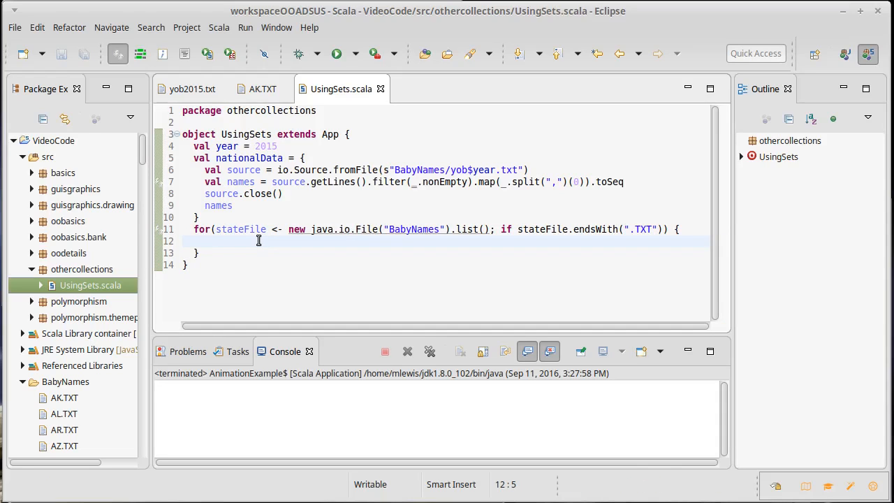
Step: Inside the loop add val stateData = { val source = io.Source.fromFile(stateFile)
text(val s)
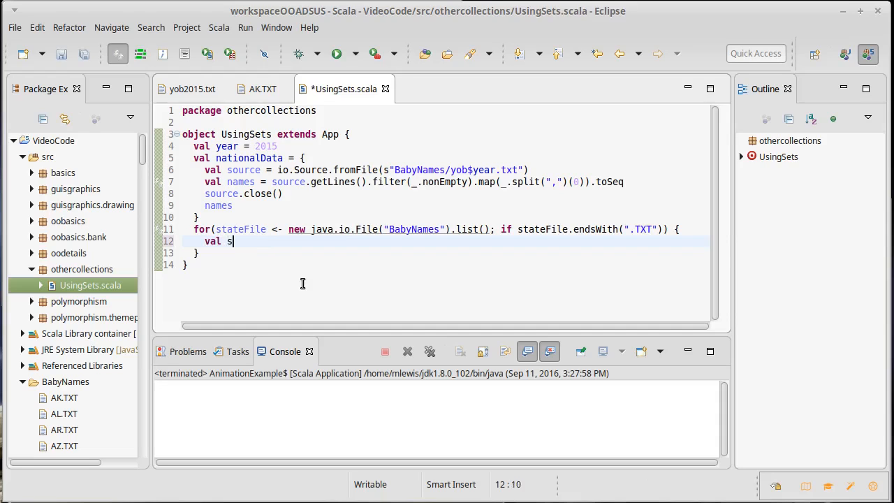
text(tateData)
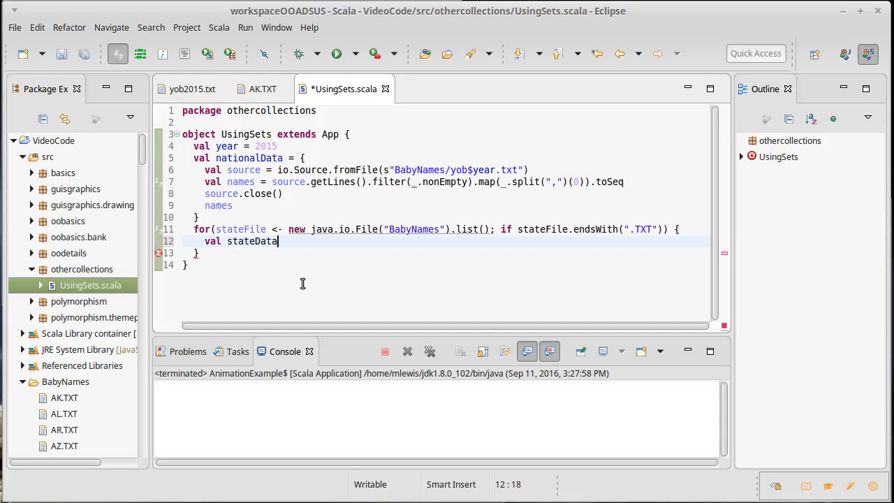
text(= {)
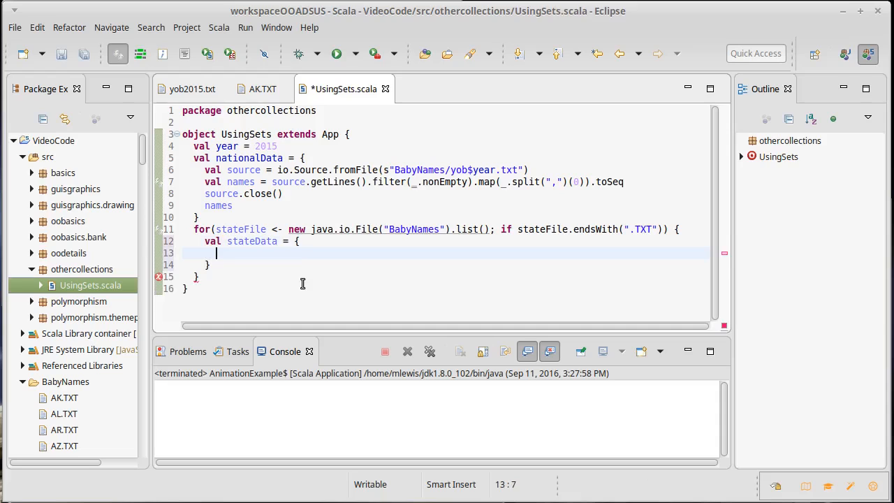
text(val)
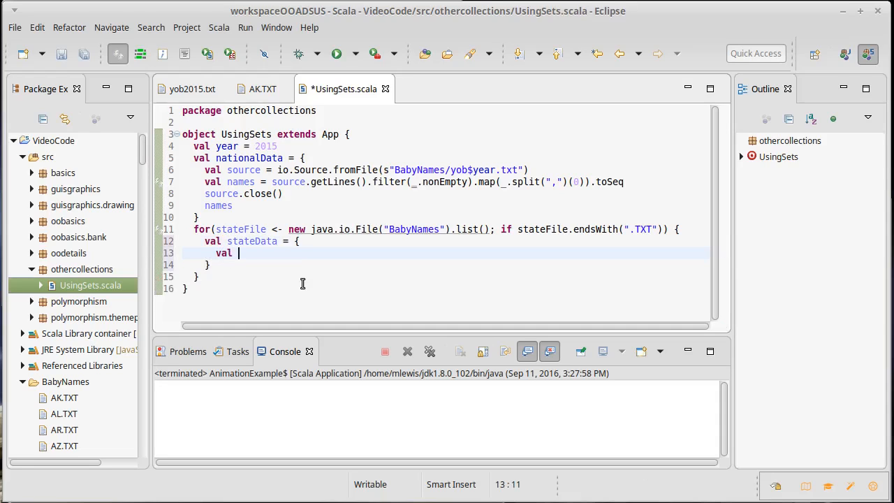
text(source =)
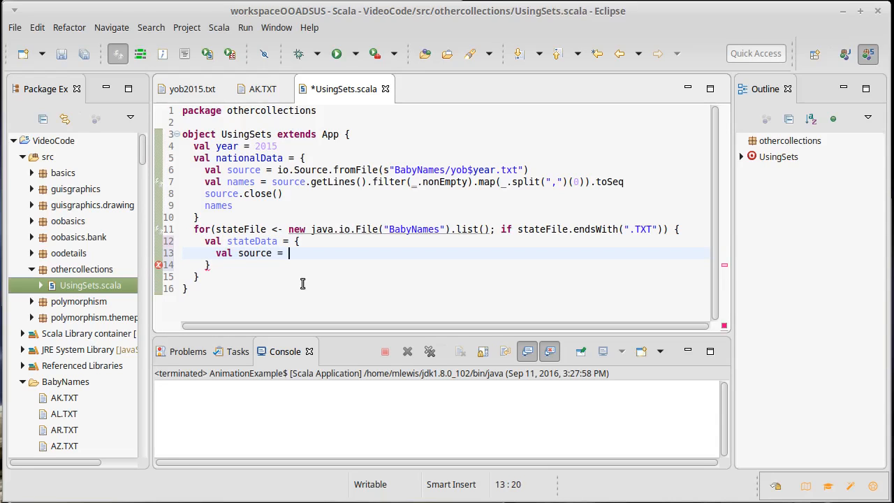
text(io.Source.fromF)
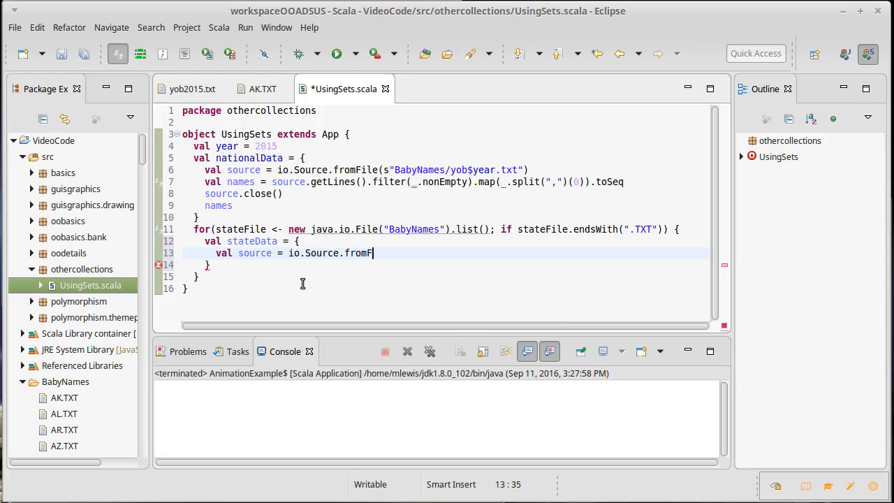
text(ile()
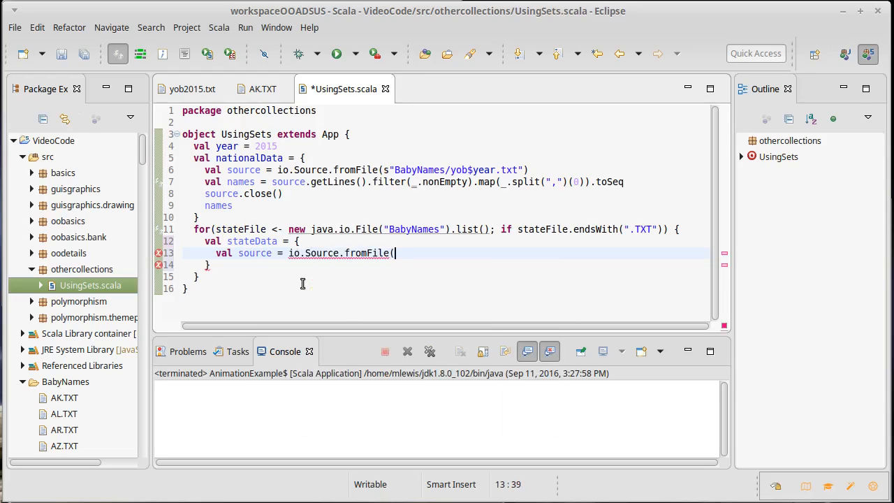
text(stateFile)
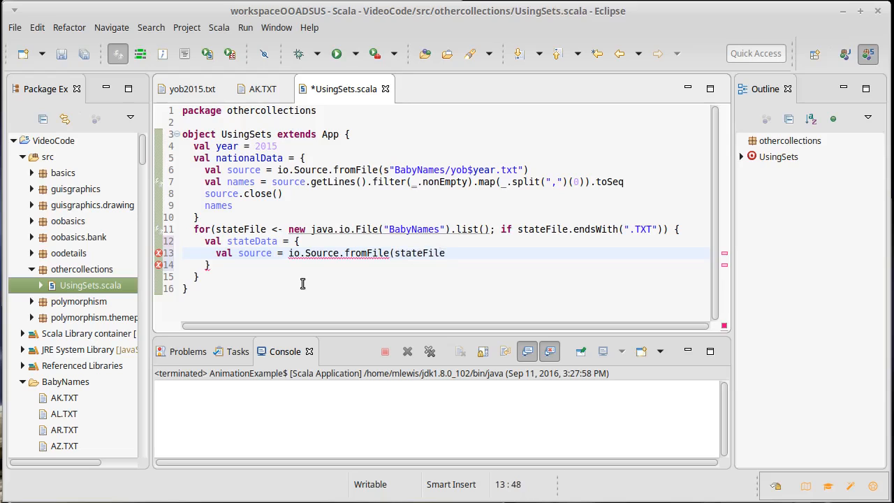
text())
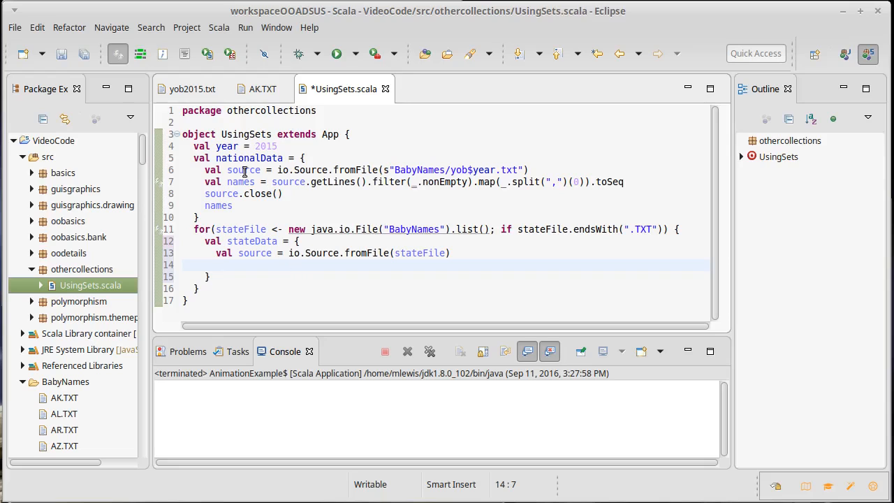
mouse_move(240, 182)
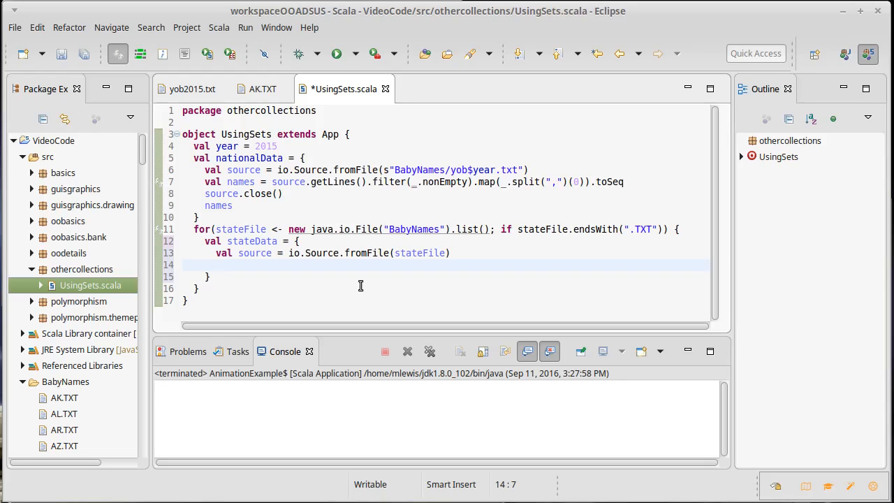
Step: Add val nameCount = source.getLines().filter(_.nonEmpty).map(_.split(",")) in stateData, then view yob2015.txt
text(val)
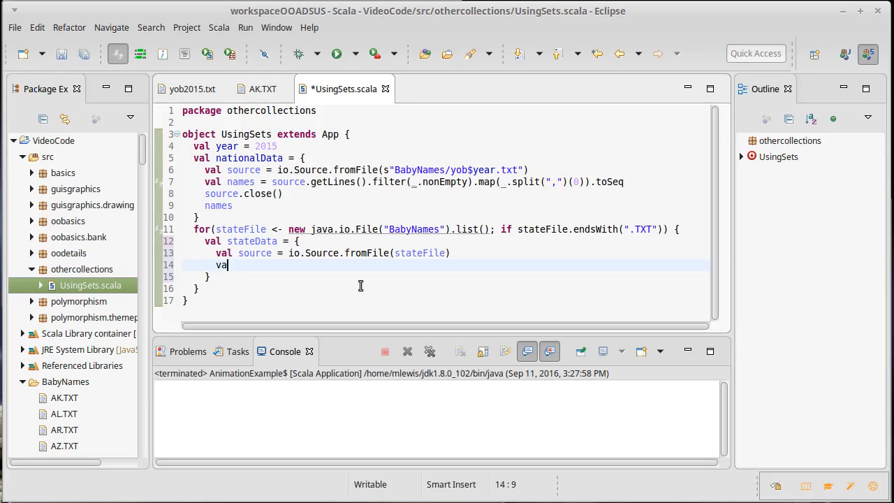
text(nameCo)
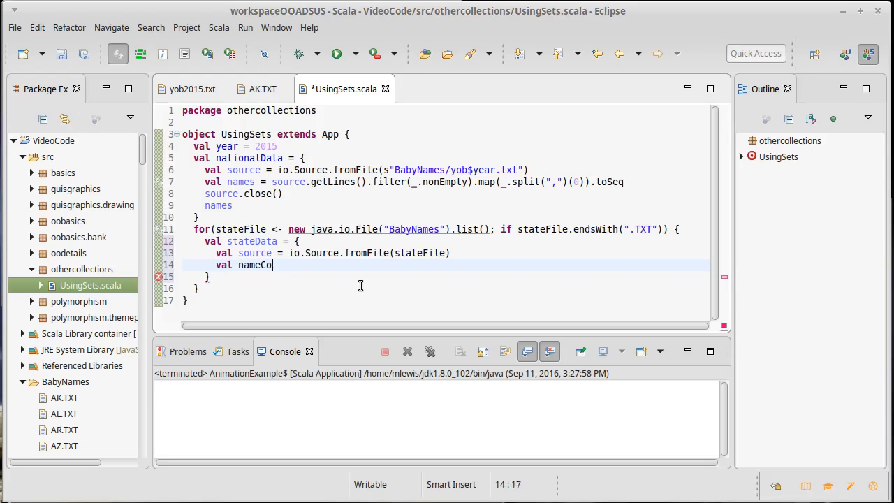
text(unt =)
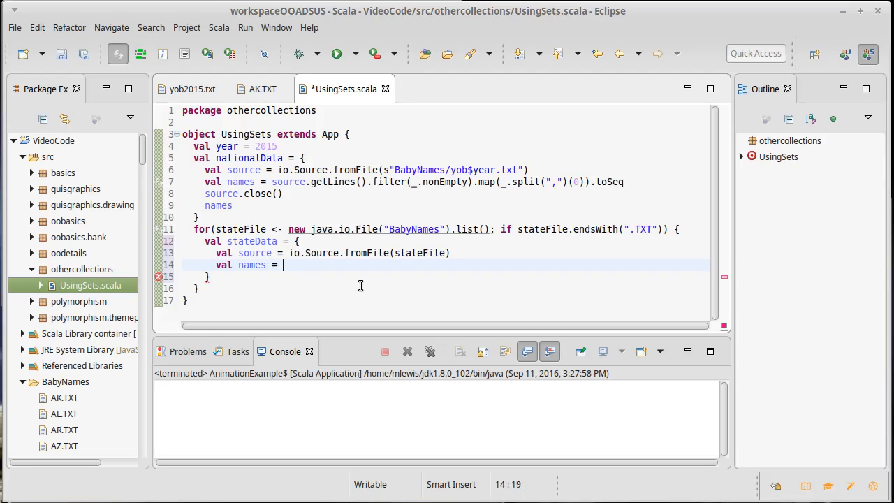
text(source.getl)
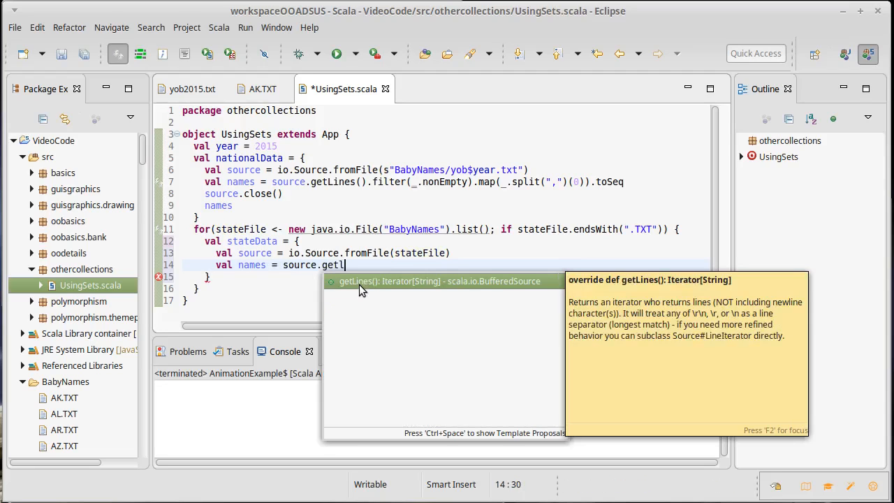
text(().)
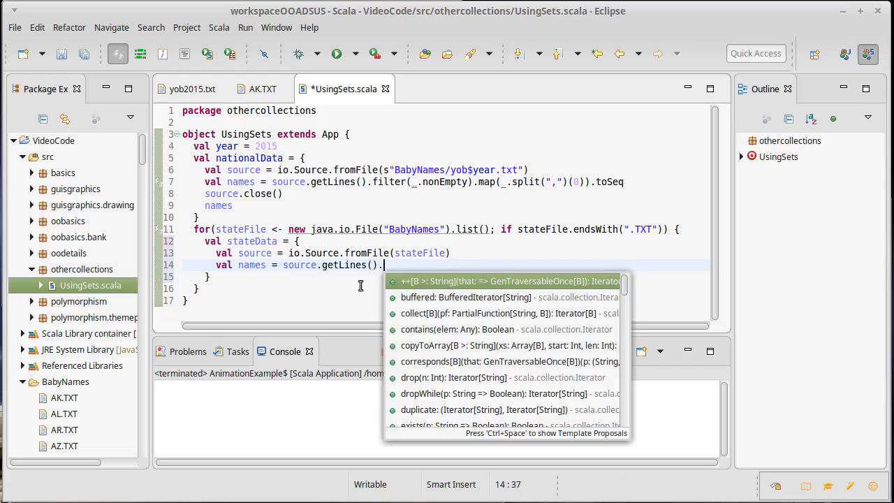
text(filter(_..)
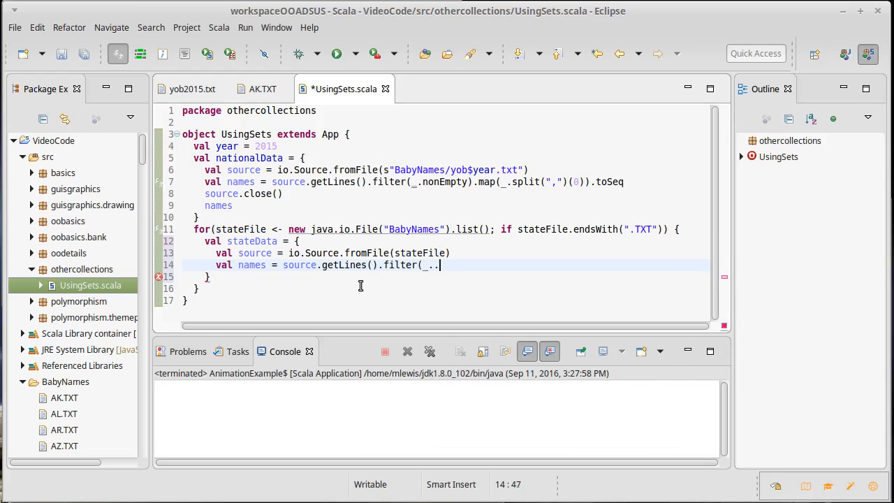
text(nonEmpty)
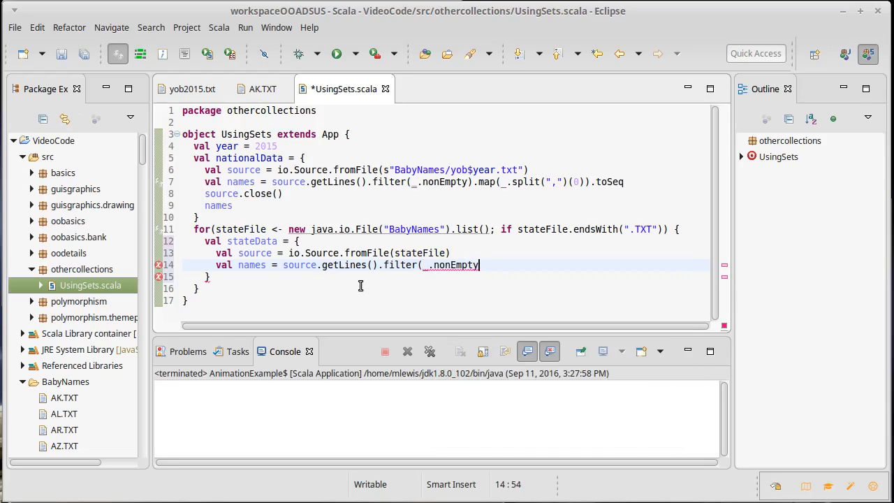
text().map(_)
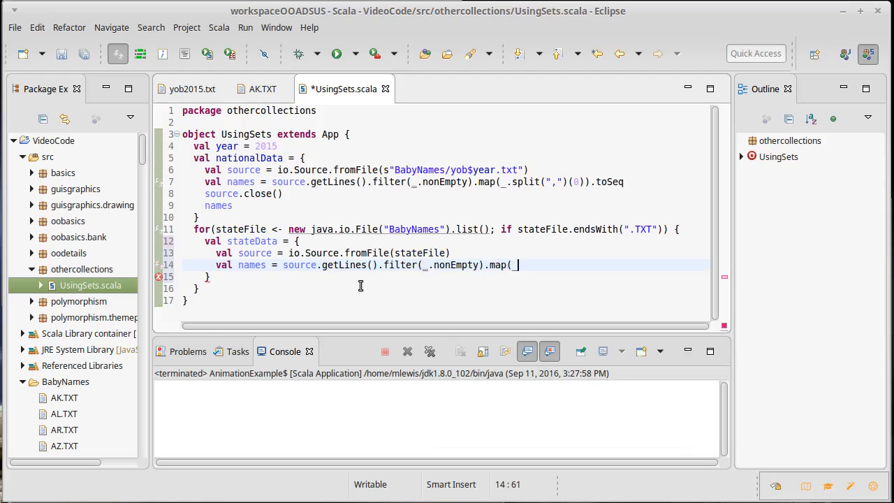
text(.split()
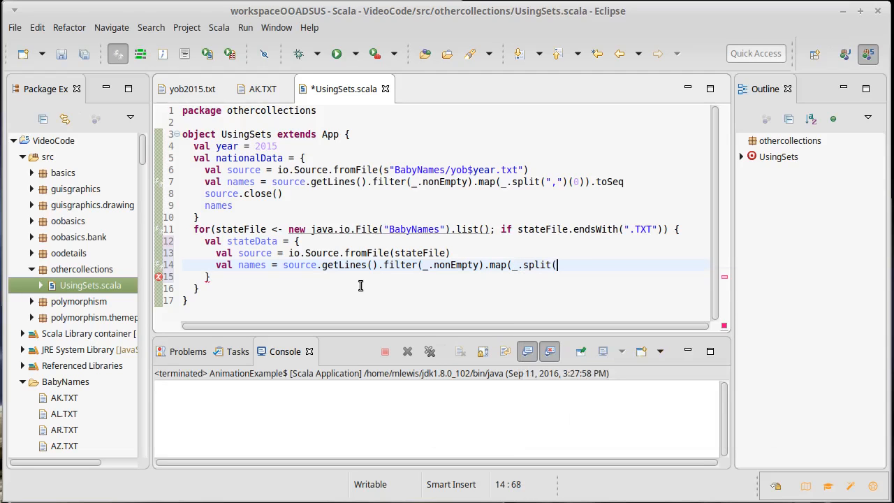
text(",")
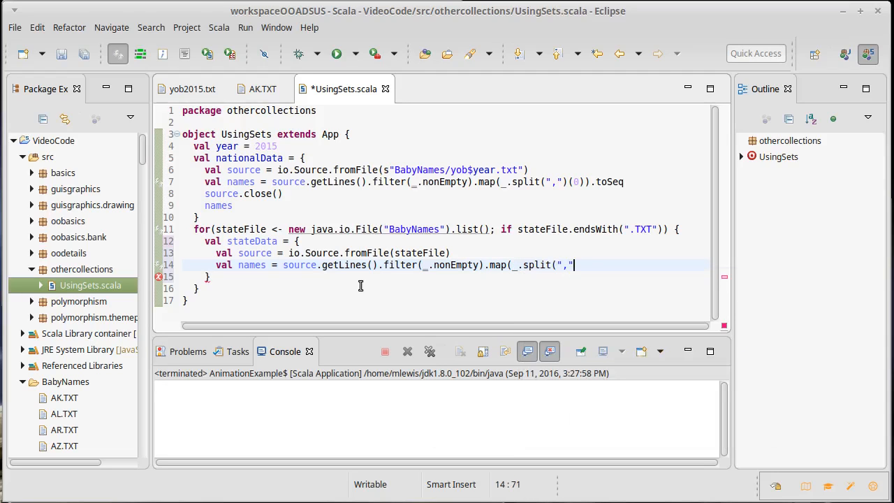
text(")
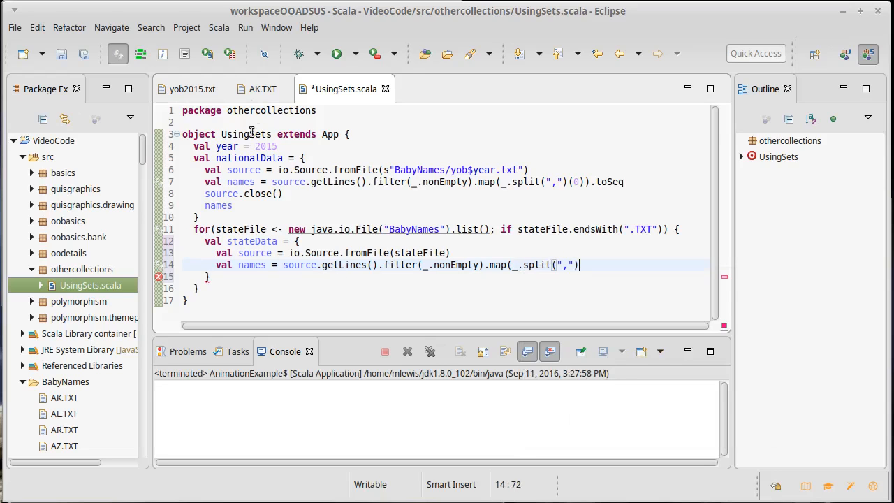
click(191, 90)
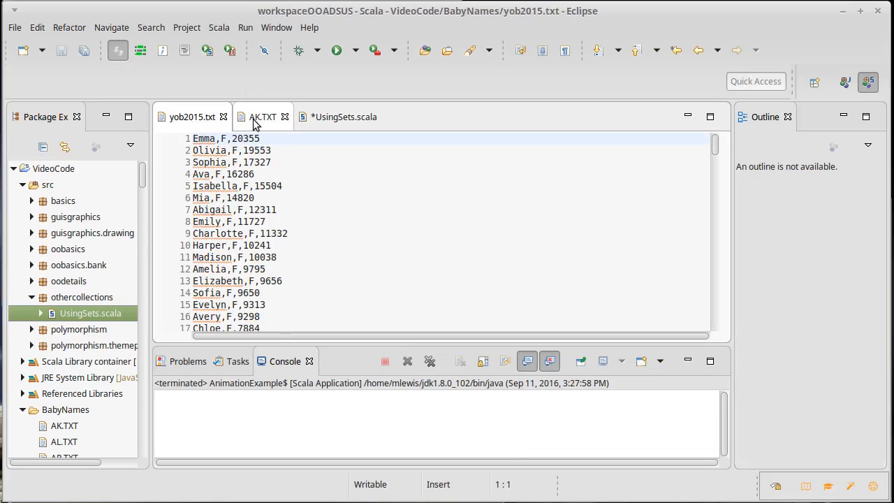
Step: Review the AK.TXT column layout, then return to UsingSets.scala to close the map(_.split(",")) call
click(262, 118)
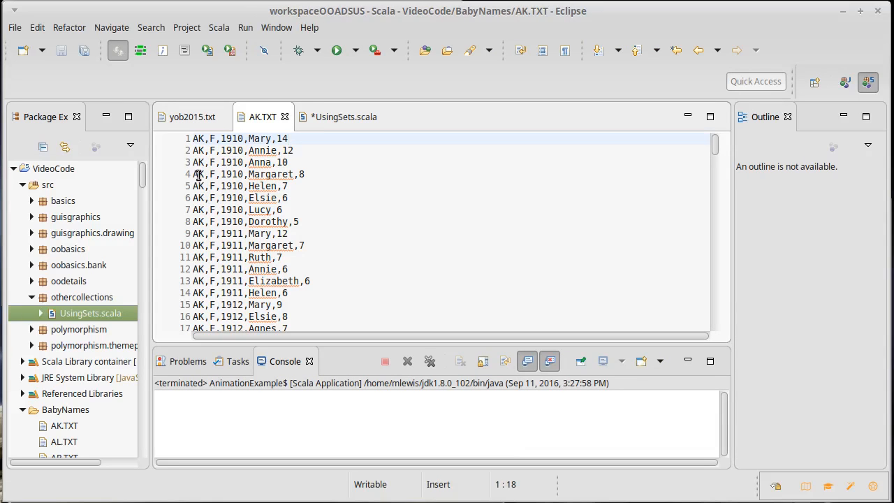
click(288, 139)
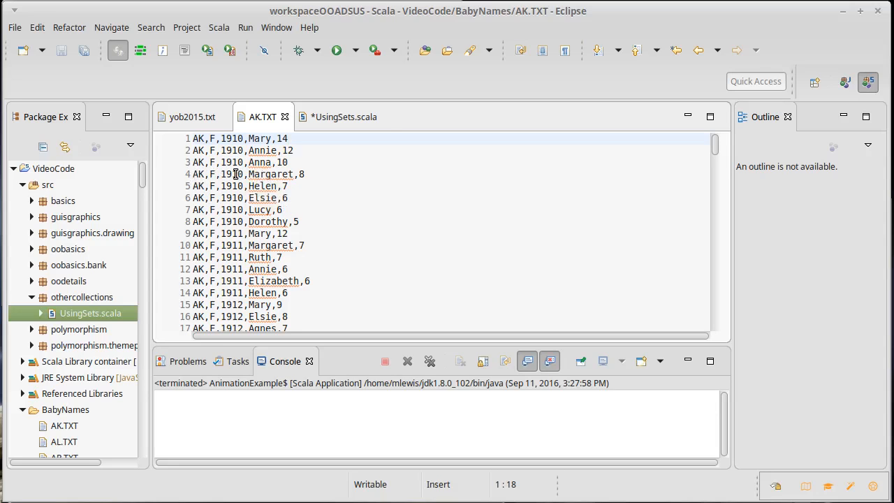
click(343, 117)
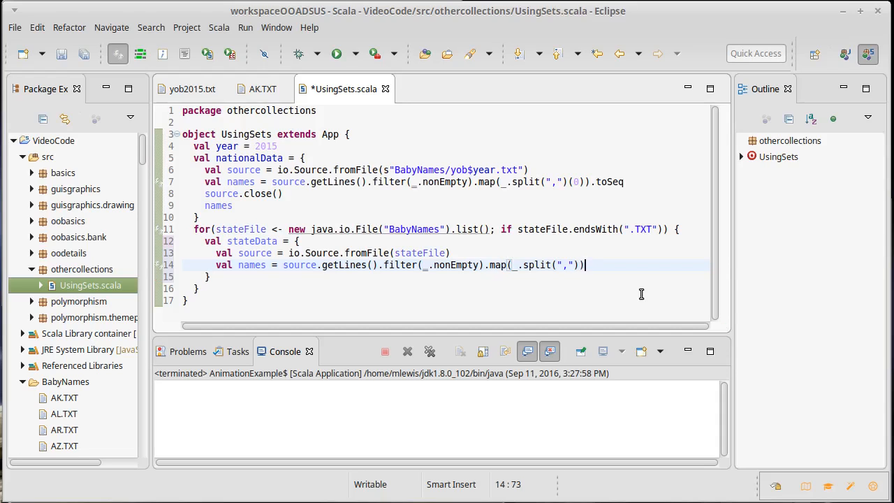
Step: Discard the inserted ++(that) call and begin a .filter( on the state rows, checking AK.TXT columns
text(.++(that))
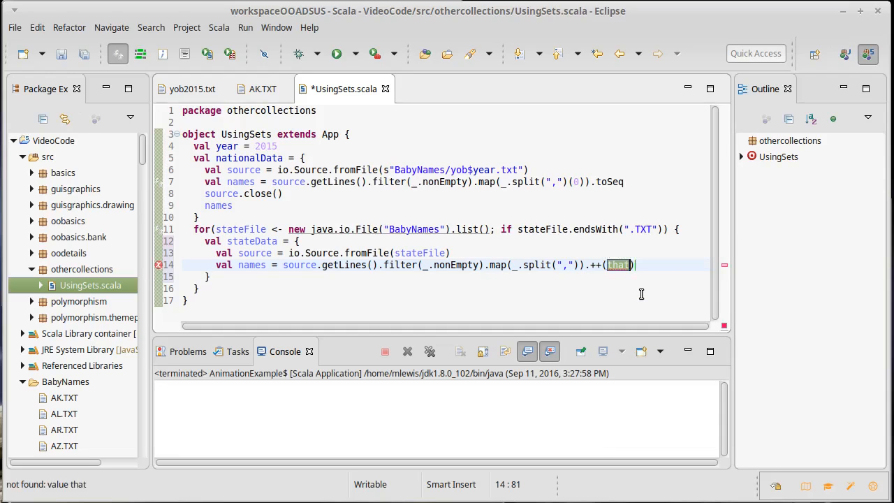
key(BackSpace)
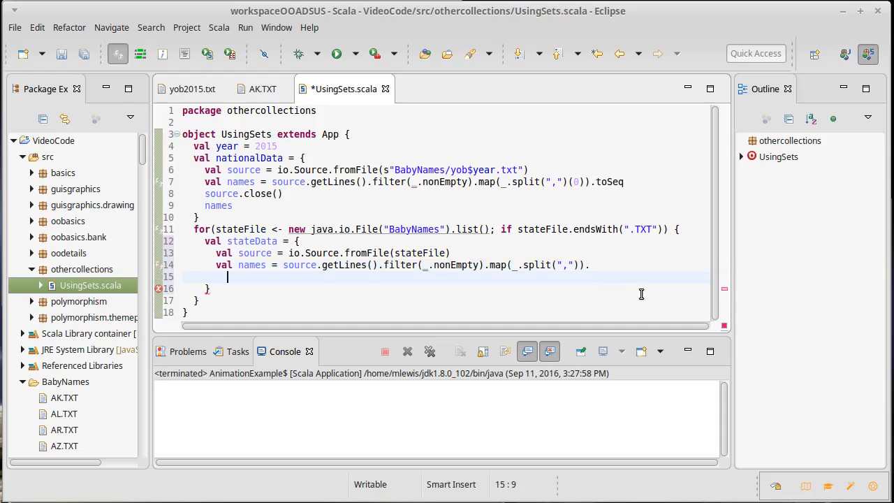
text(filter)
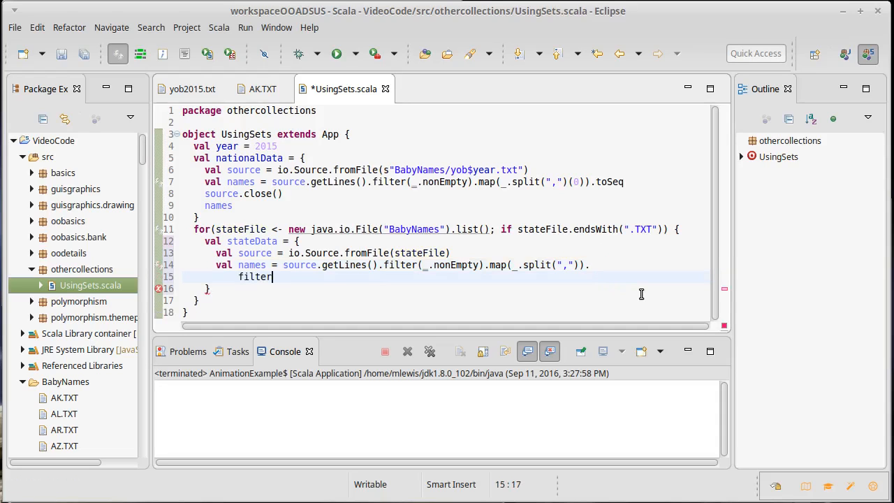
text(()
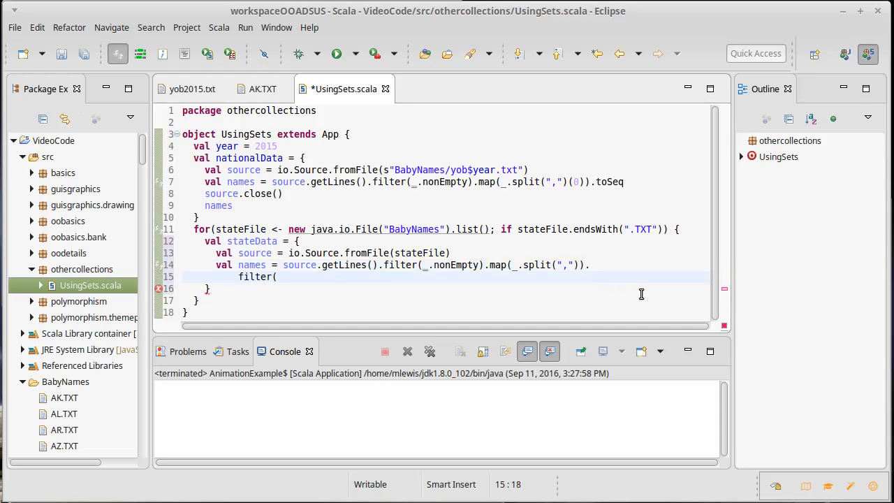
click(260, 90)
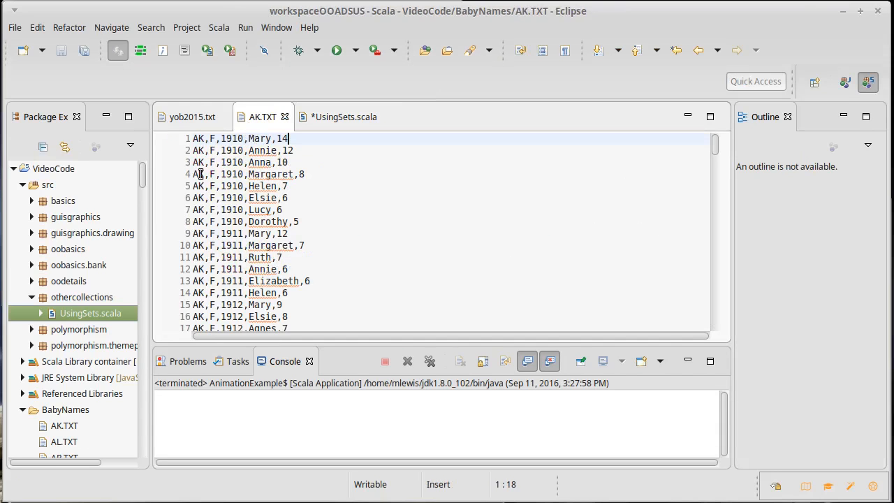
click(343, 117)
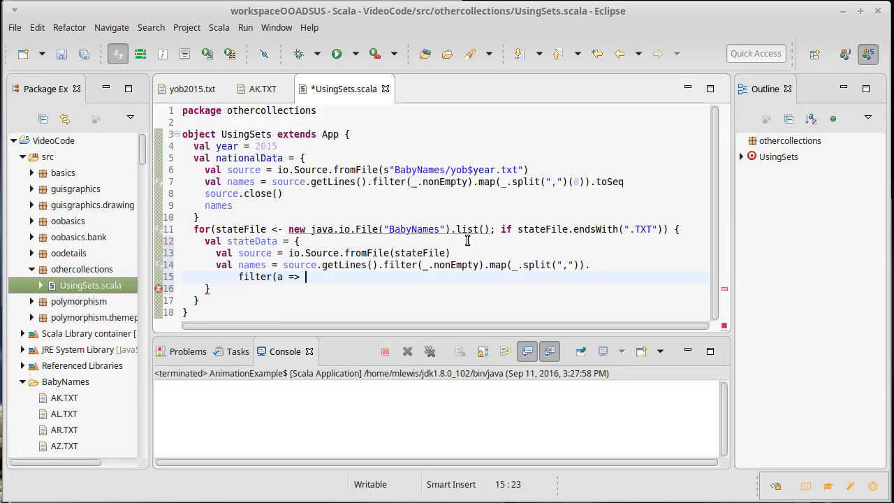
Step: Complete filter(a => a(2).toInt == year).map(a => a(3)) so rows become names, then check AK.TXT again
text((2).to)
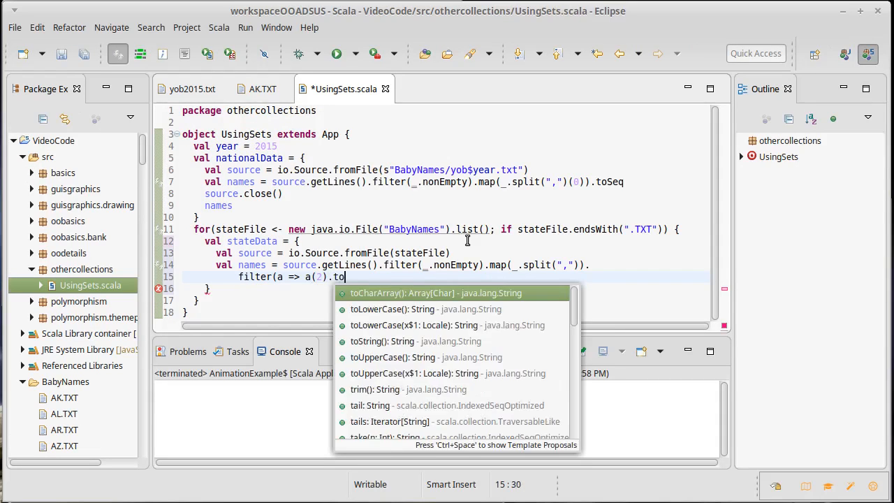
text(Int ==)
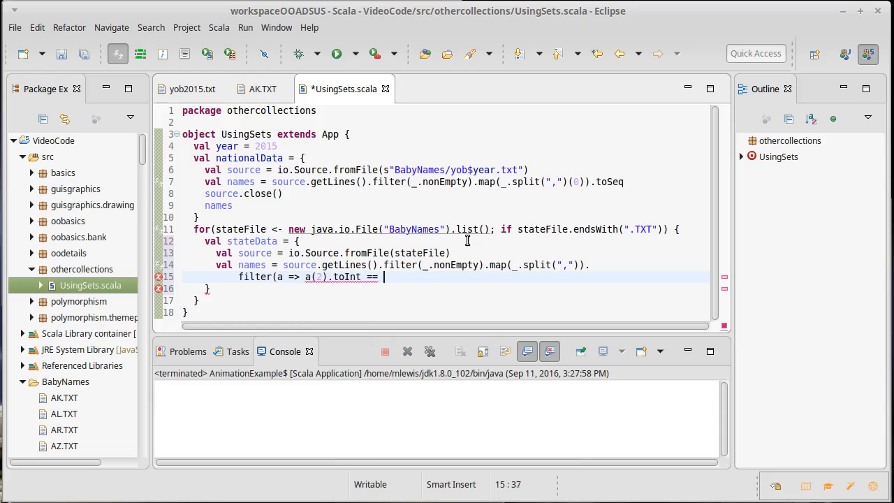
text(year))
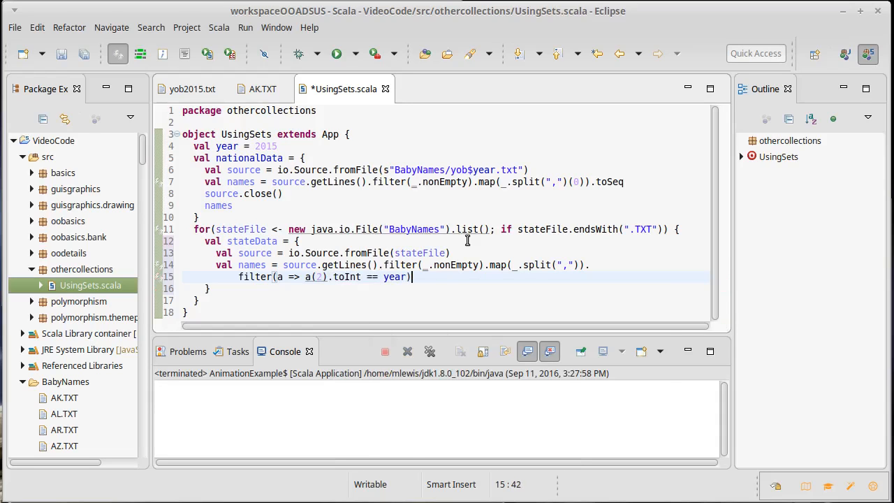
text(.map)
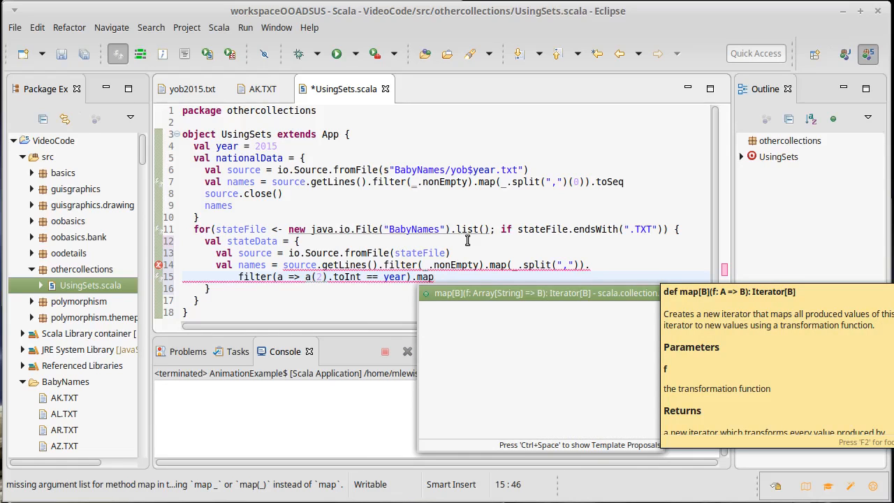
text(()
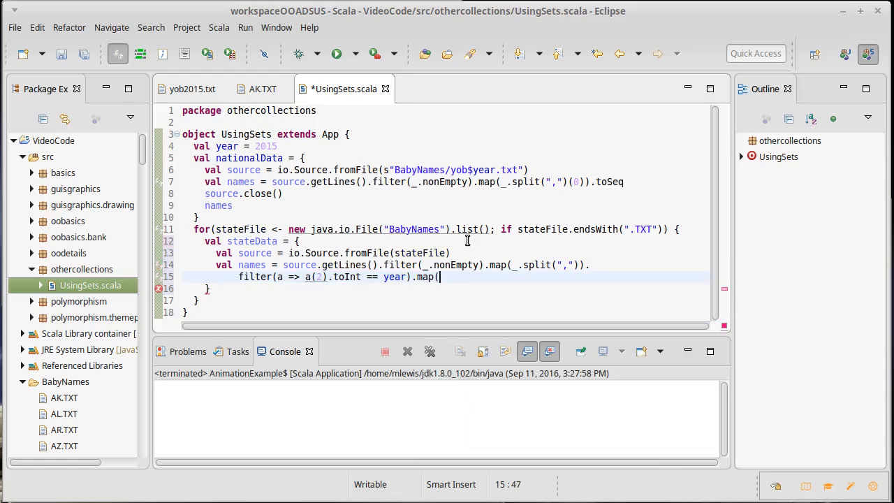
text(a => a()
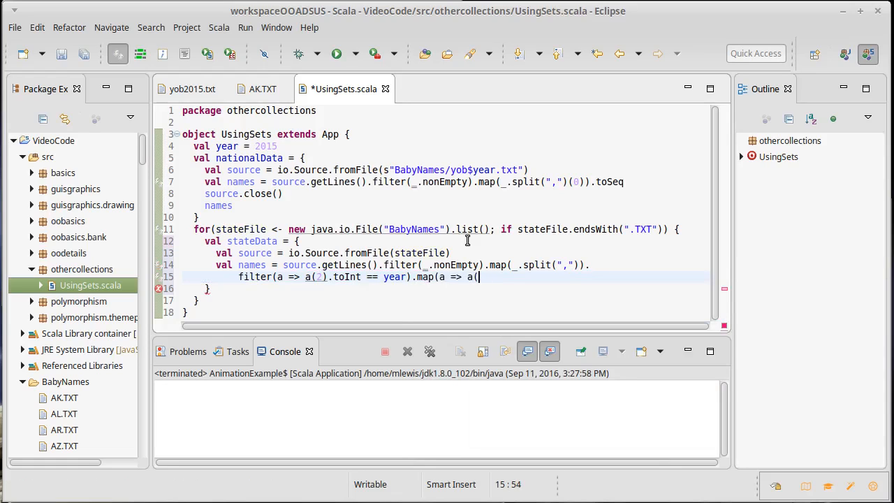
text(3)))
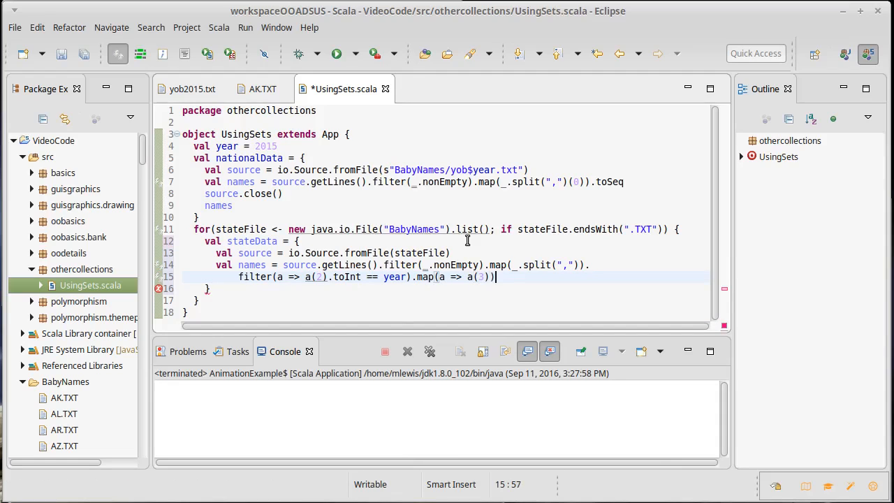
click(263, 89)
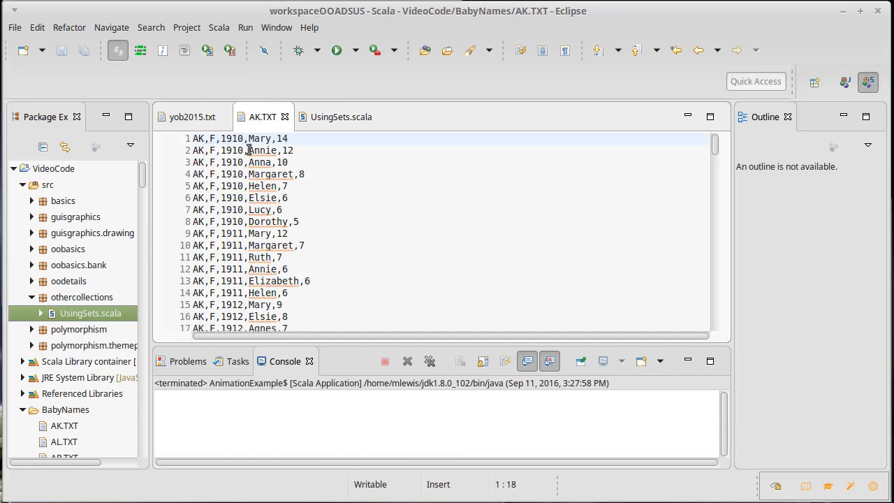
Step: Return to UsingSets.scala and place the cursor at the end of the names pipeline
click(340, 117)
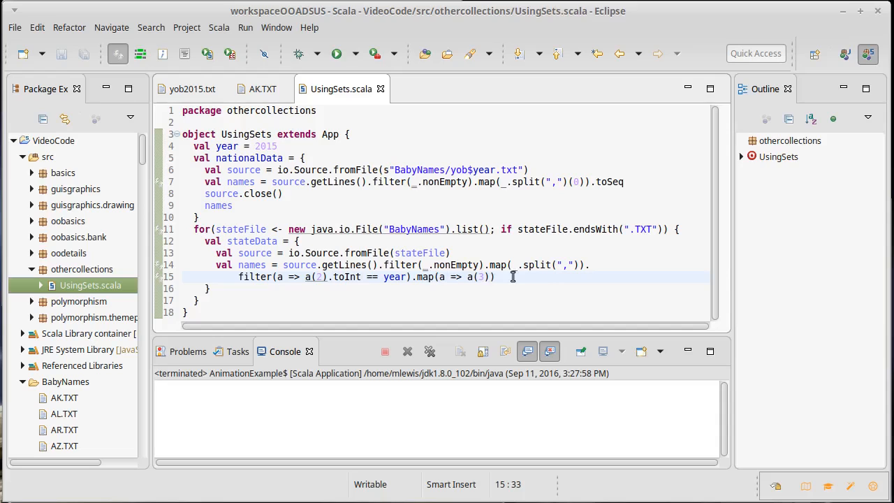
click(494, 277)
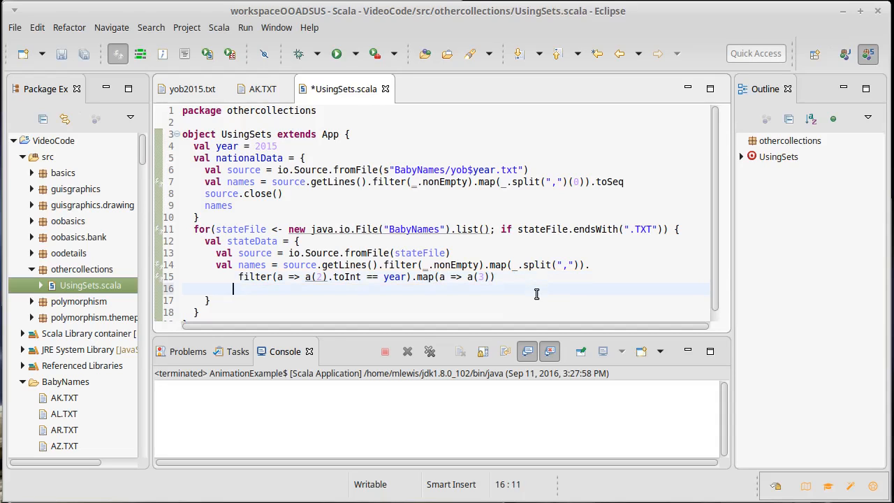
Step: Define val count = names.count(n => nationalData.contains(n)) below the names pipeline
key(BackSpace)
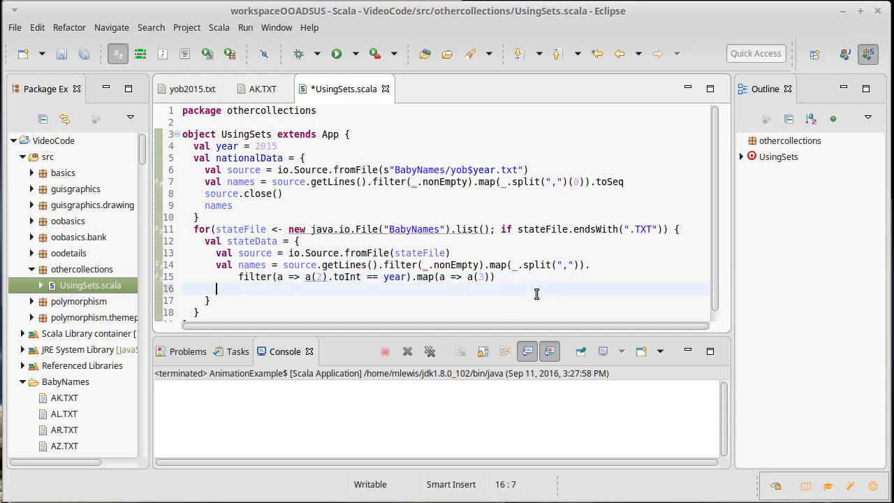
text(val count =)
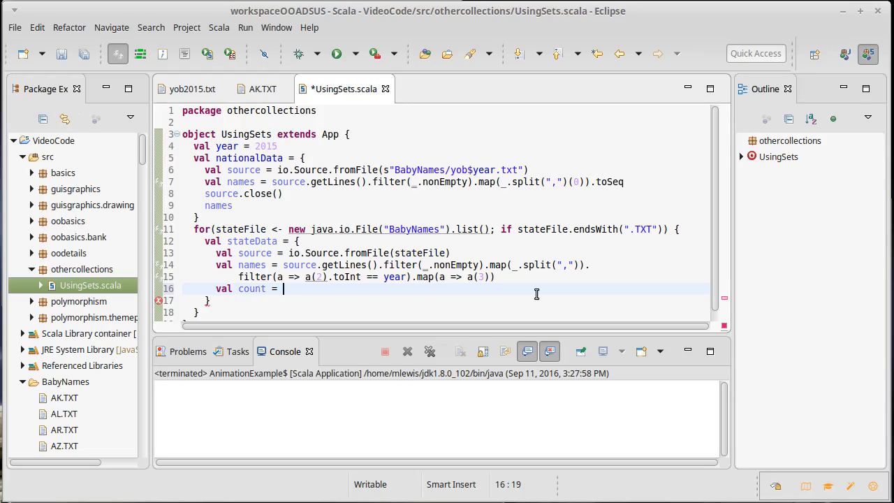
mouse_move(222, 184)
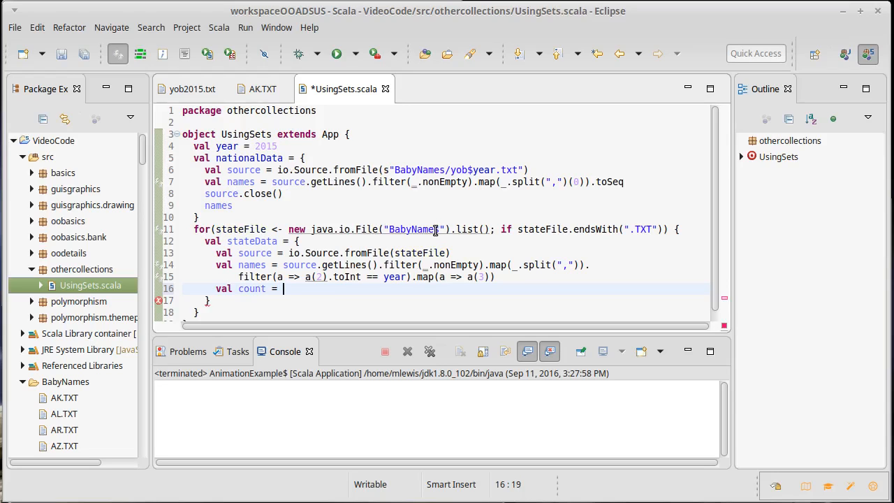
text(names.count)
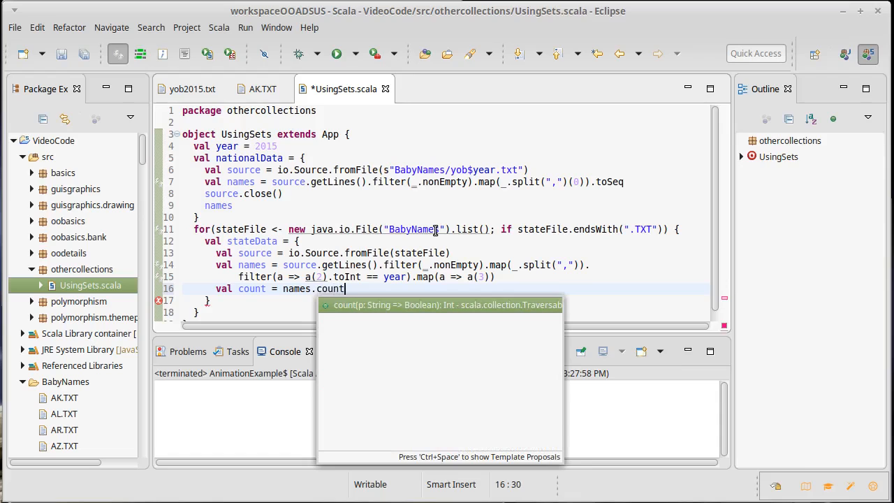
text(()
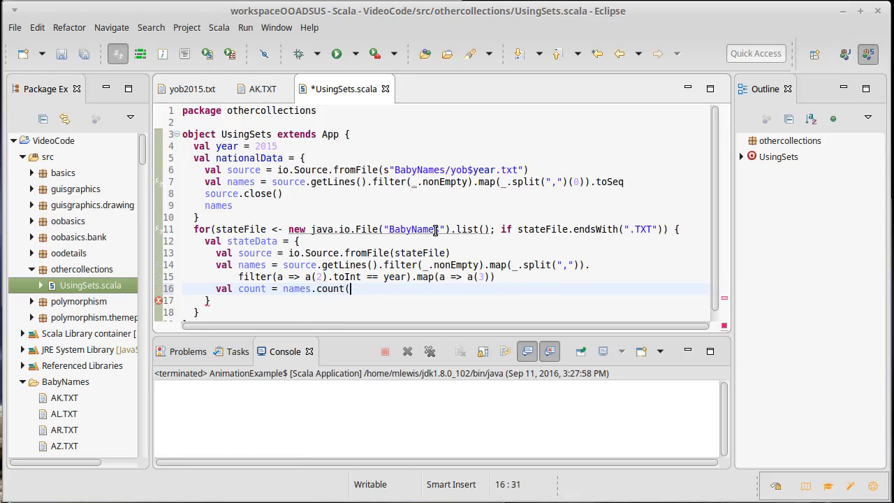
text(n =>)
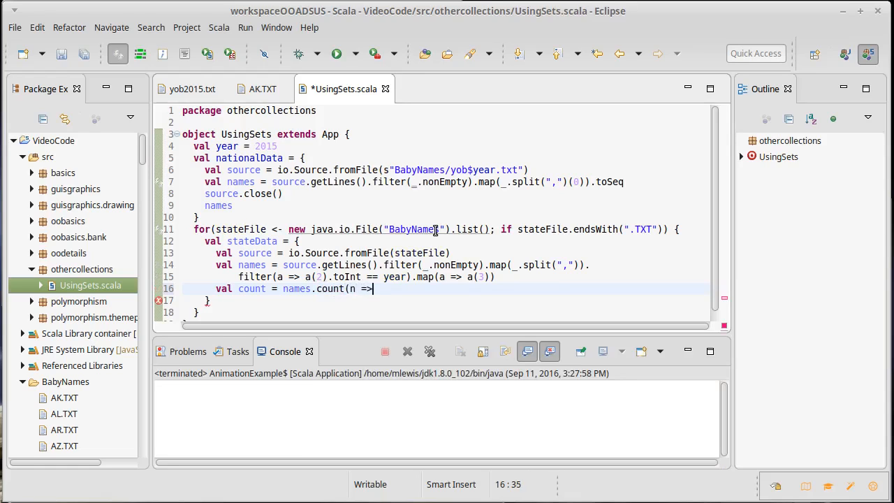
text(" ")
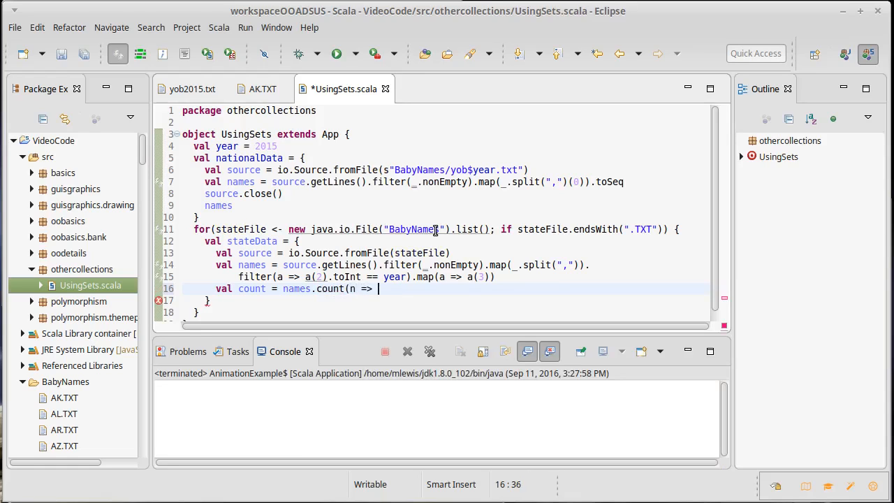
text(nationalName)
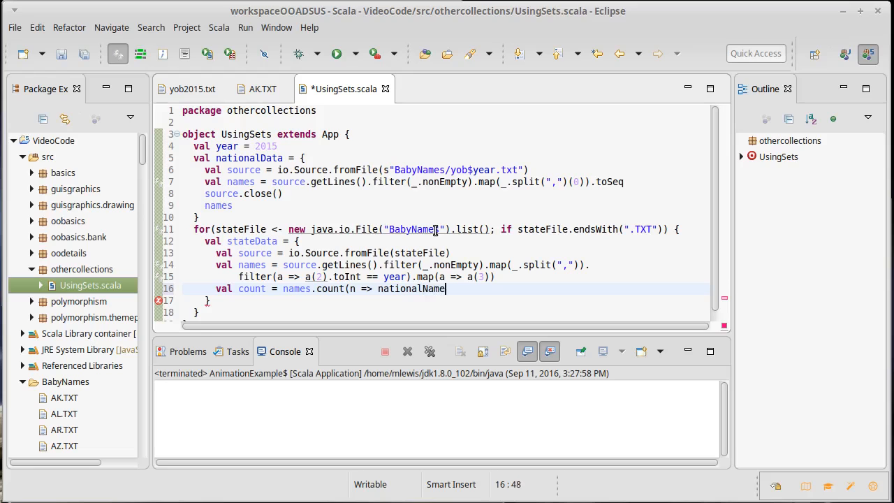
key(BackSpace)
text(Data.contains(elem)
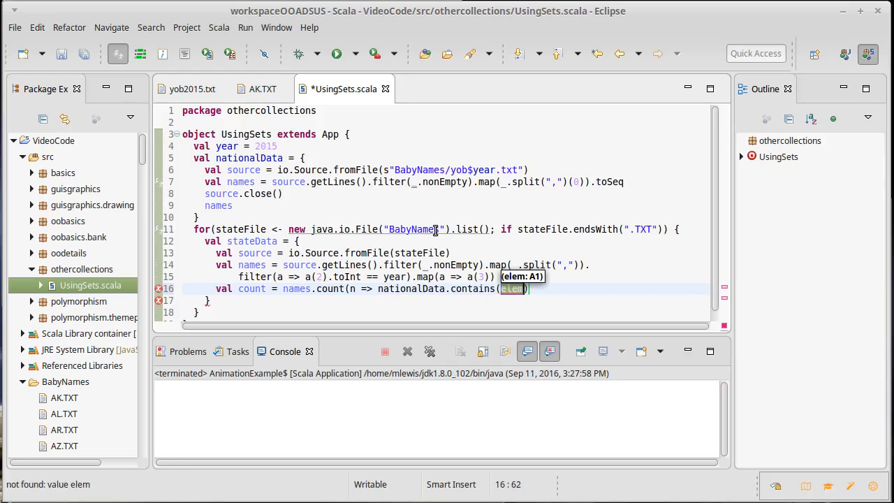
text(n)
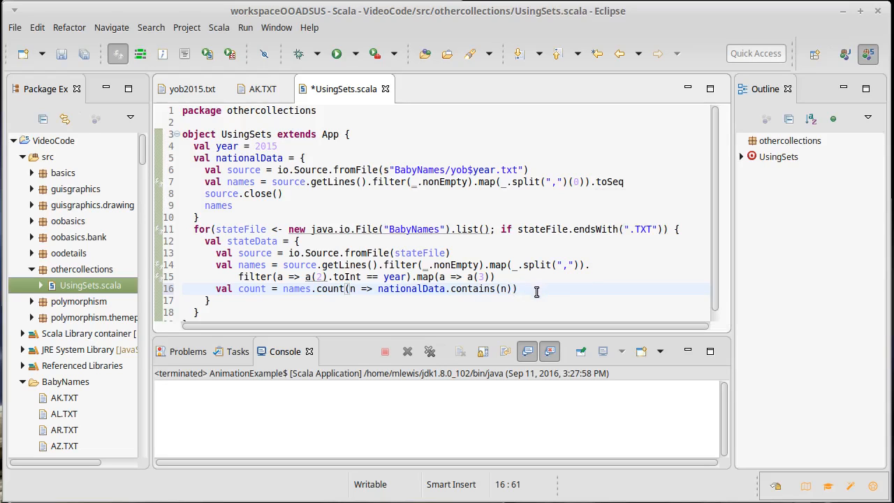
mouse_move(555, 296)
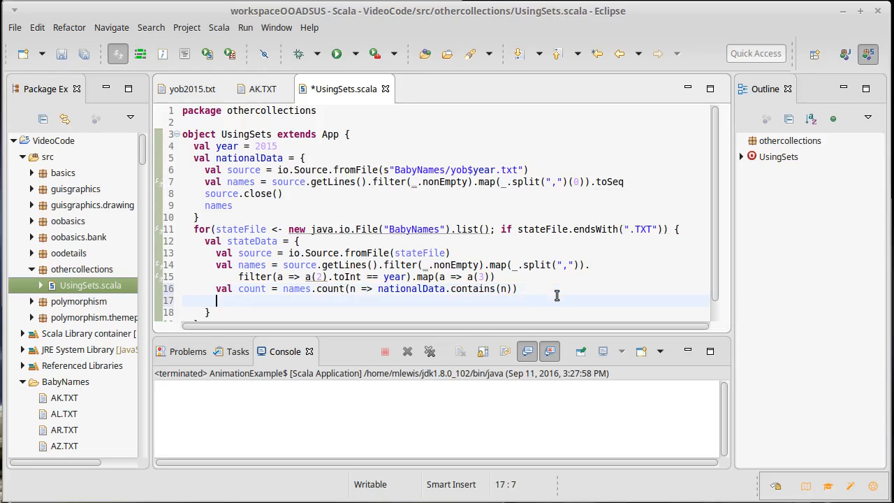
Step: Make count the last expression of the state block so it is returned
text(()
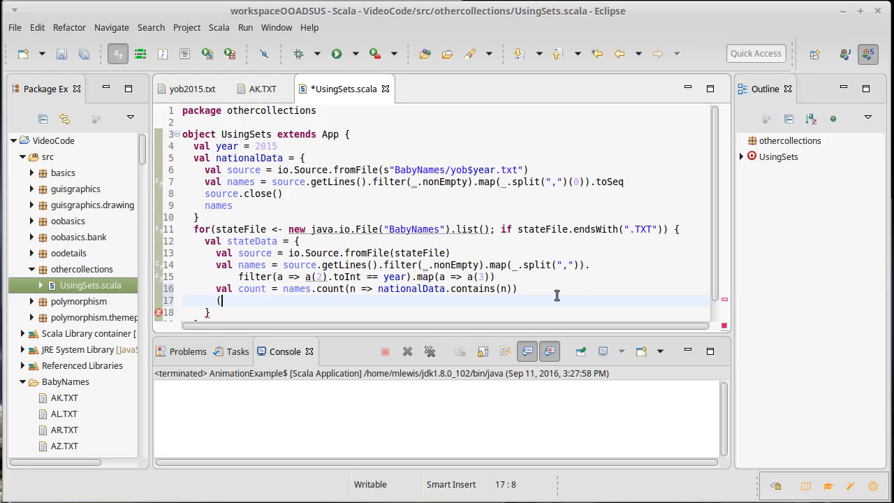
text(cou)
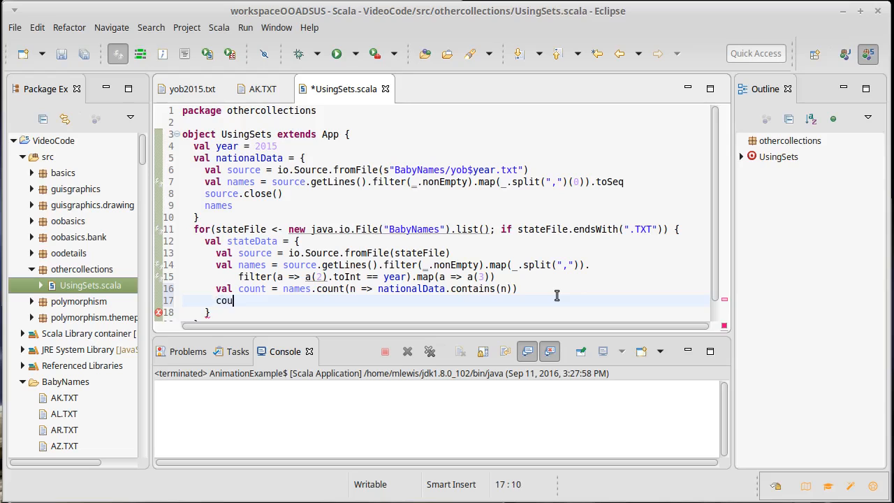
text(nt)
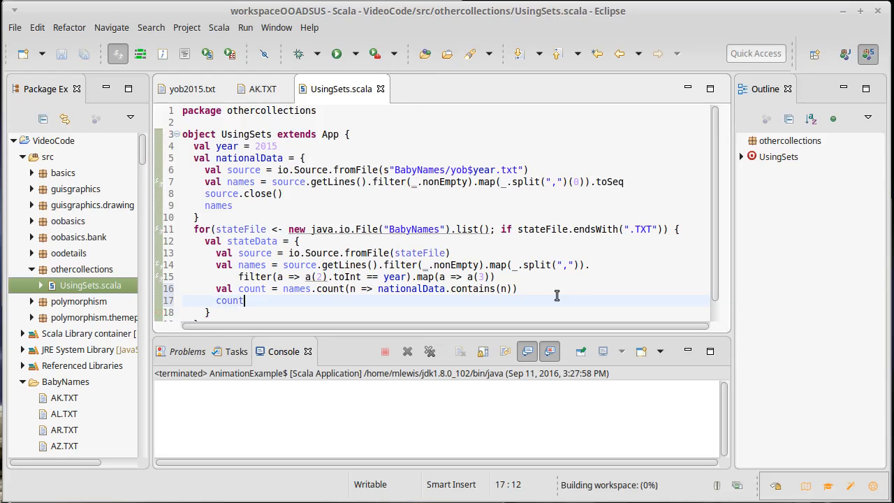
mouse_move(254, 240)
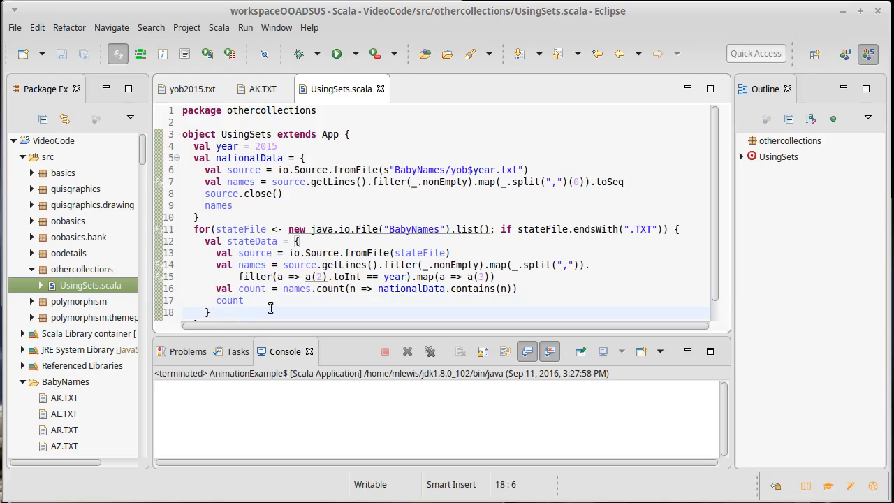
Step: Add println(stateData.toDouble / nationalData.length) and run UsingSets to test it
text(println)
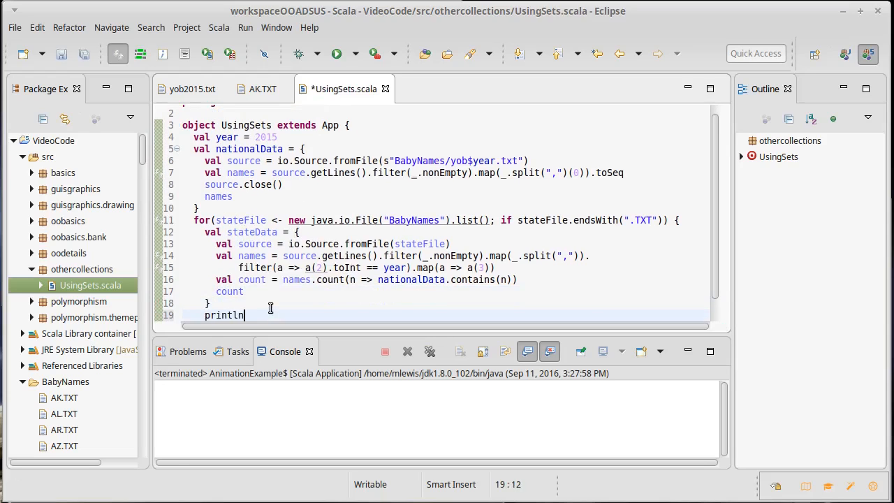
text(()
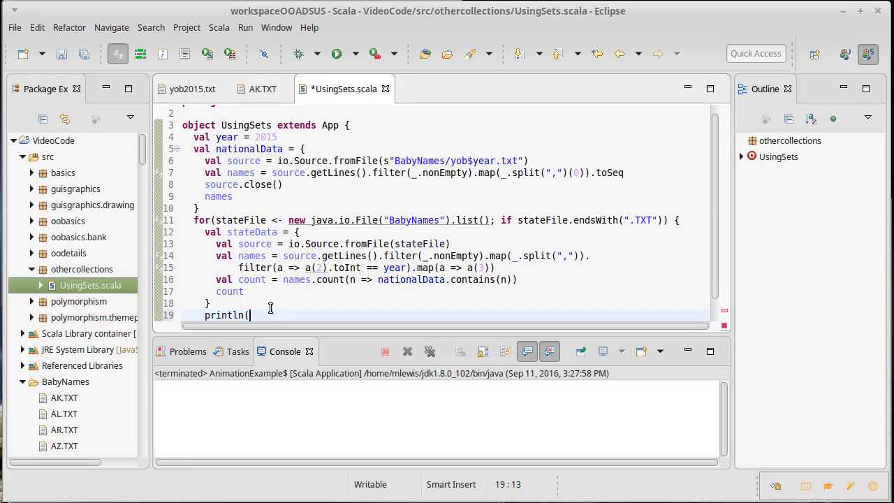
text(stateData)
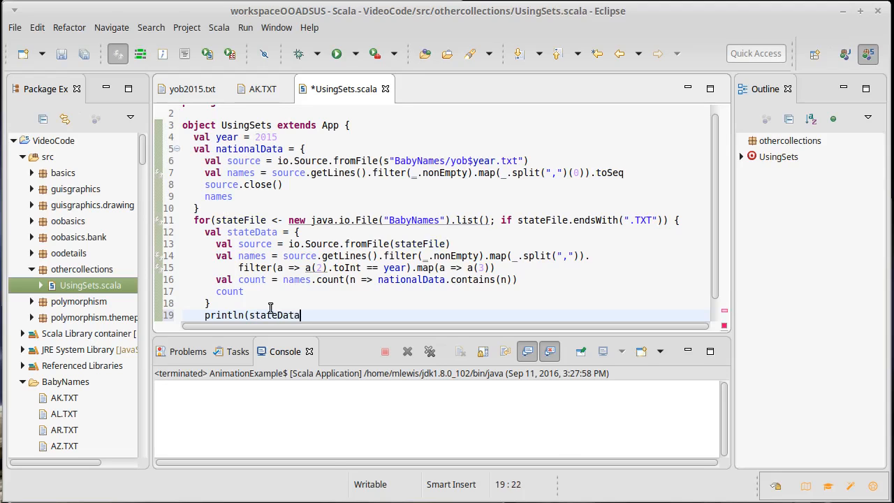
text(.toDouble)
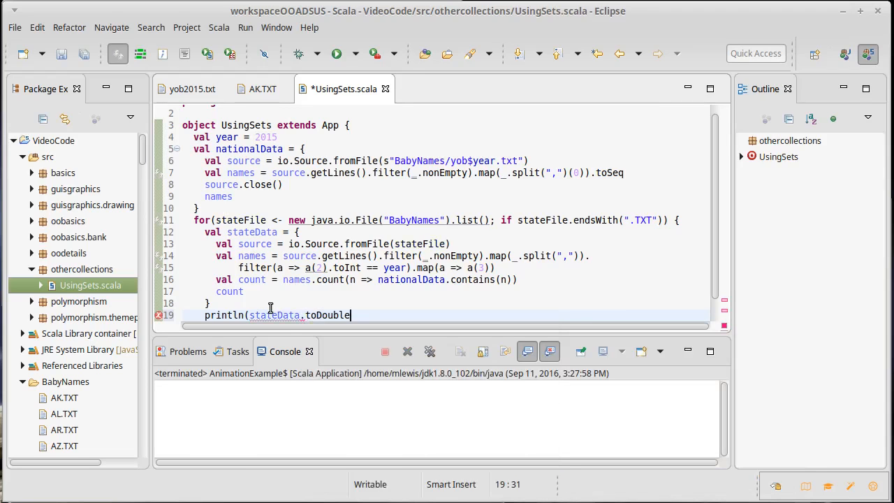
text(/)
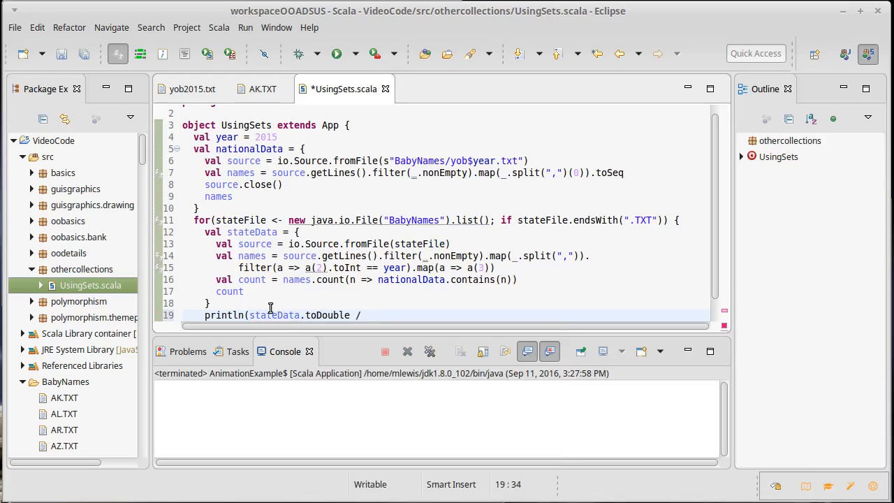
text(national)
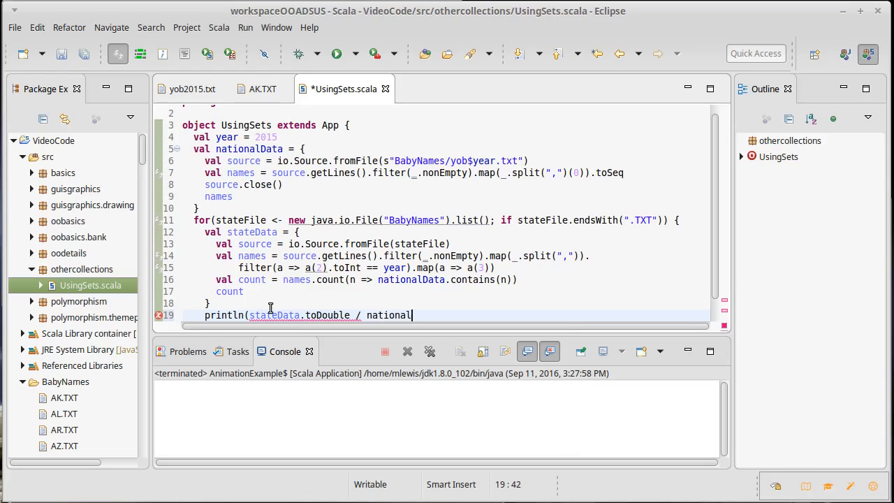
text(Data.length)
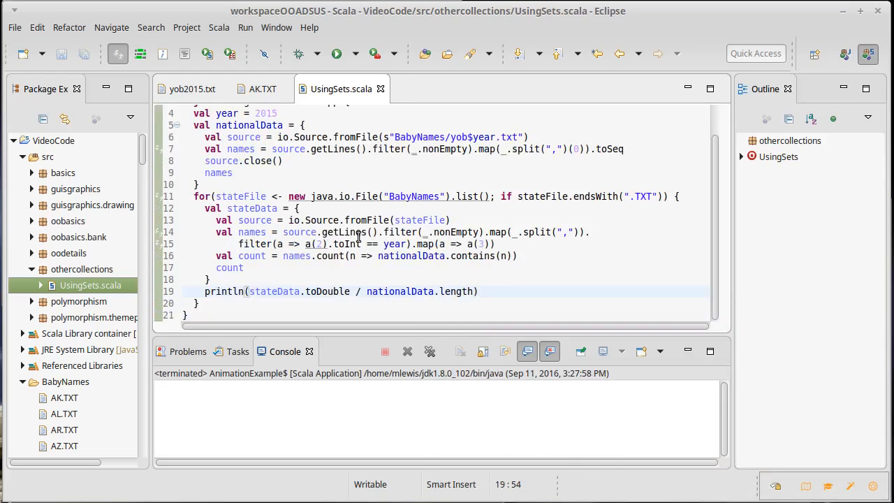
click(335, 54)
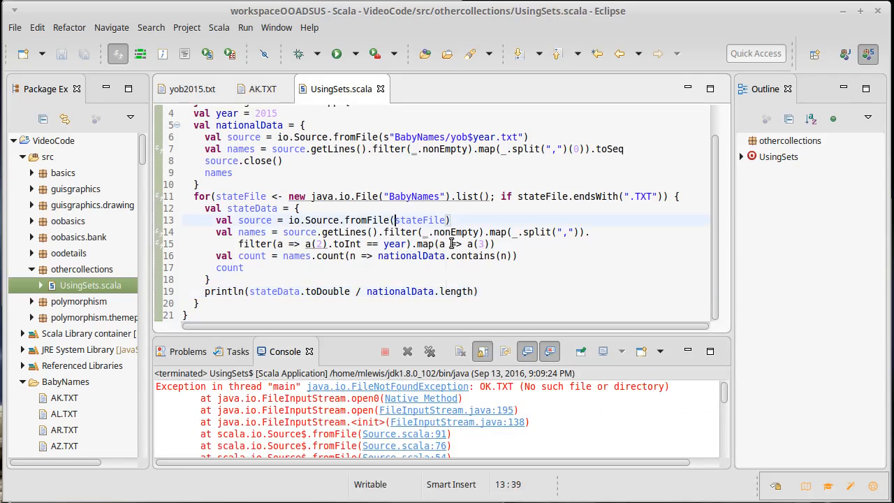
Step: Change the state source to fromFile("BabyNames/"+stateFile) and rerun
text(BabyNames/")
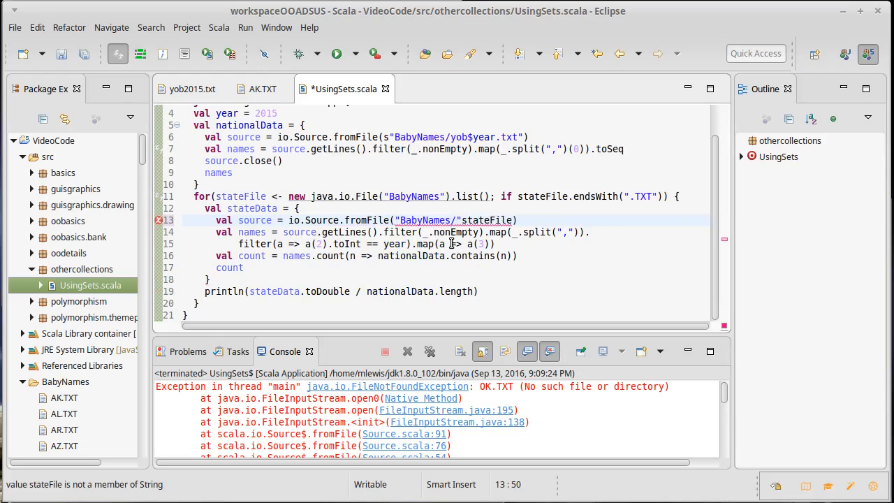
text(+)
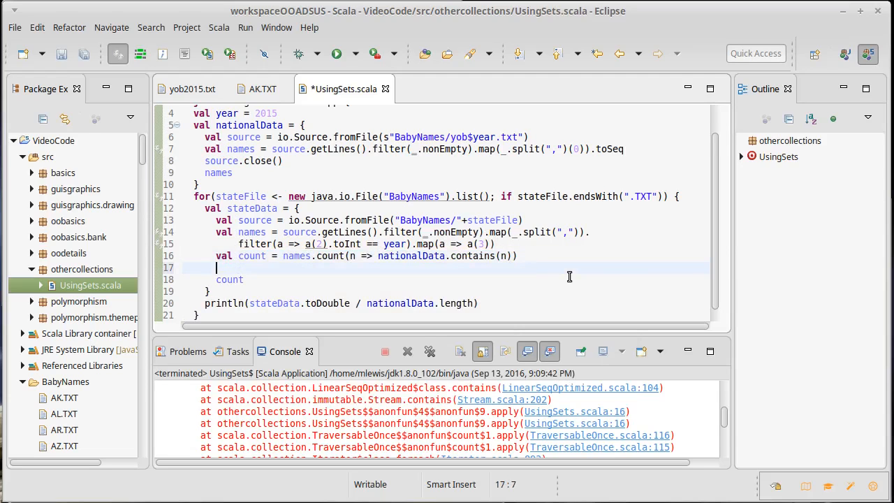
Step: Add source.close(), follow the stack trace to lines 11 and 16, and append .toSeq to names
text(source.close()
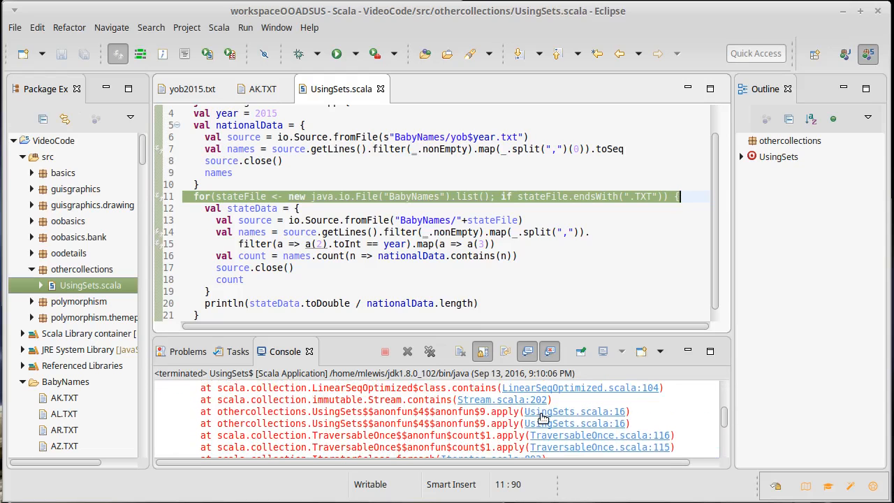
click(350, 256)
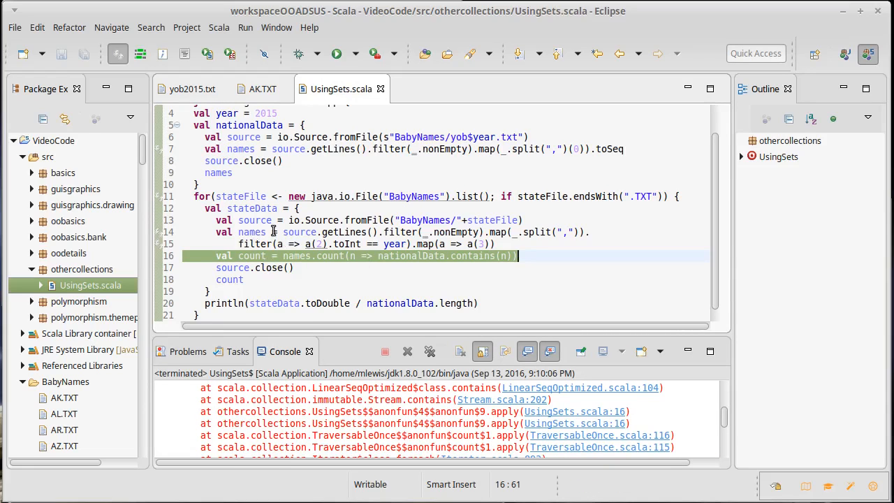
click(342, 232)
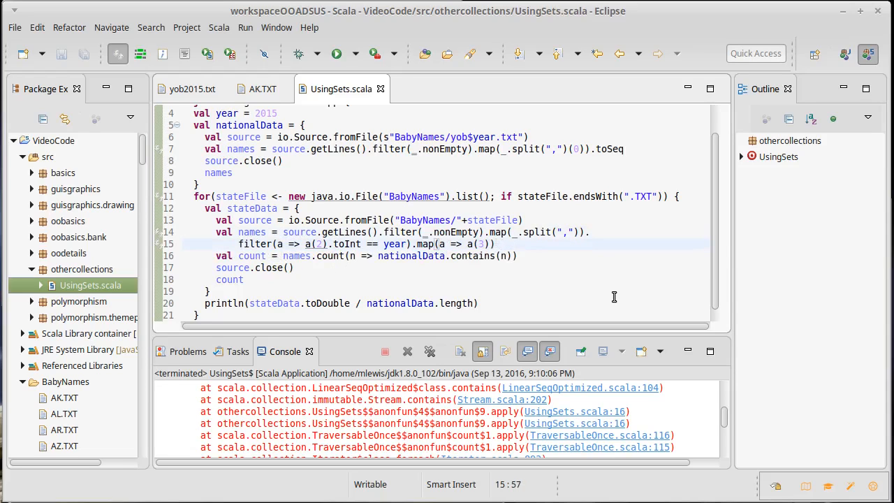
text(.toSeq)
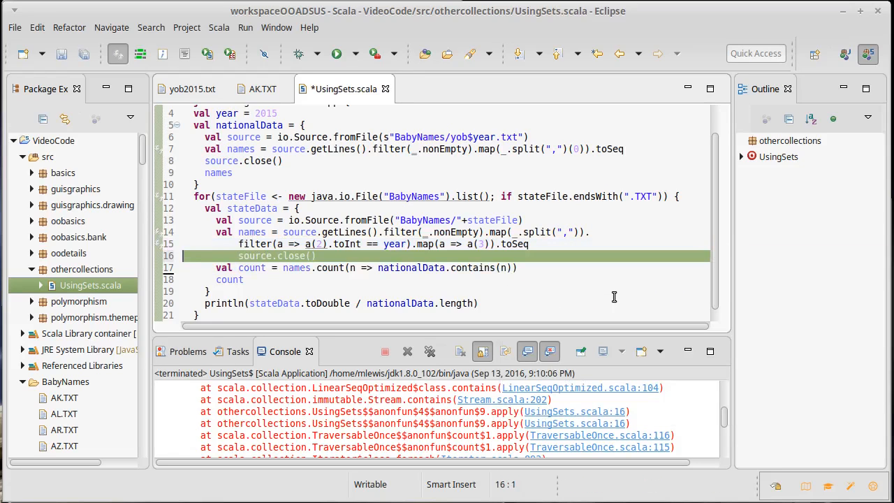
Step: Rerun UsingSets and scroll through the IOException: Stream Closed trace in the console
click(241, 255)
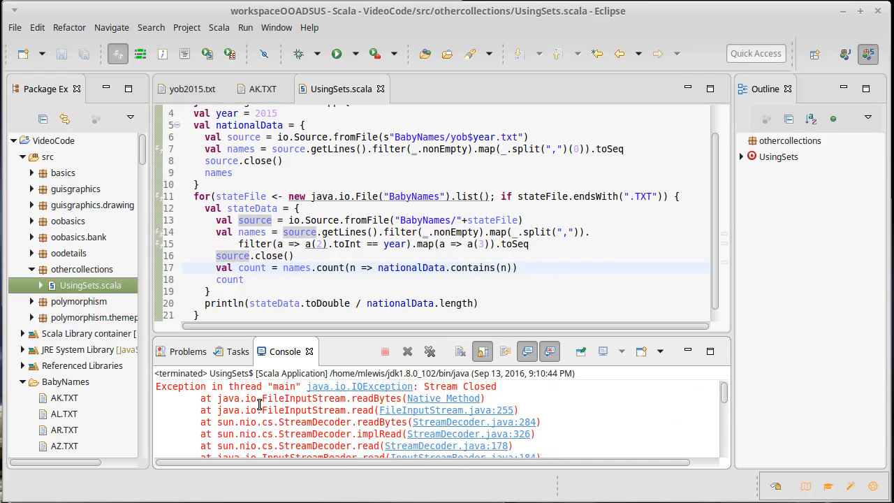
mouse_move(273, 399)
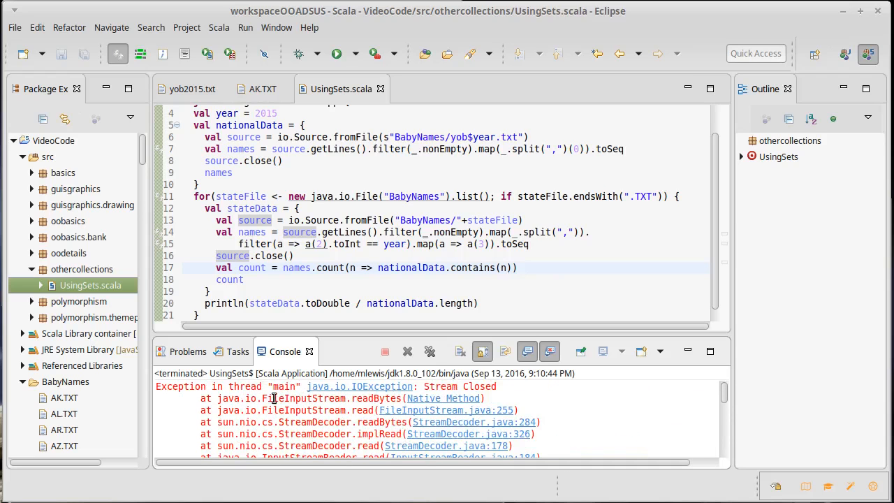
scroll(down, 3)
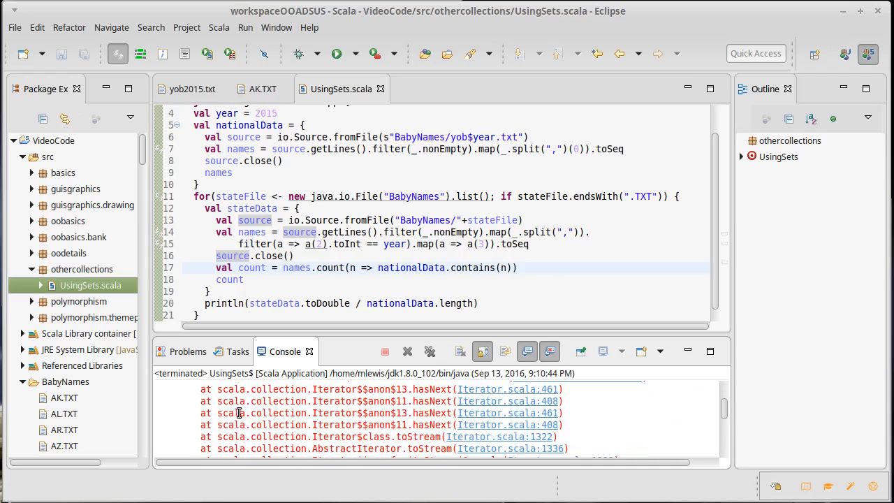
scroll(down, 3)
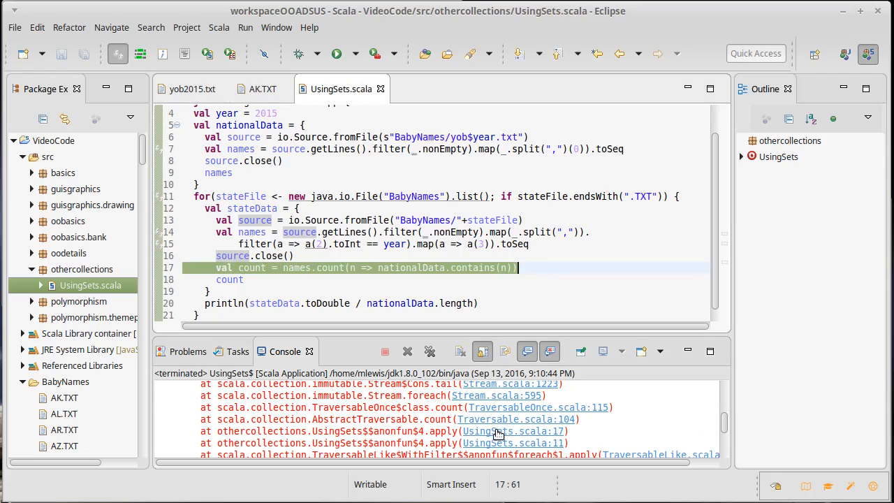
mouse_move(299, 268)
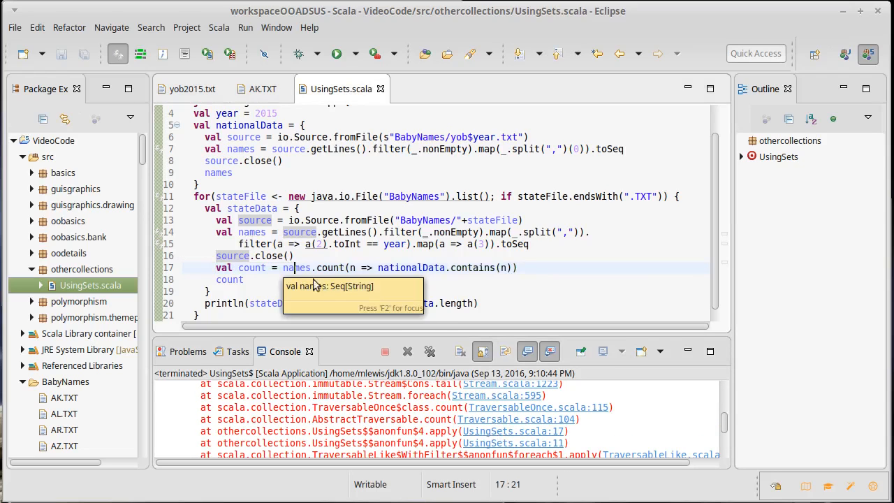